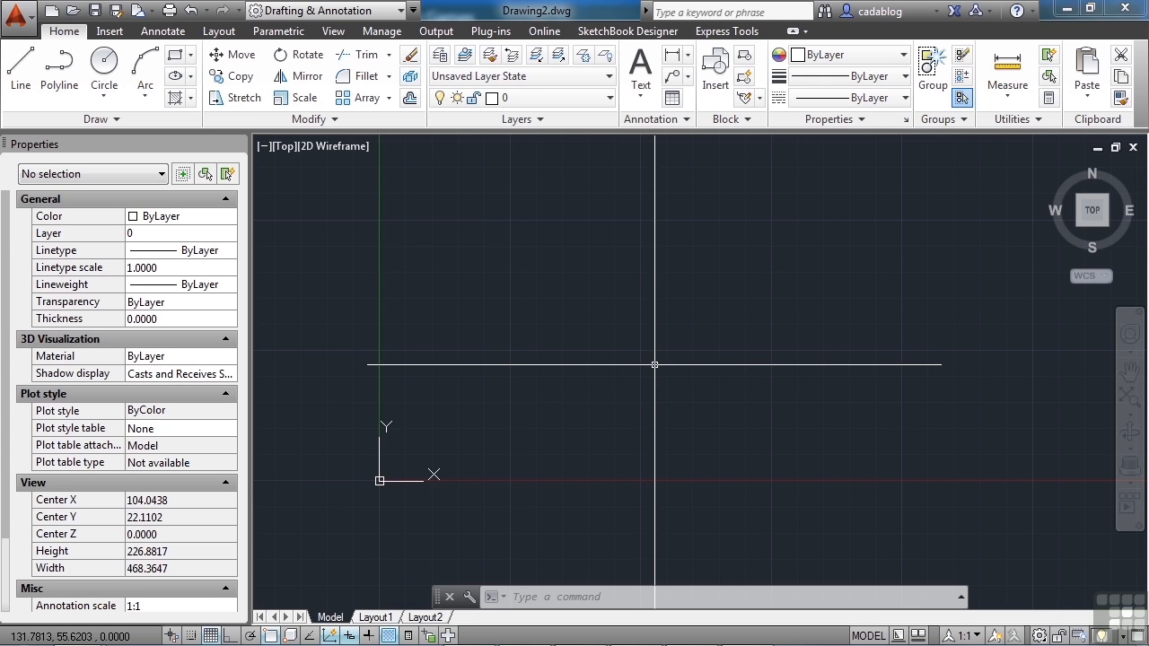
mouse_move(655, 368)
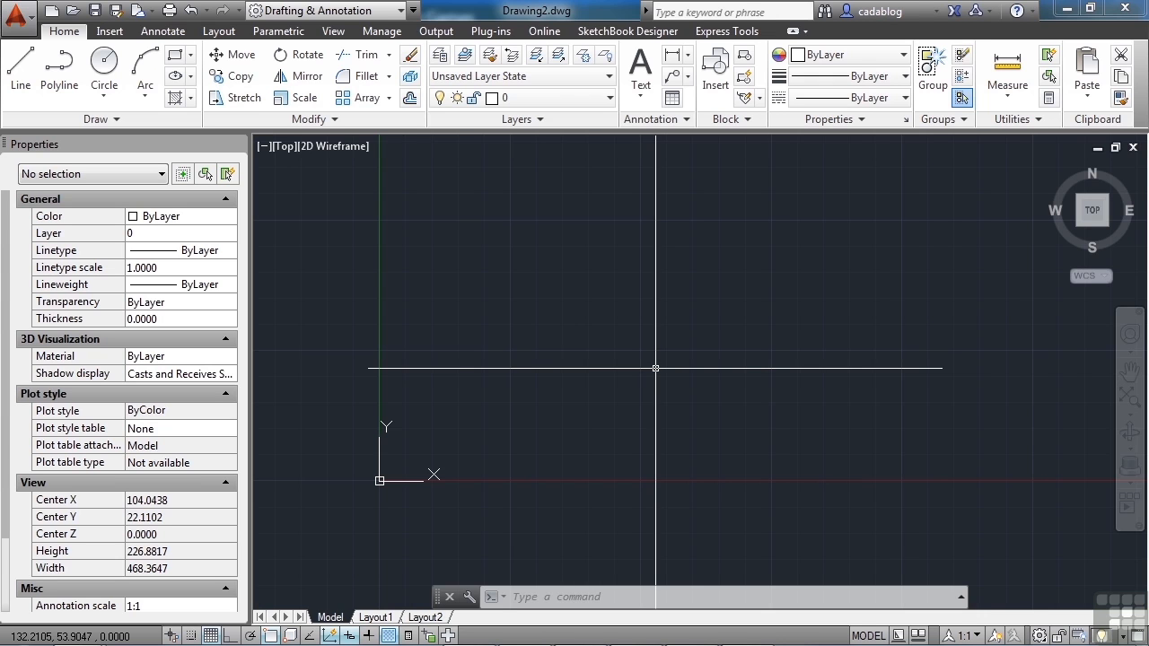
mouse_move(676, 384)
text(ucs)
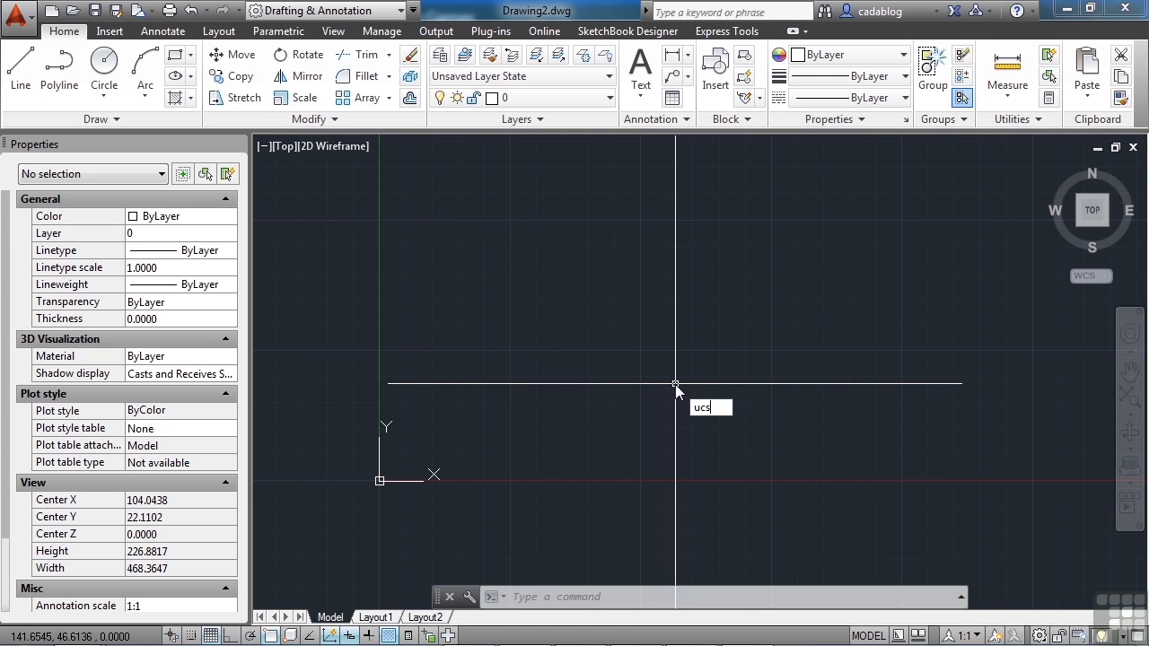
Cancel the UCS command and draw a 100x100 rectangle from corner 0,0.
key(Return)
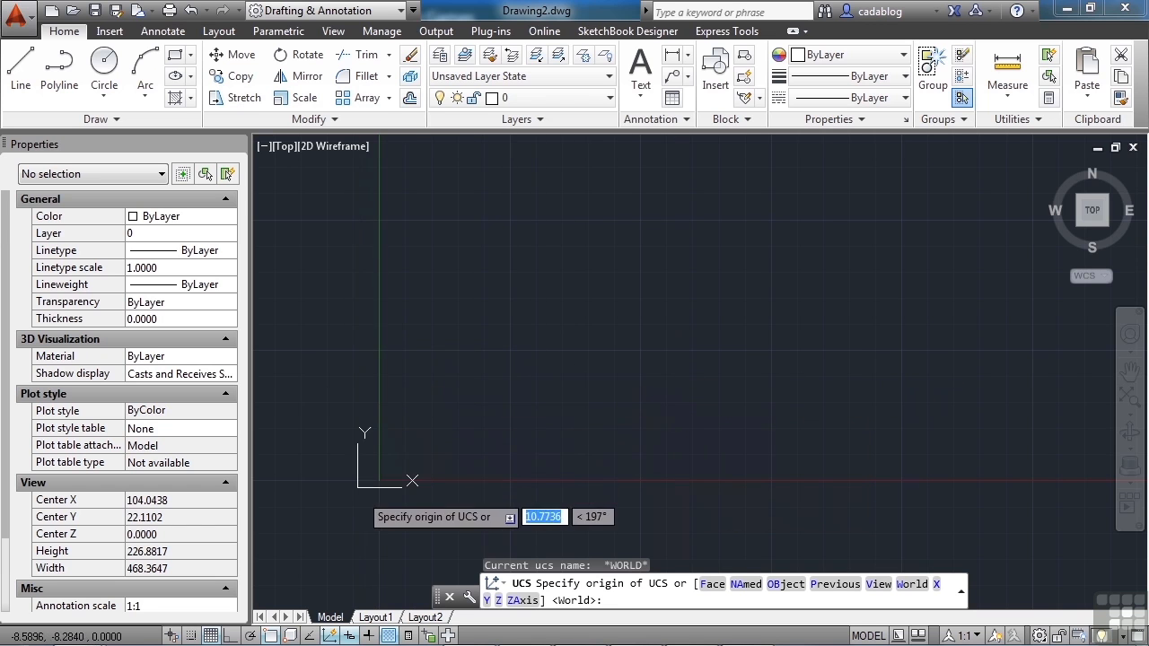
mouse_move(498, 413)
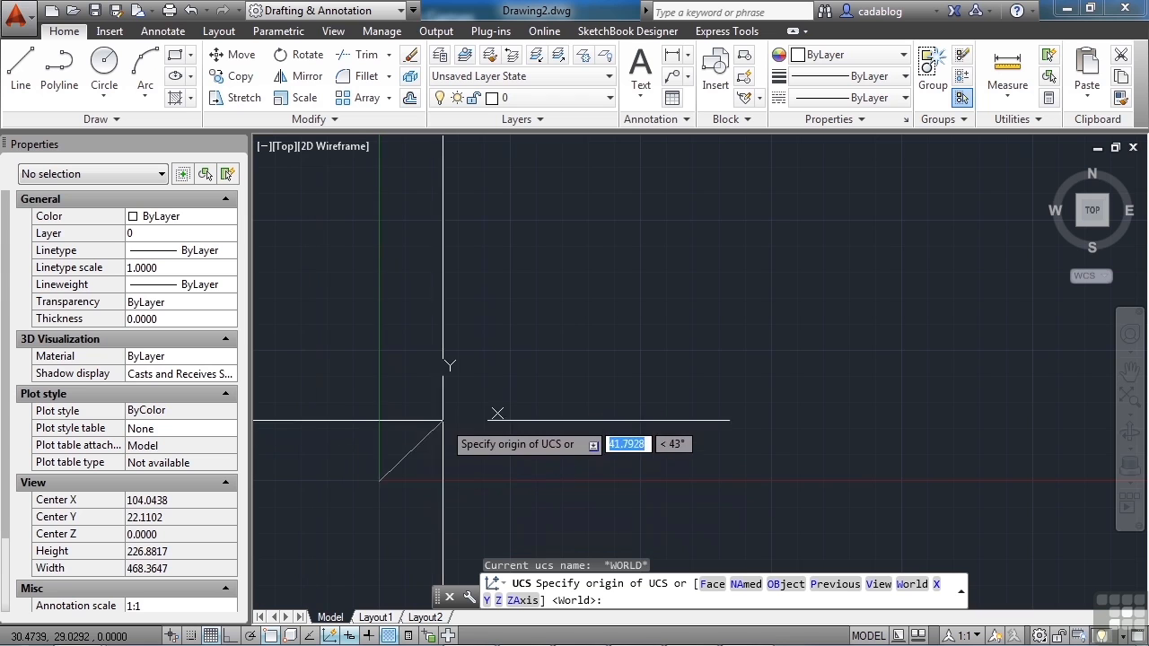
mouse_move(586, 348)
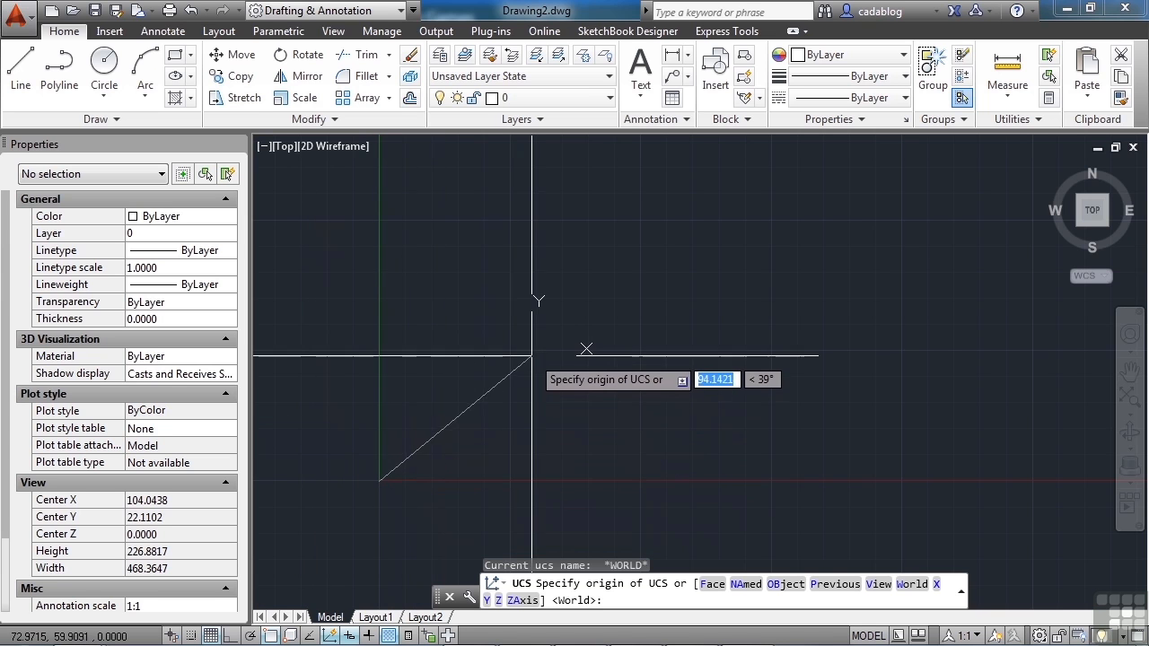
mouse_move(587, 345)
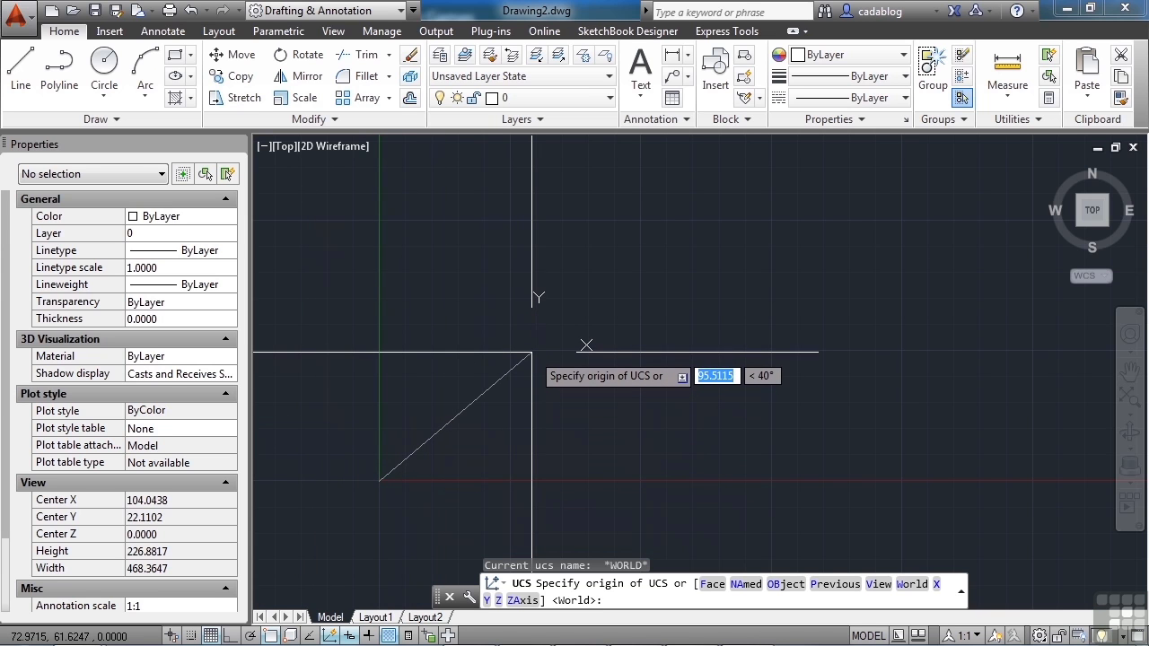
key(Escape)
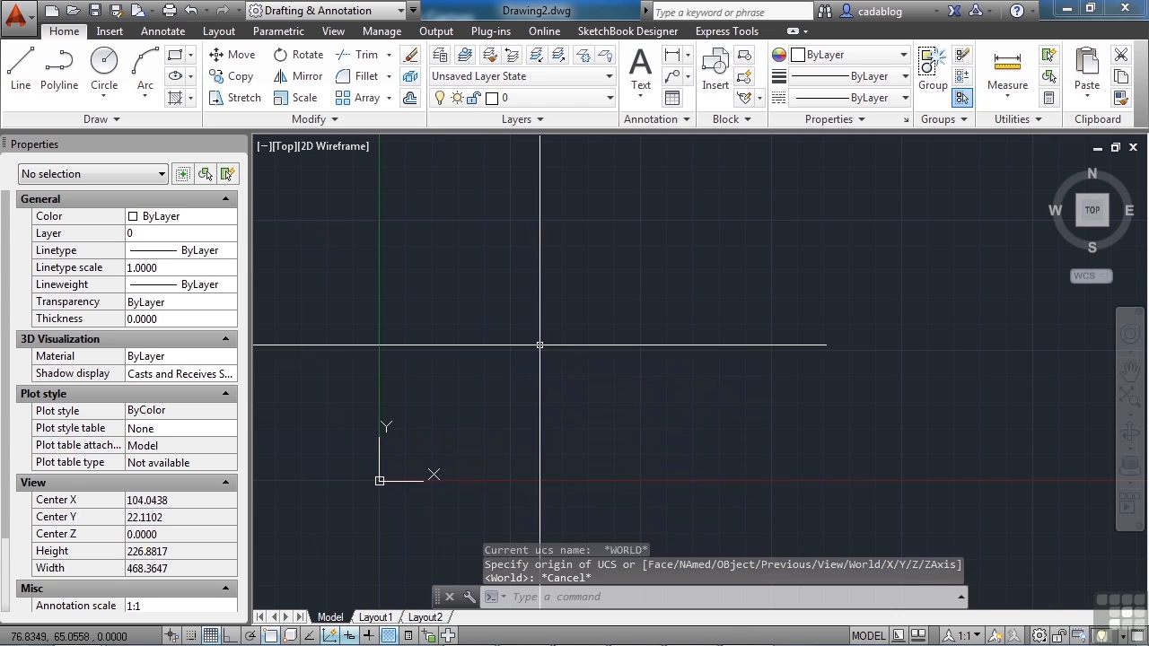
text(REC)
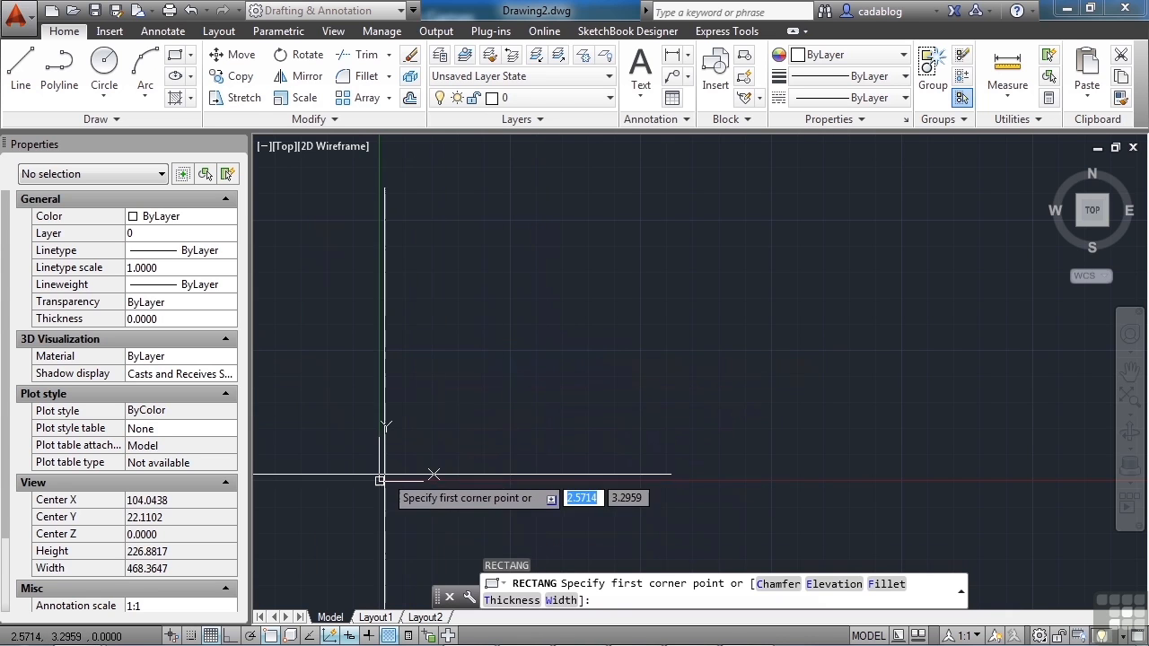
mouse_move(433, 474)
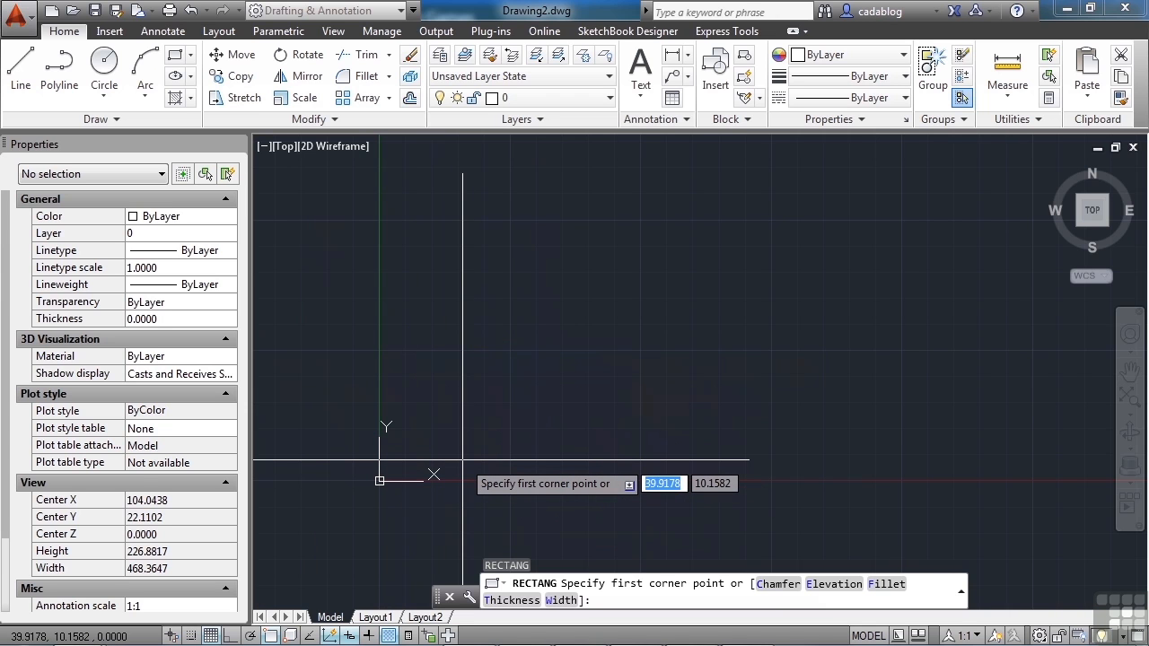
click(379, 480)
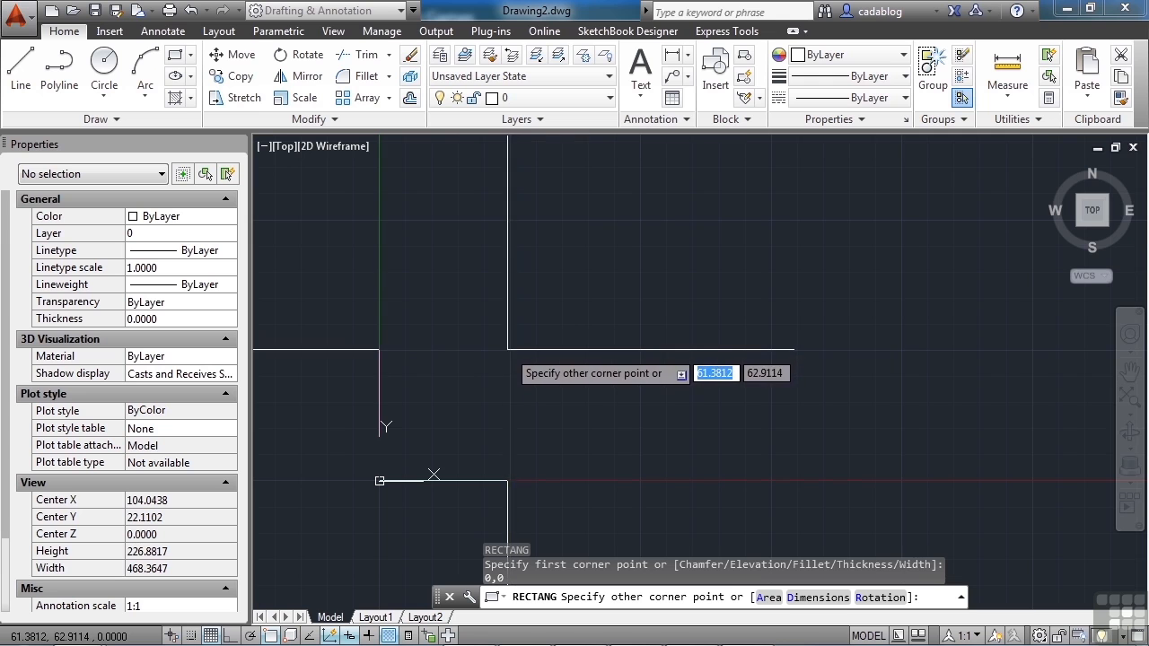
text(100,100)
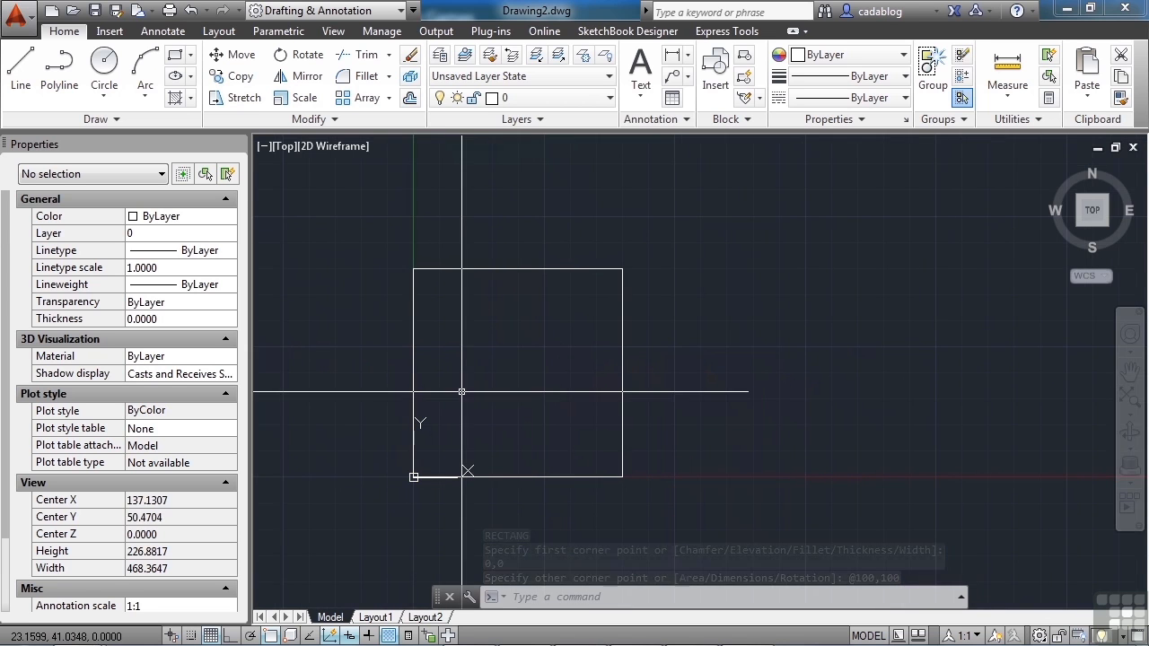
Move the UCS origin to the square's top-right corner.
text(ucs)
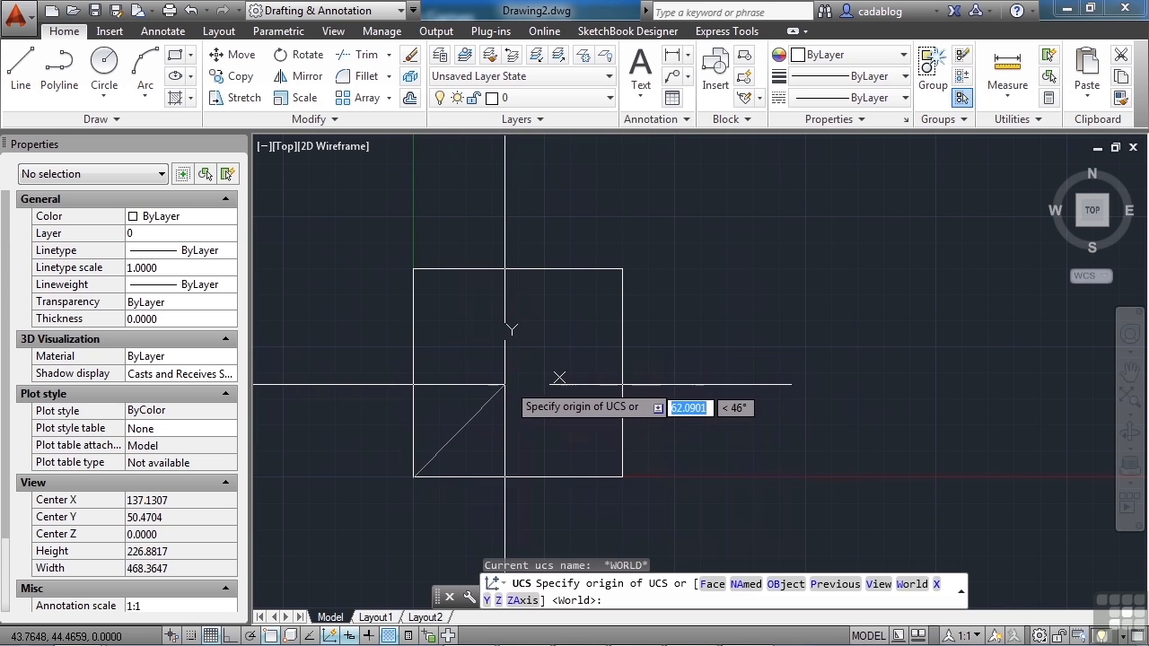
mouse_move(588, 342)
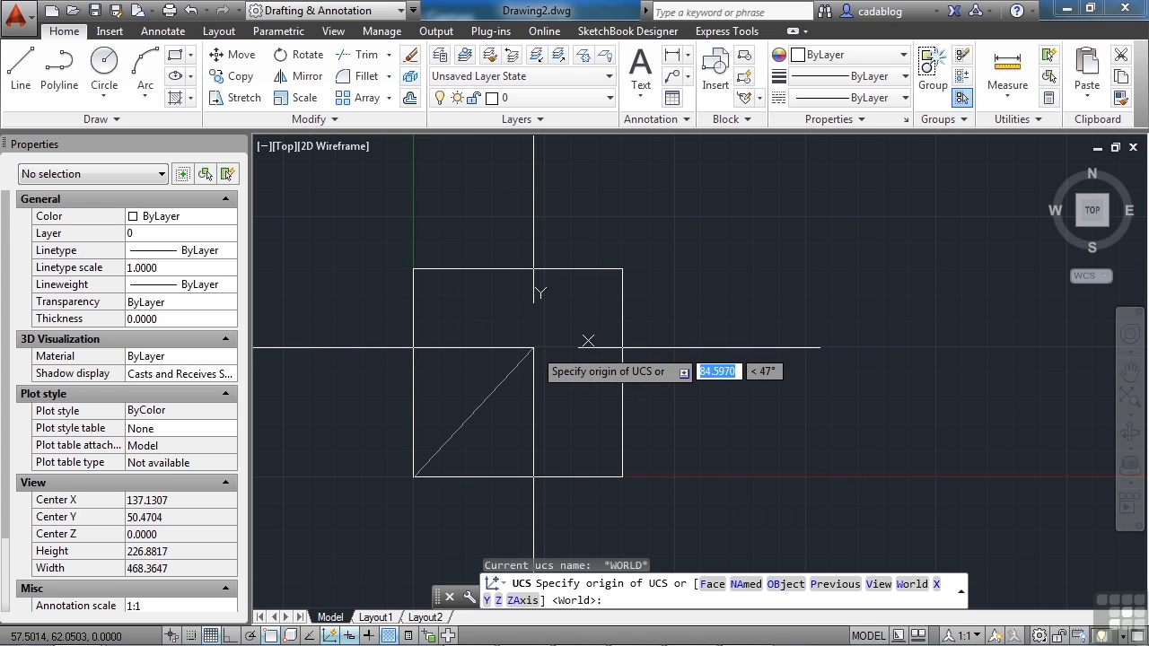
mouse_move(589, 298)
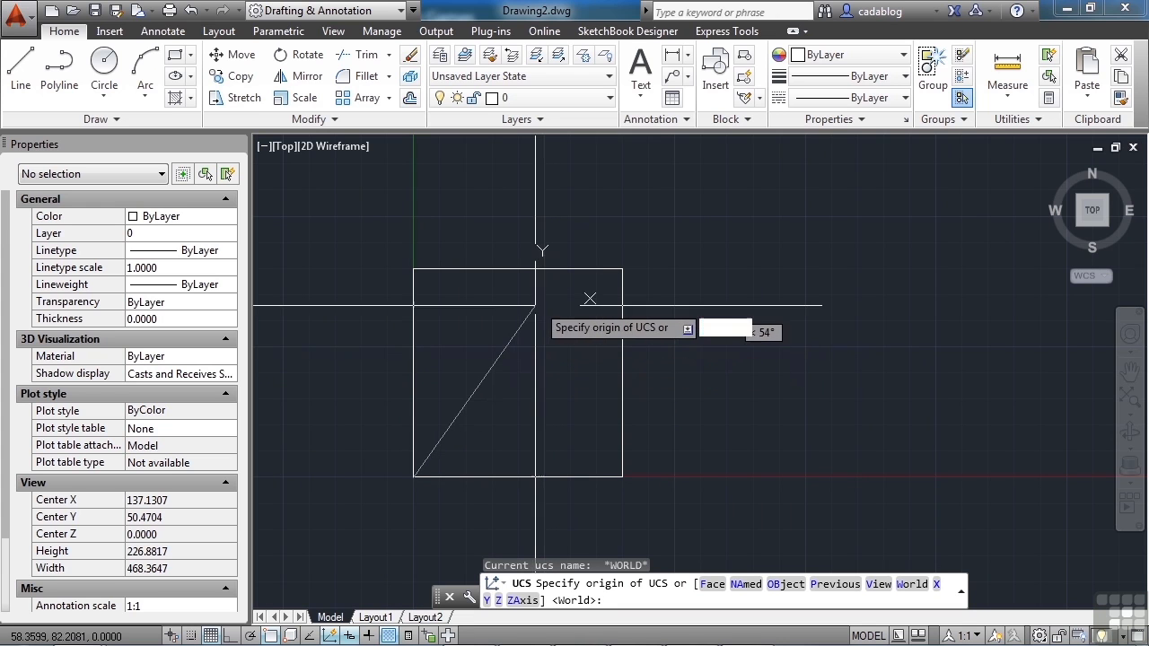
mouse_move(602, 314)
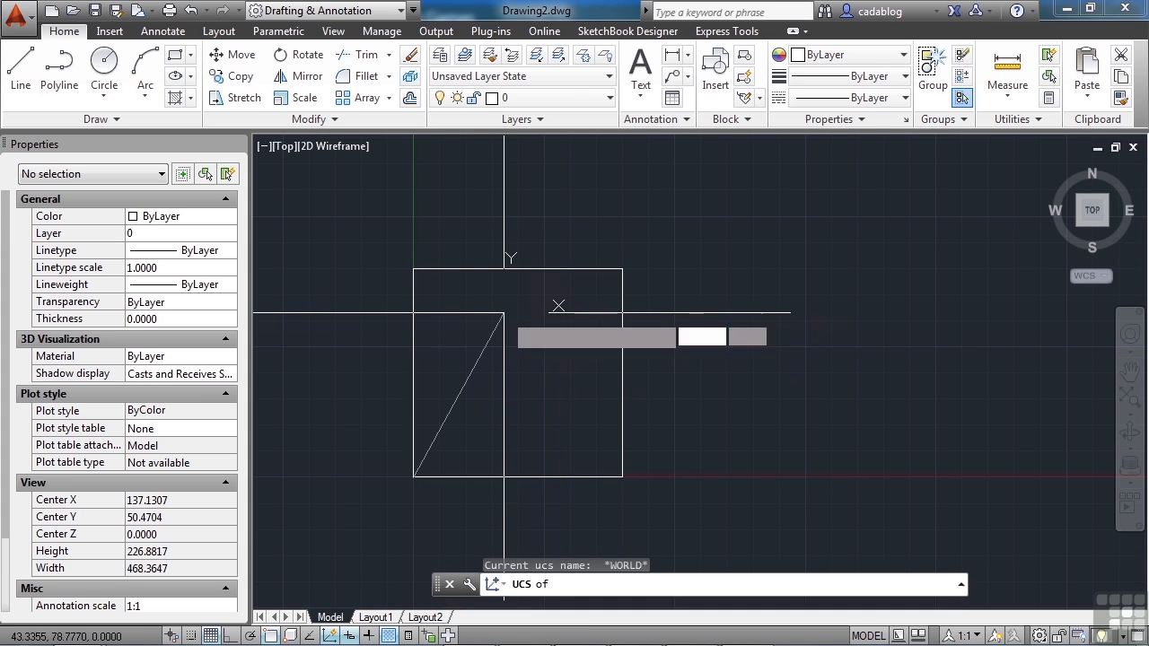
click(623, 269)
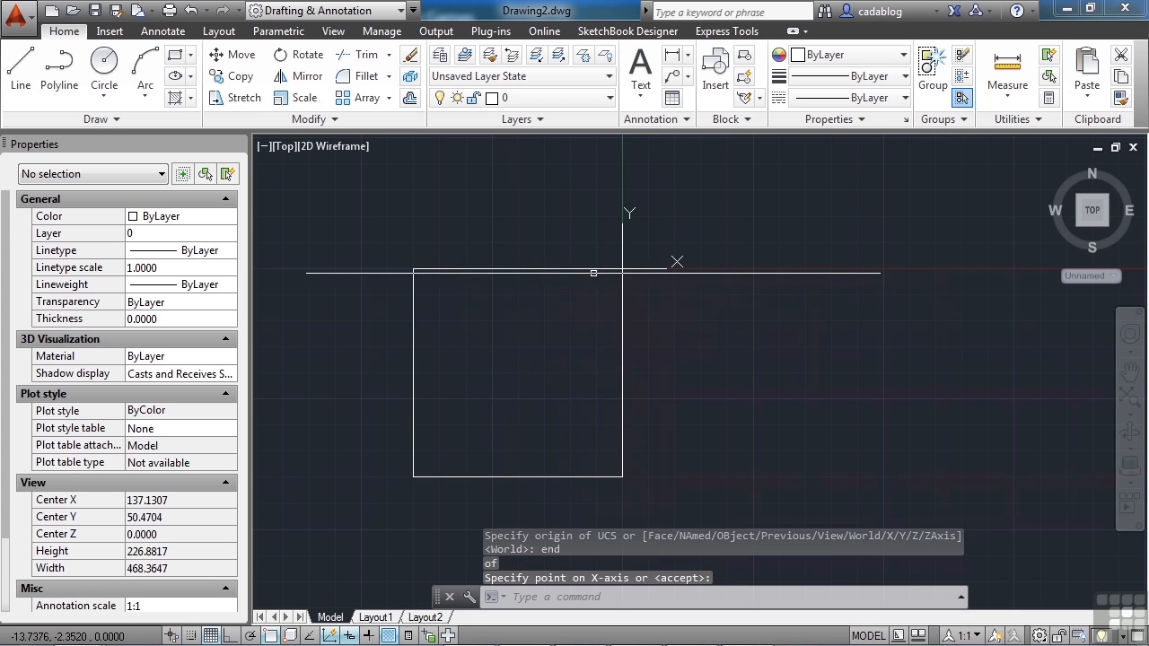
mouse_move(485, 328)
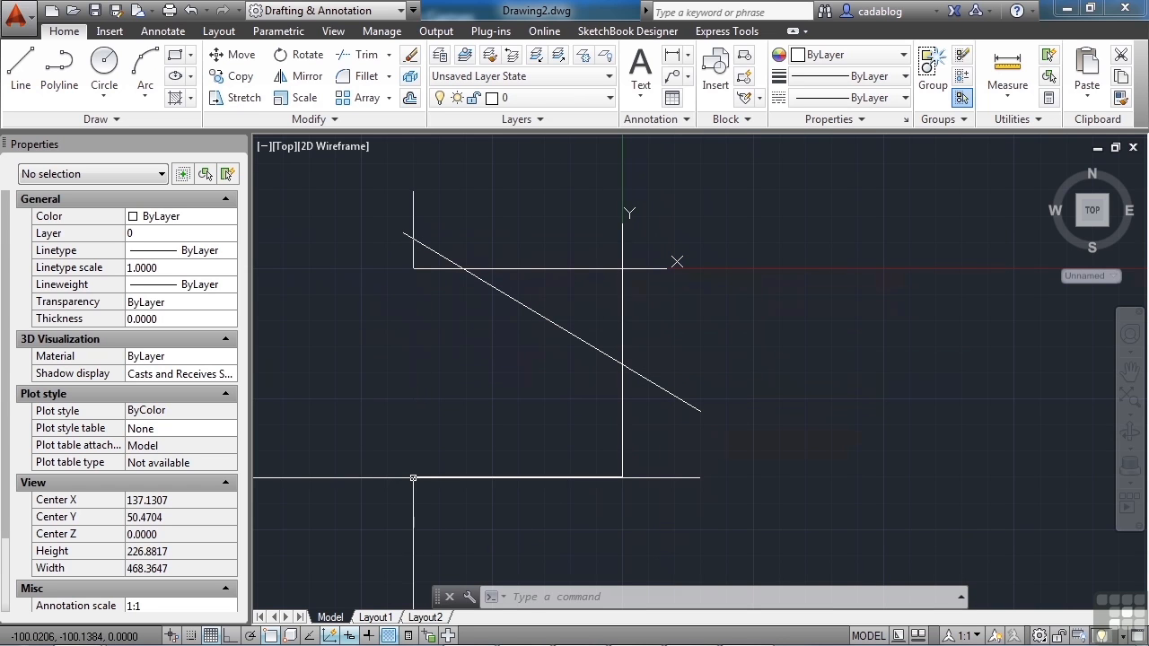
right_click(413, 477)
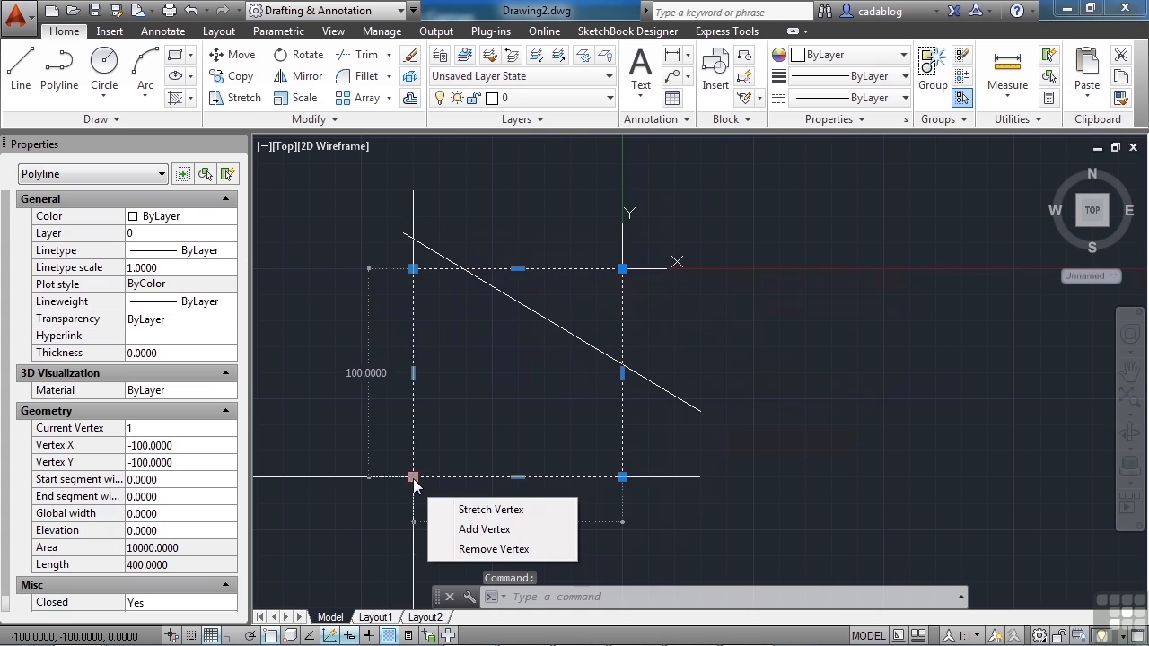
key(Escape)
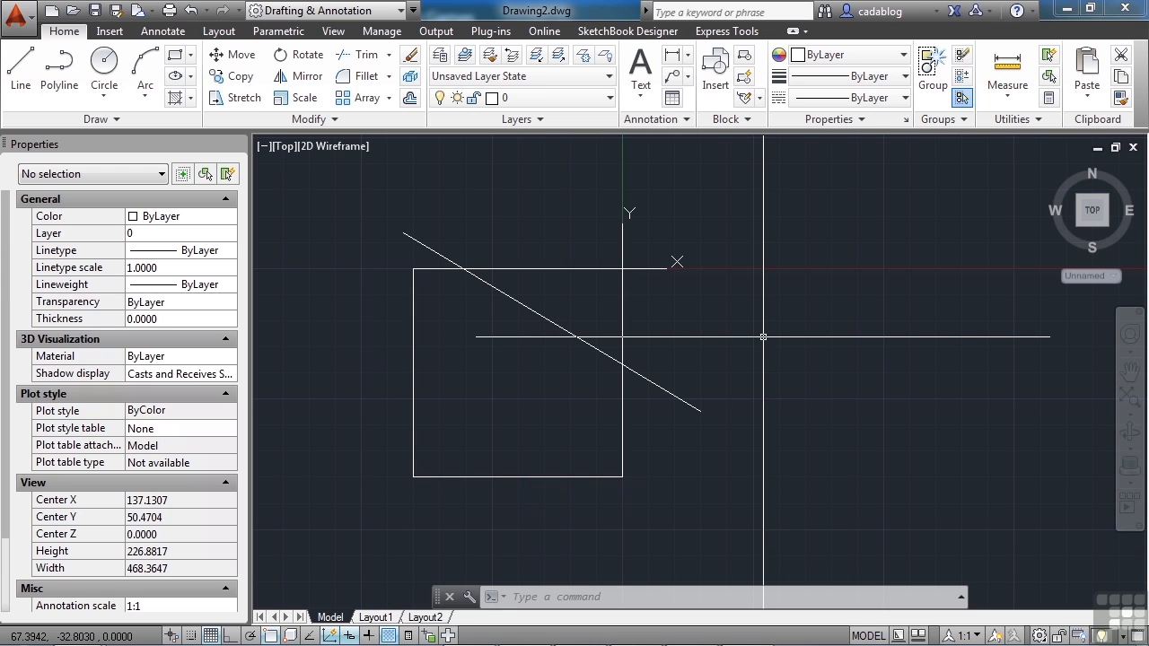
scroll(down, 3)
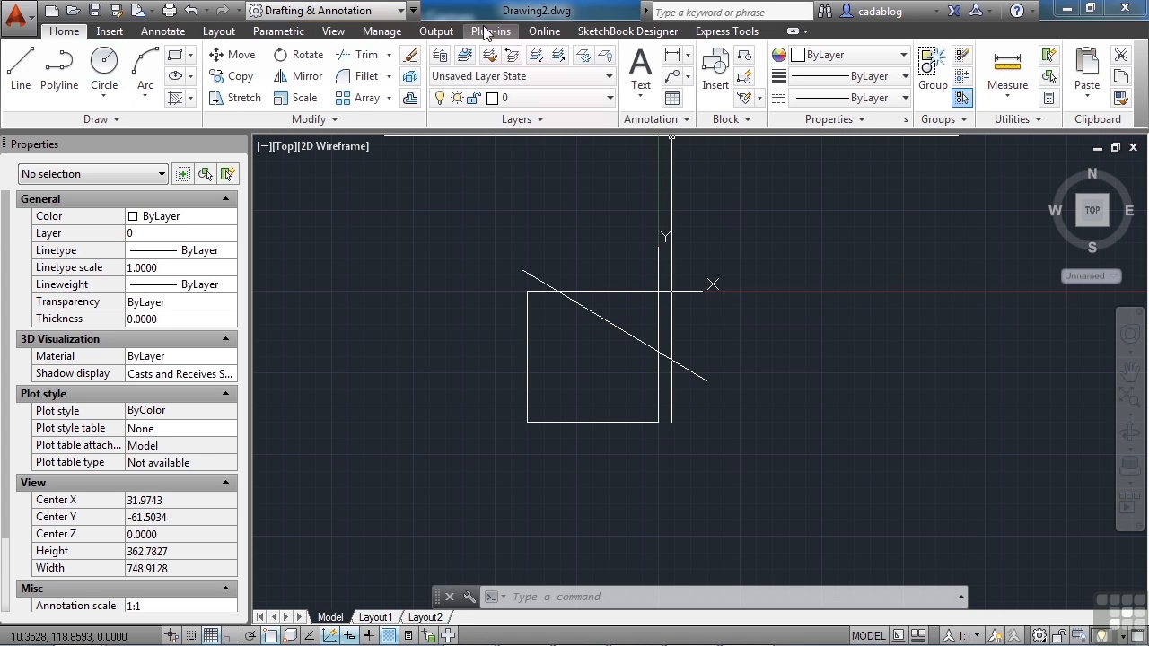
mouse_move(889, 47)
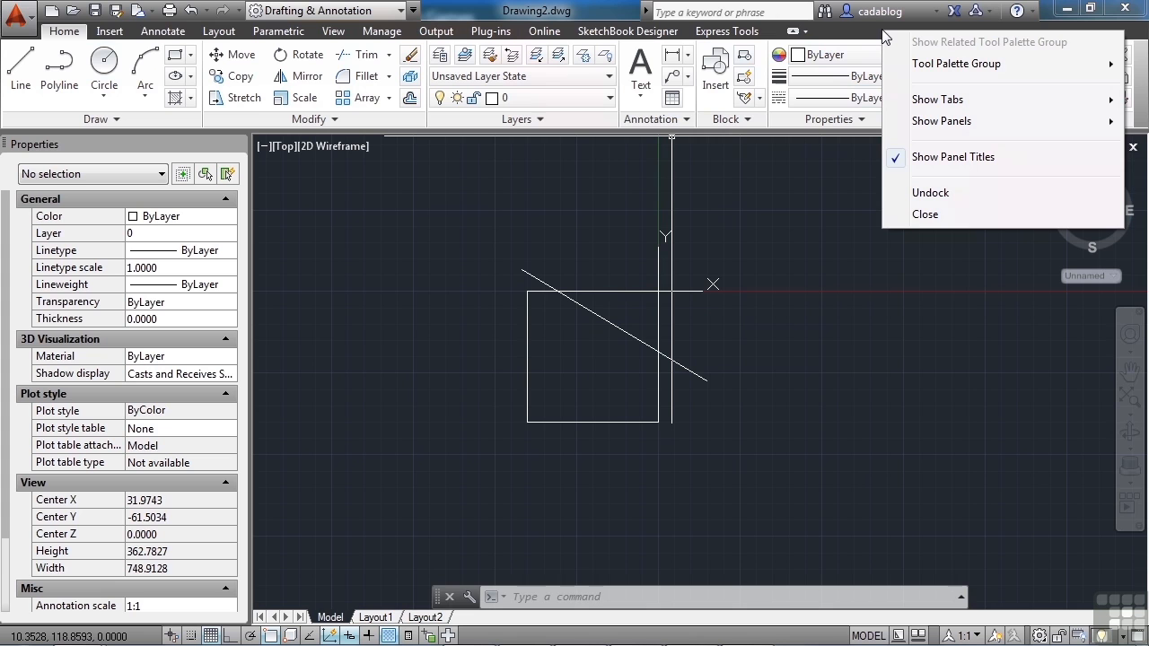
Enable and show the 3D Tools ribbon tab via the tab display options.
click(957, 63)
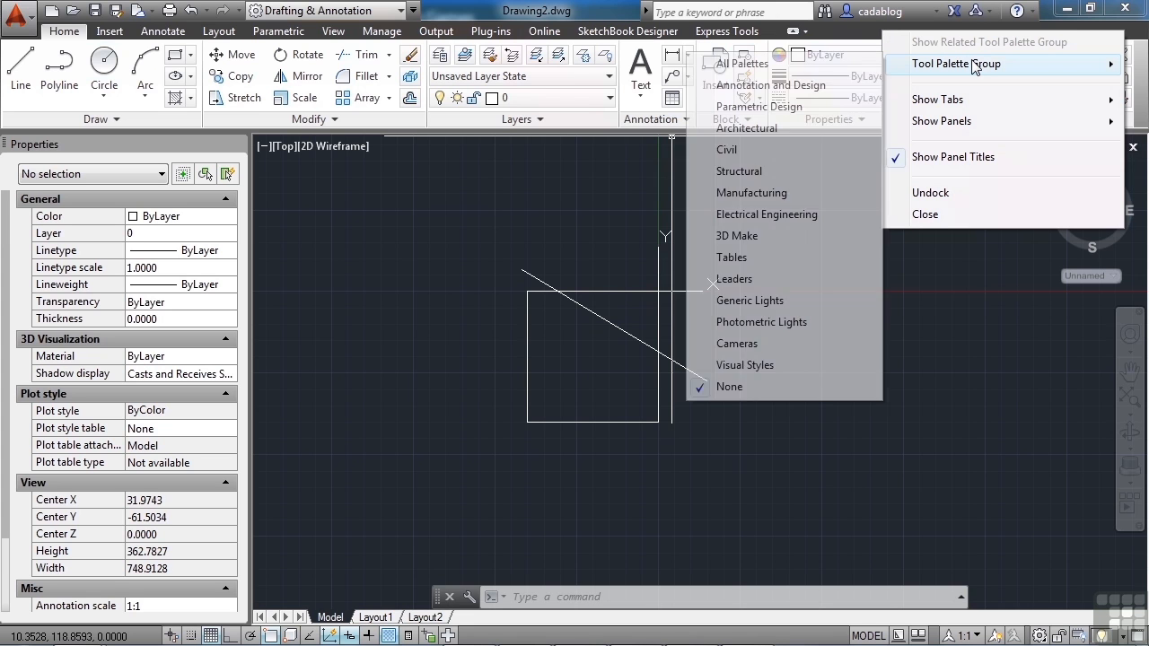
mouse_move(974, 70)
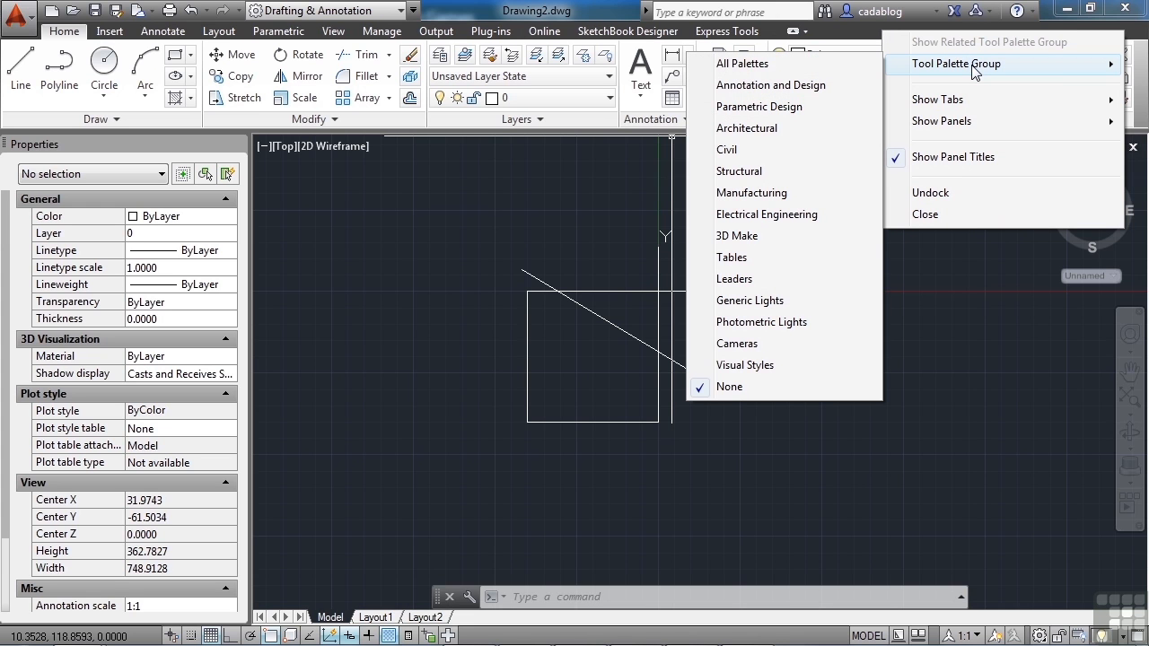
mouse_move(992, 100)
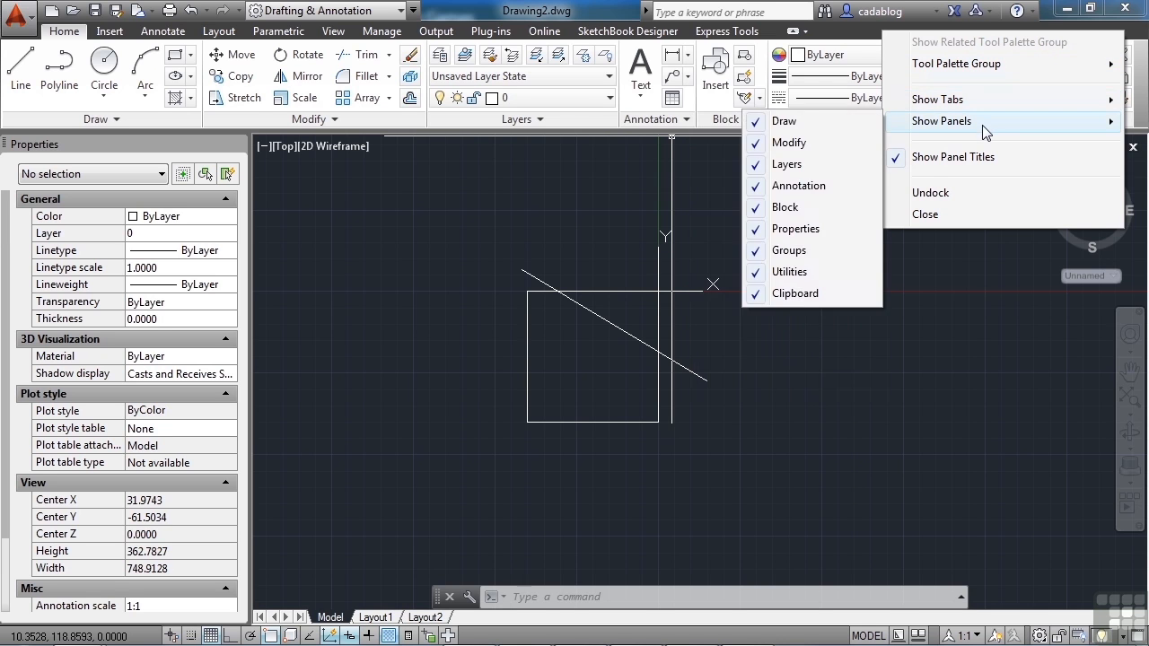
mouse_move(978, 98)
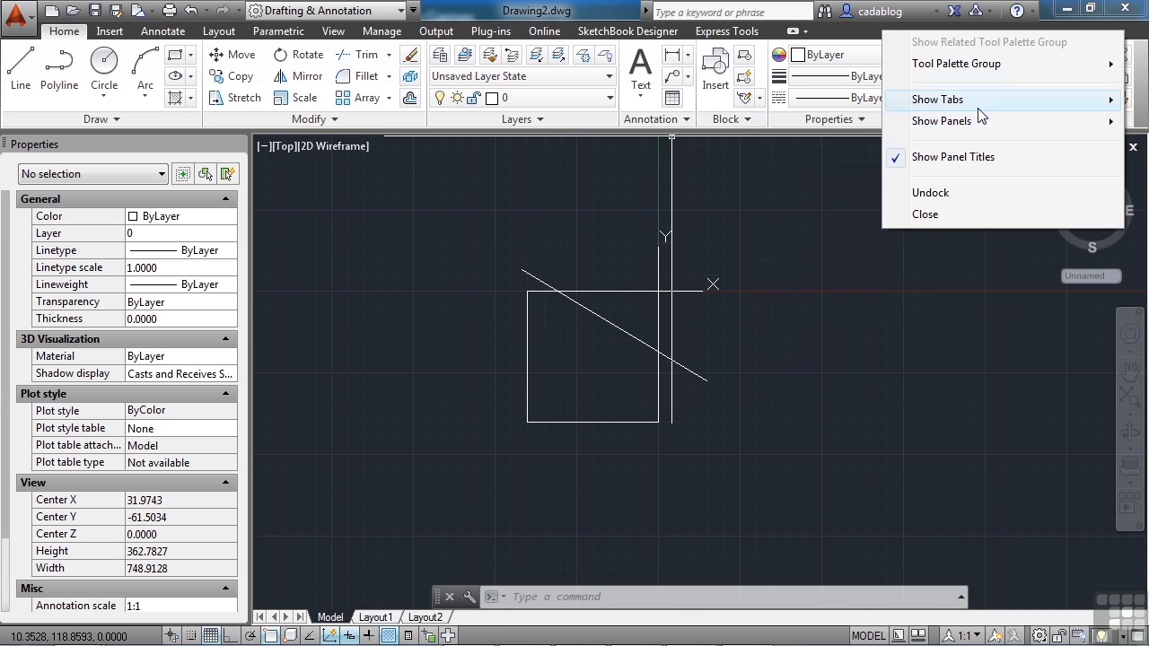
click(938, 99)
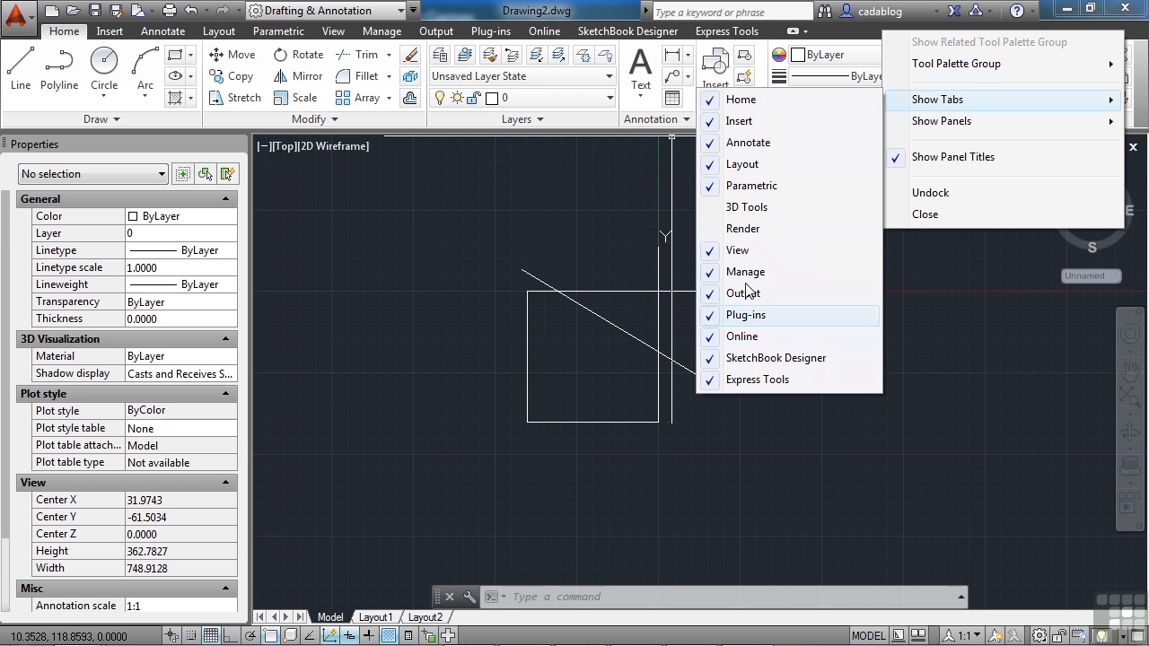
mouse_move(746, 206)
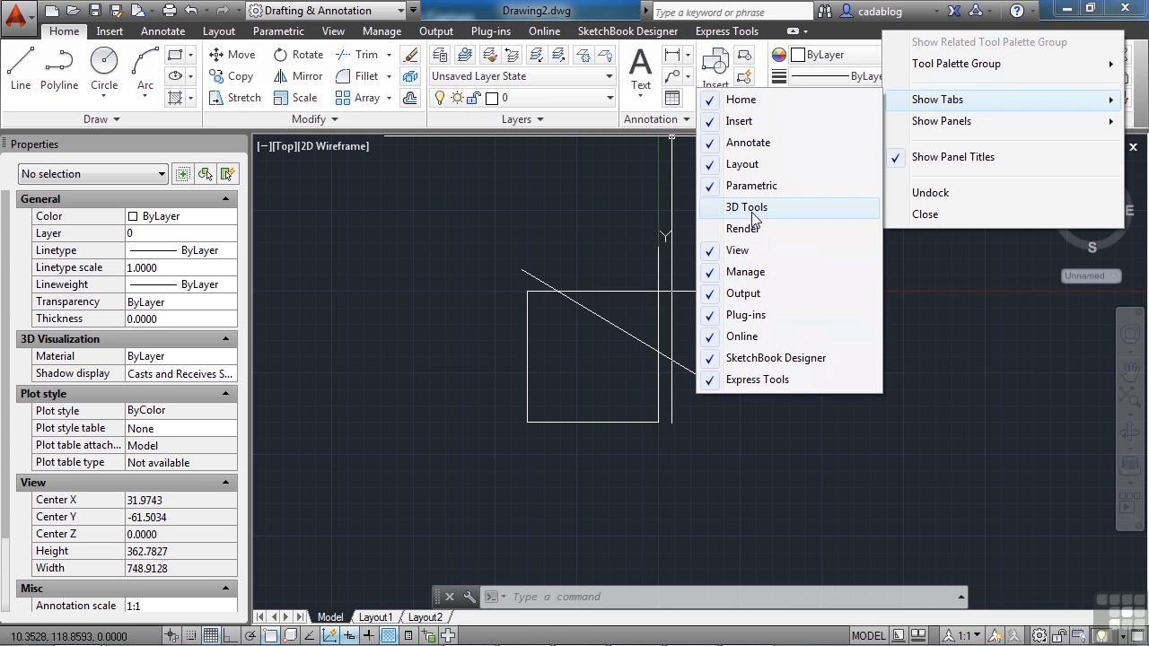
mouse_move(769, 235)
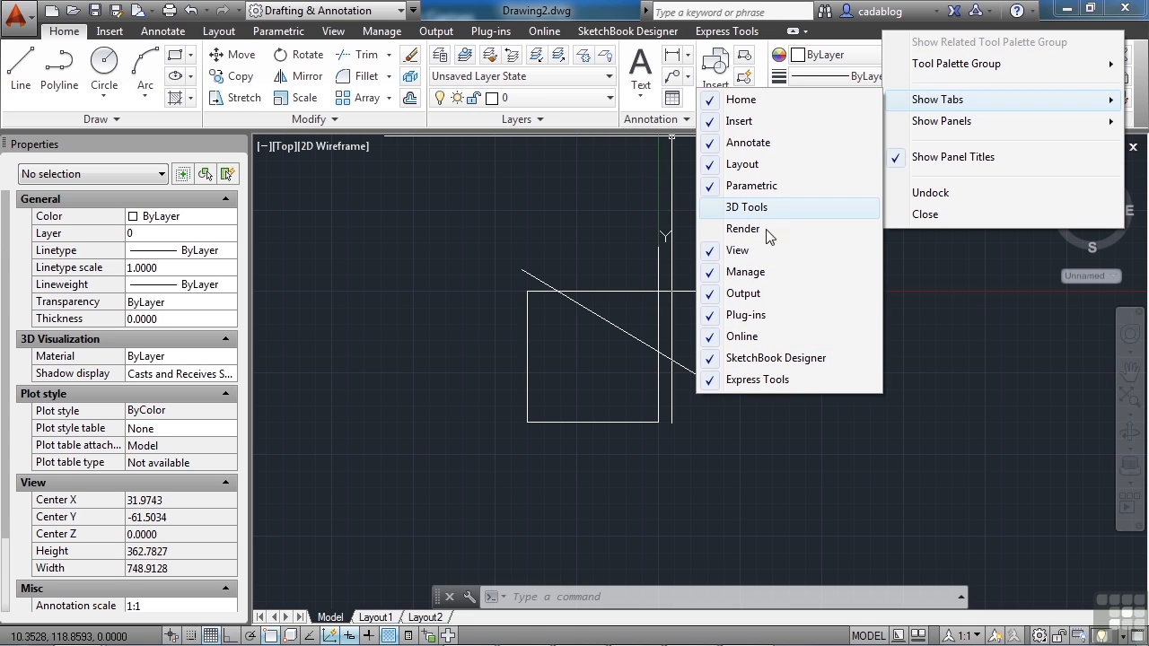
mouse_move(763, 229)
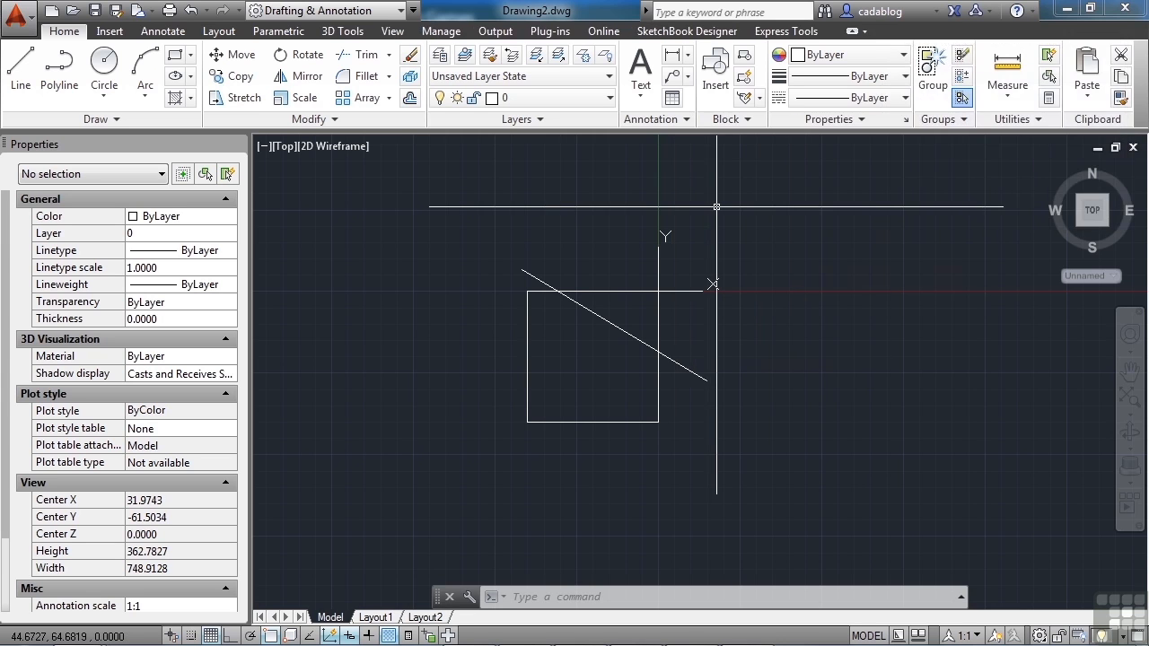
mouse_move(723, 206)
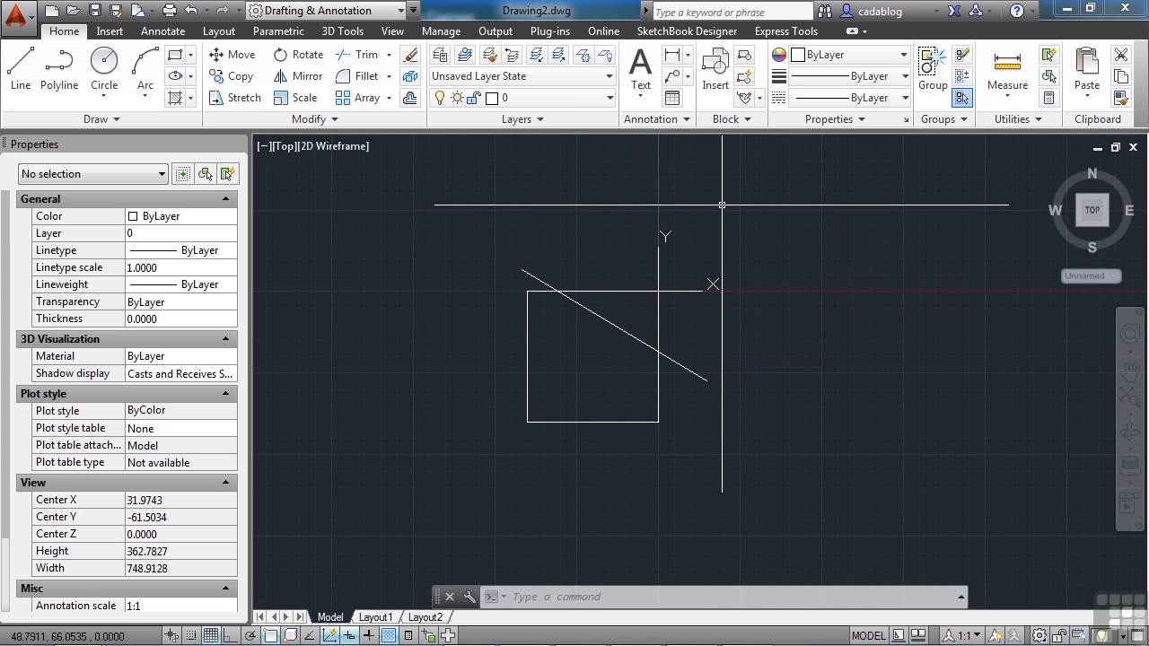
mouse_move(670, 167)
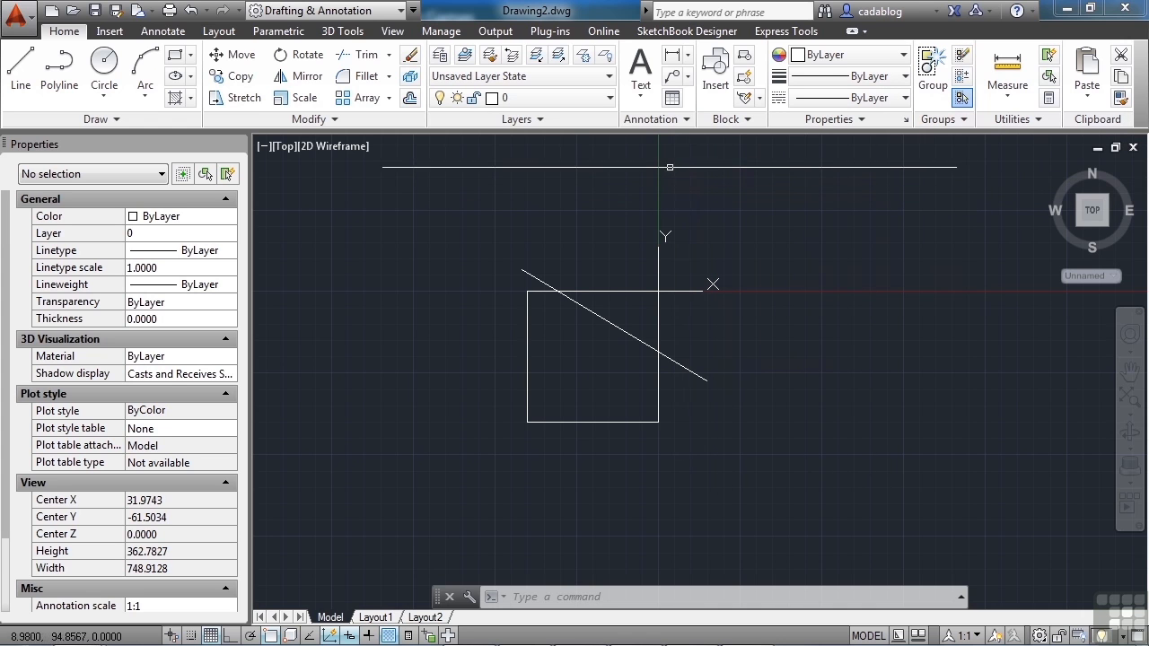
click(342, 30)
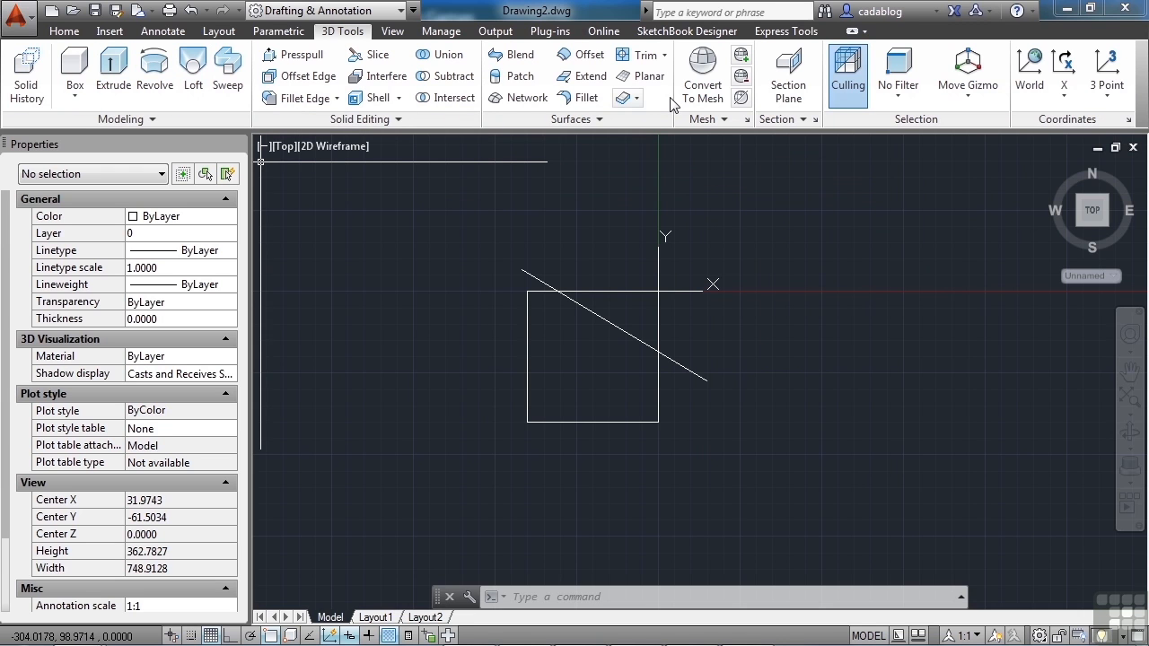
mouse_move(347, 74)
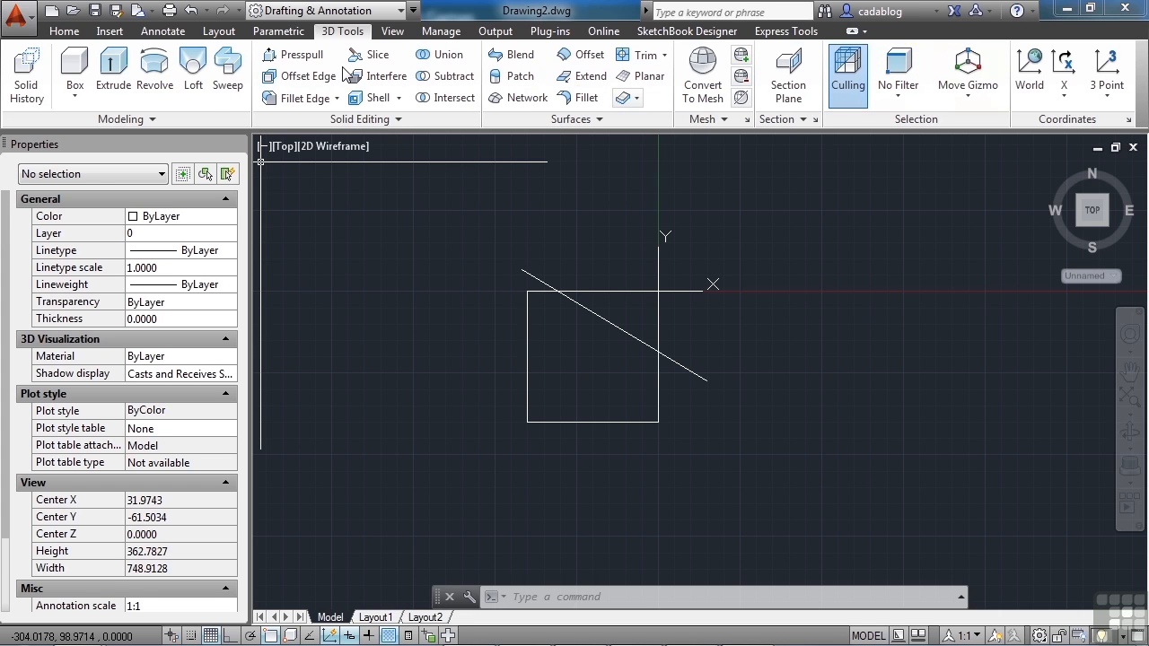
mouse_move(300, 97)
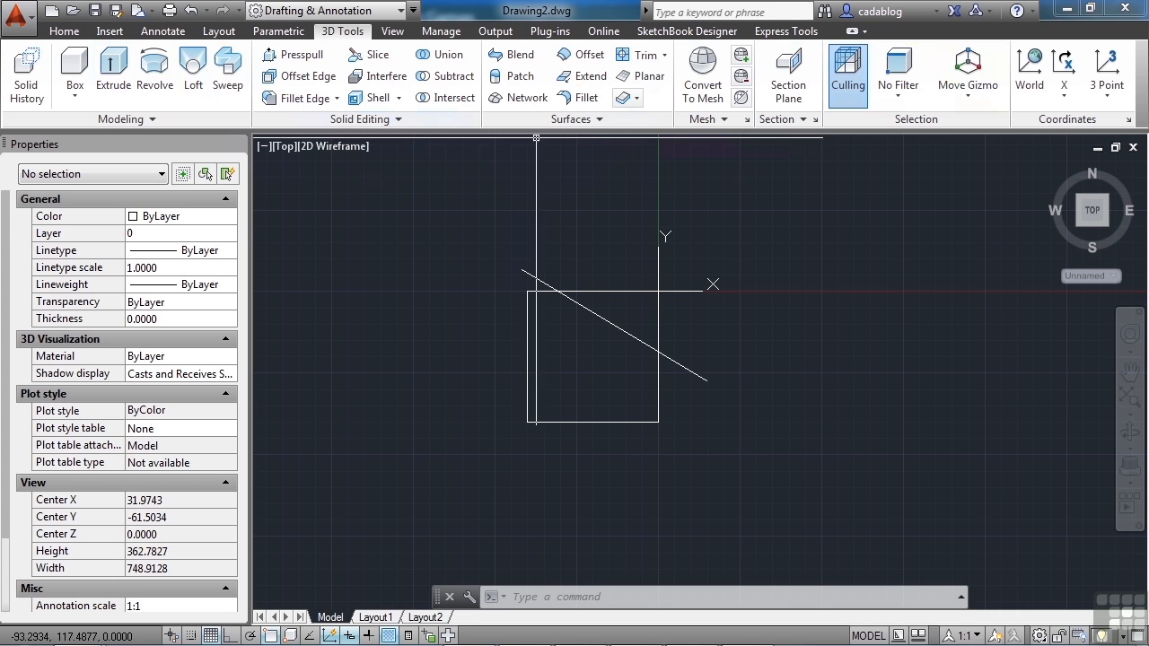
mouse_move(1063, 74)
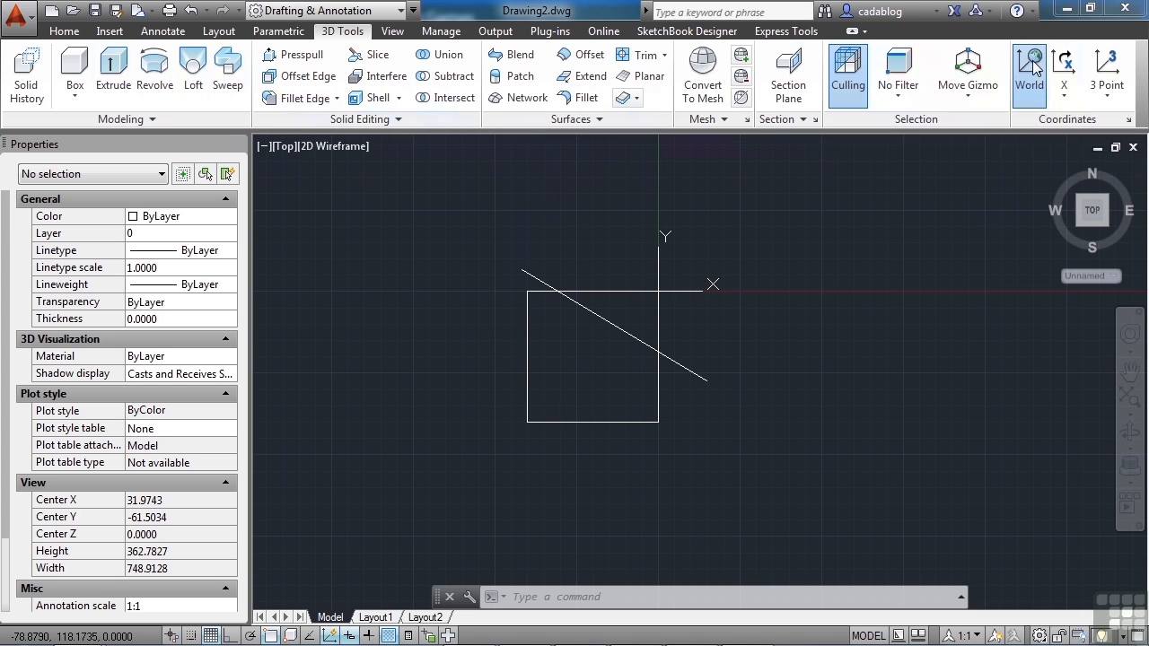
Set the coordinate system to World from the Coordinates panel.
click(1030, 71)
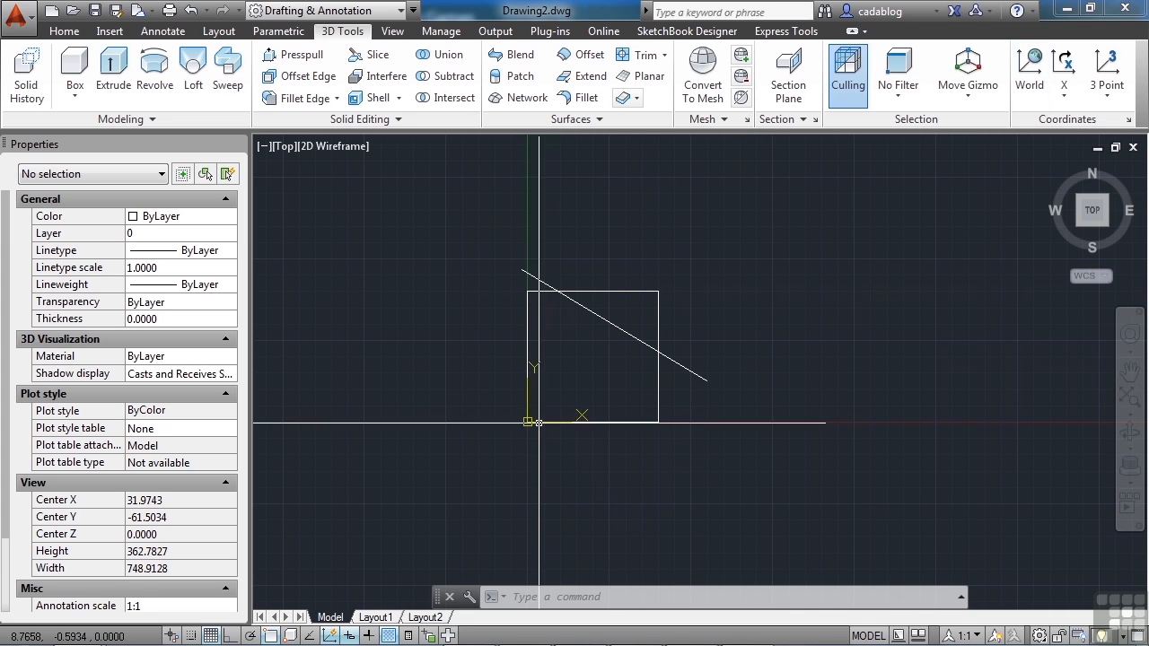
mouse_move(666, 429)
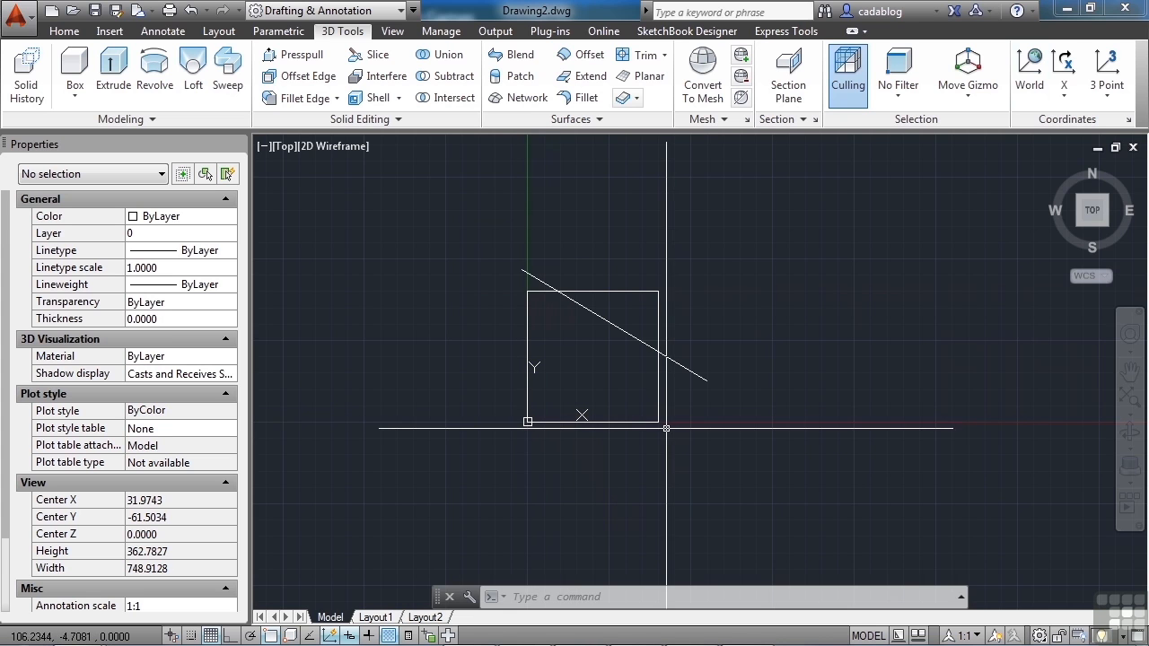
mouse_move(1012, 143)
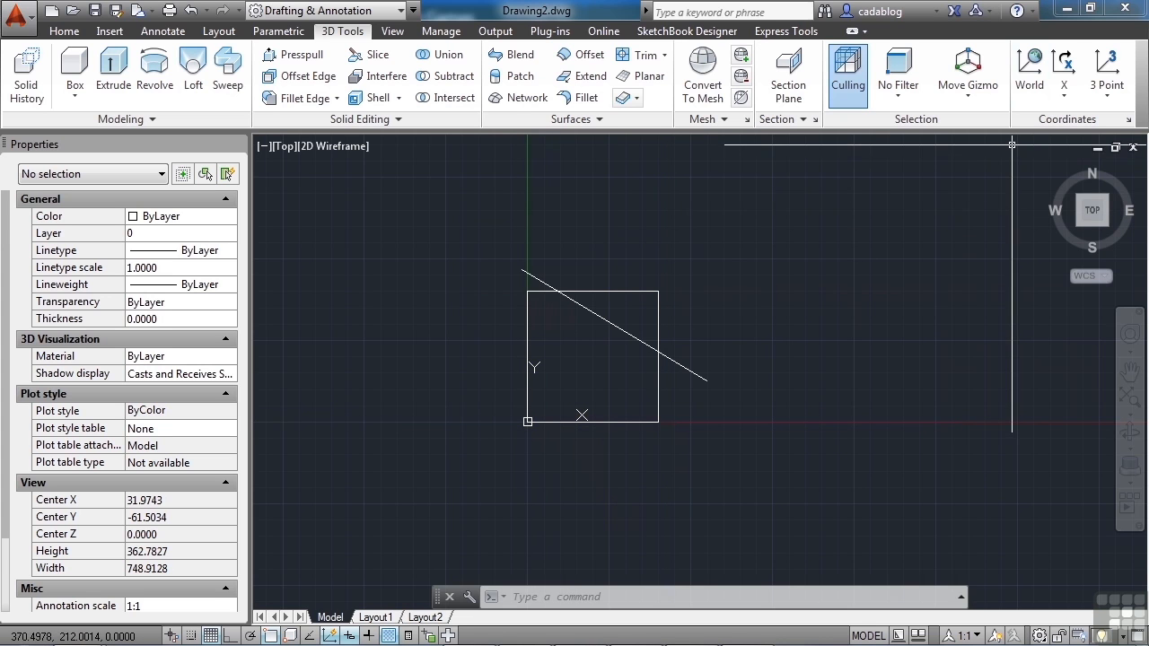
mouse_move(905, 239)
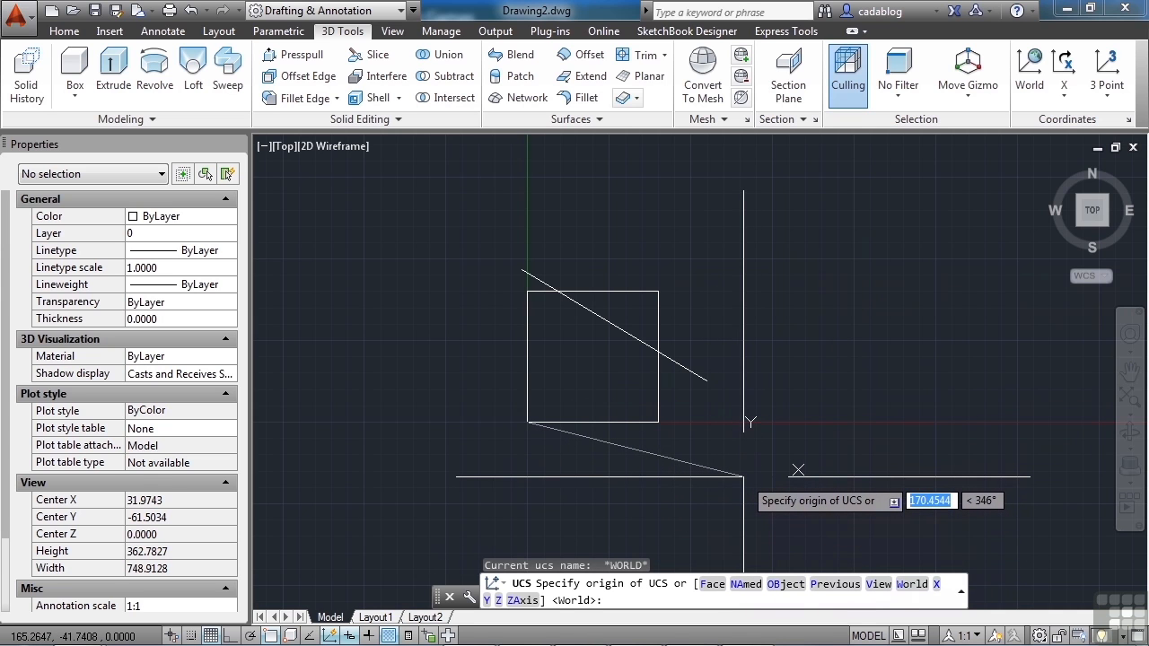
mouse_move(798, 469)
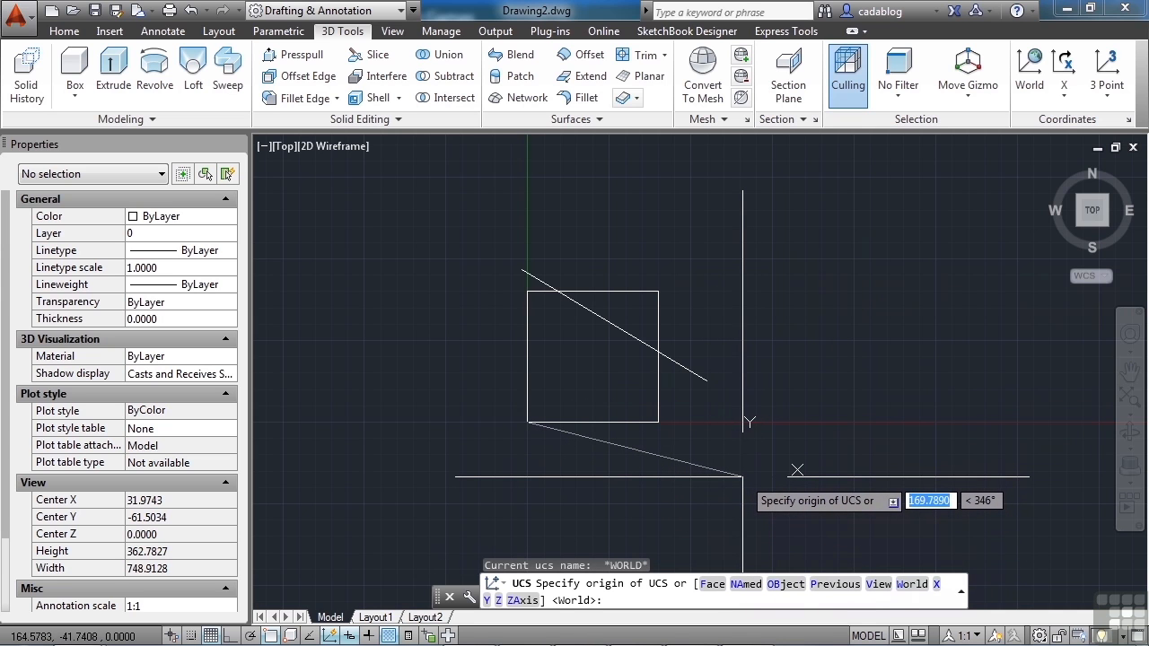
mouse_move(796, 472)
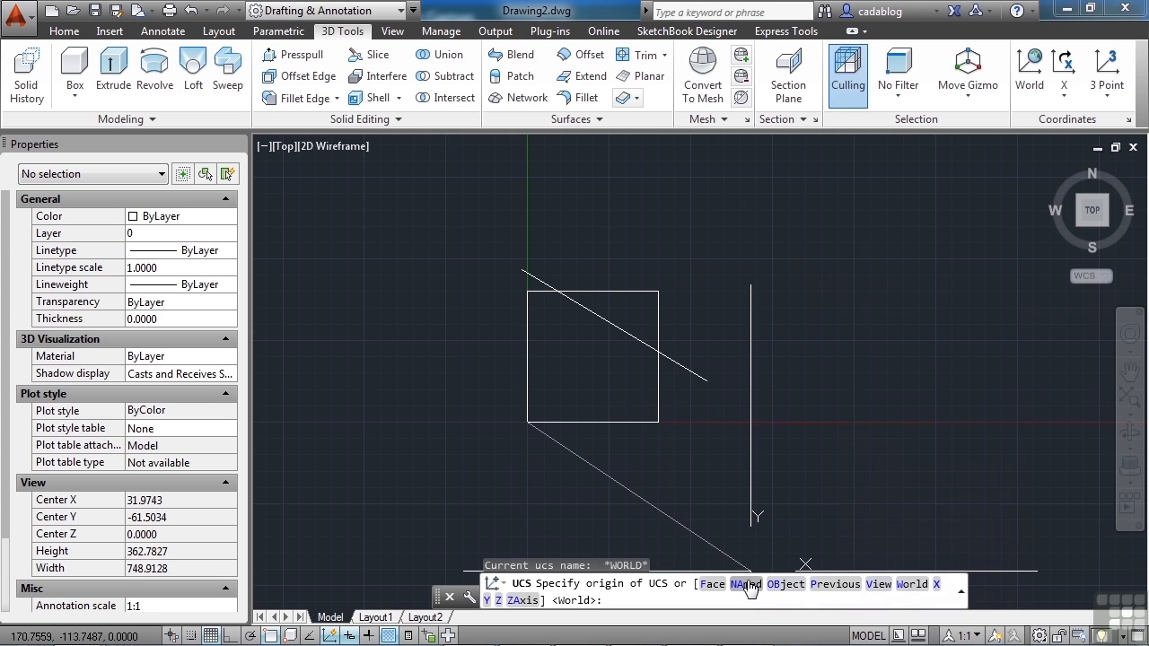
mouse_move(785, 584)
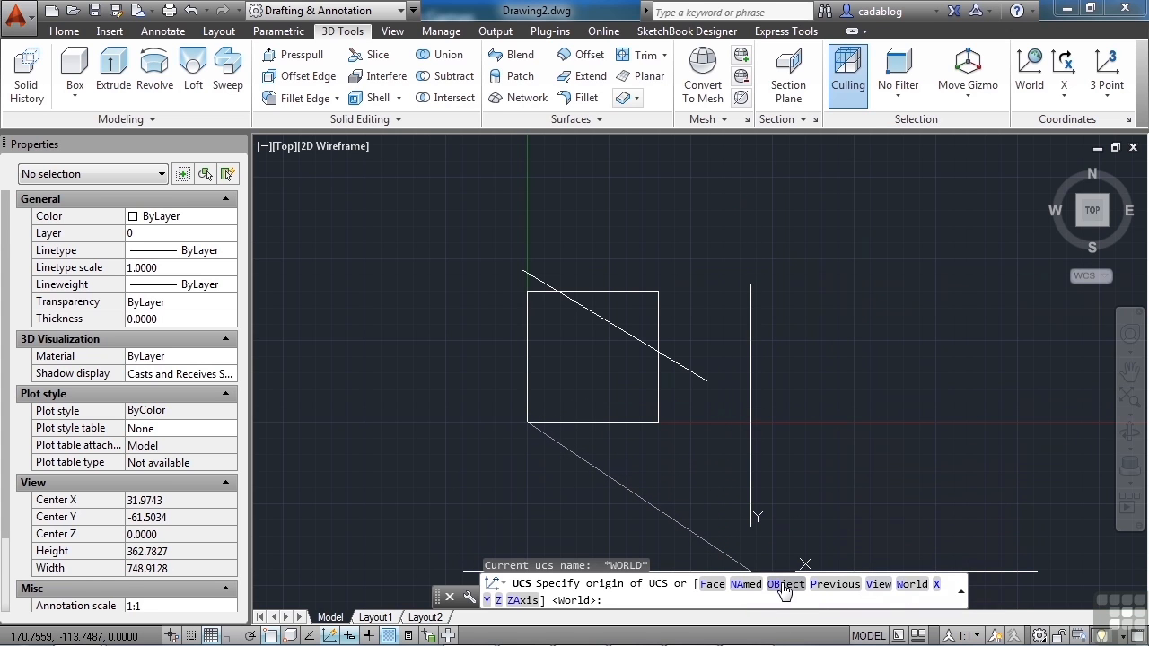
mouse_move(786, 592)
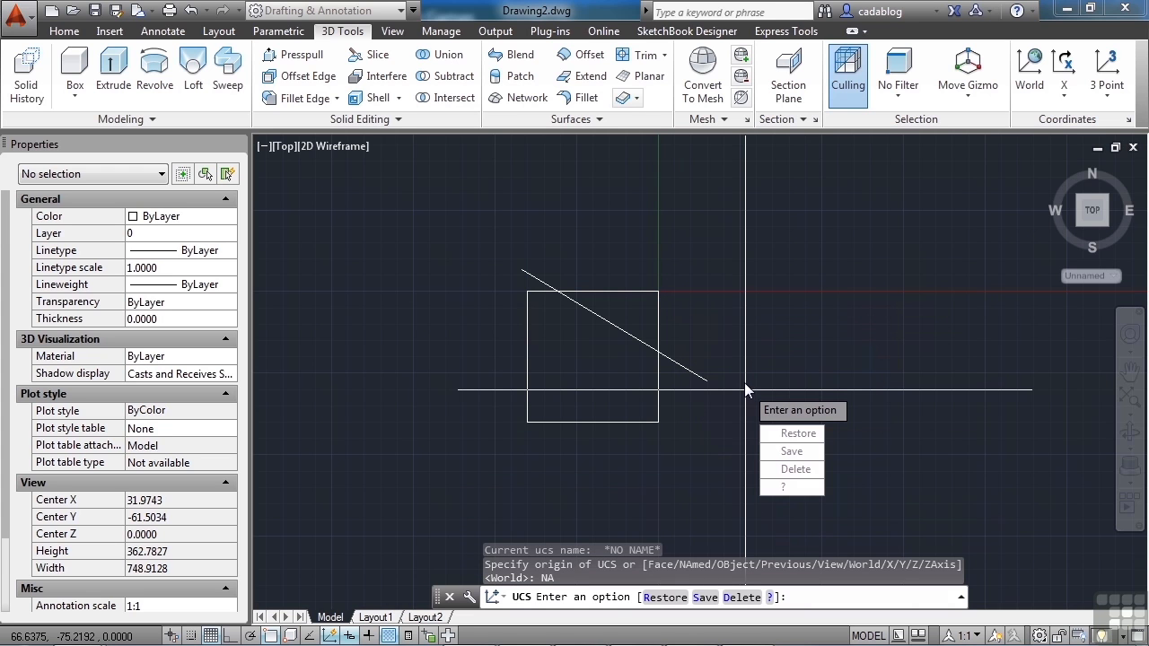
mouse_move(793, 434)
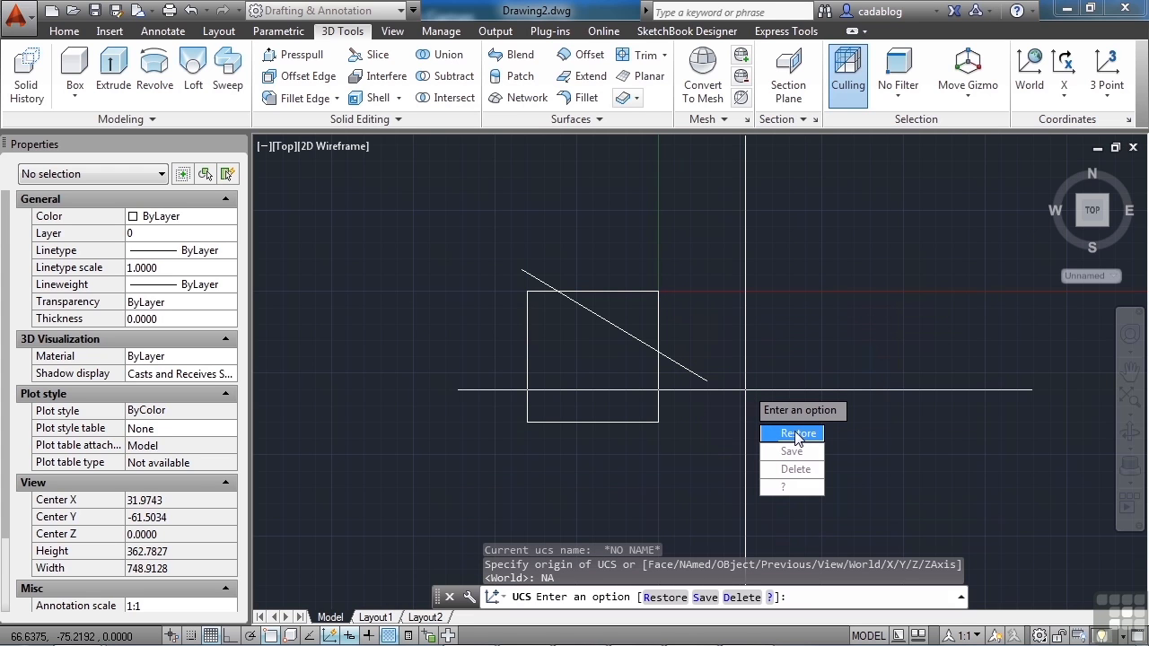
mouse_move(792, 452)
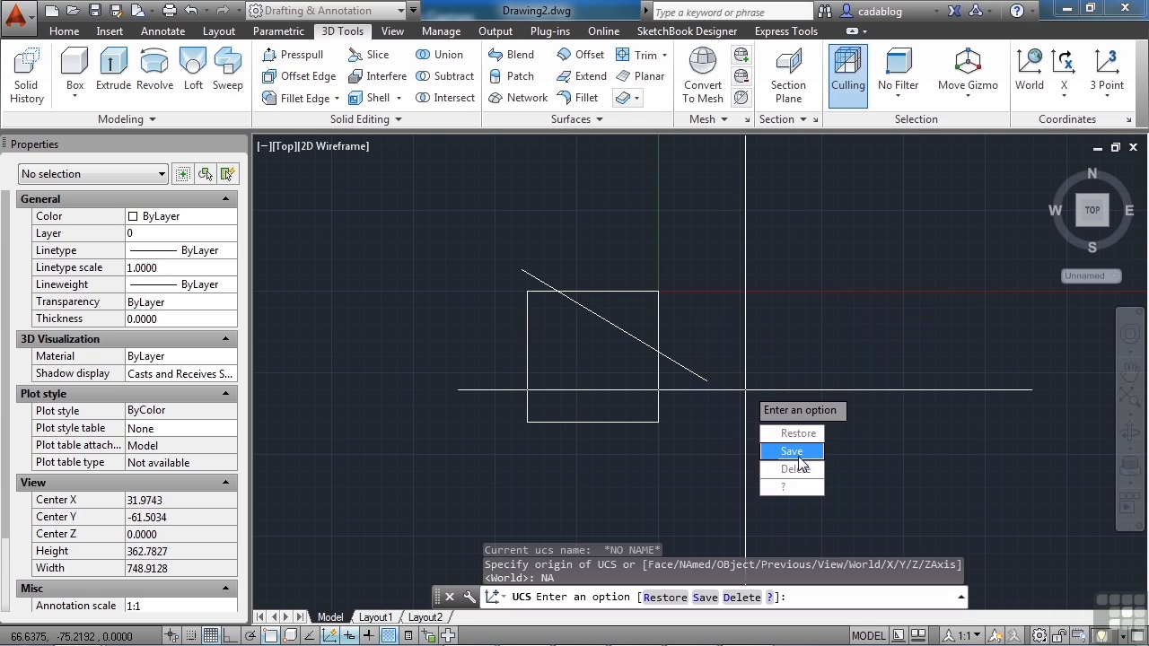
Save the current UCS under the name 100x100.
click(792, 451)
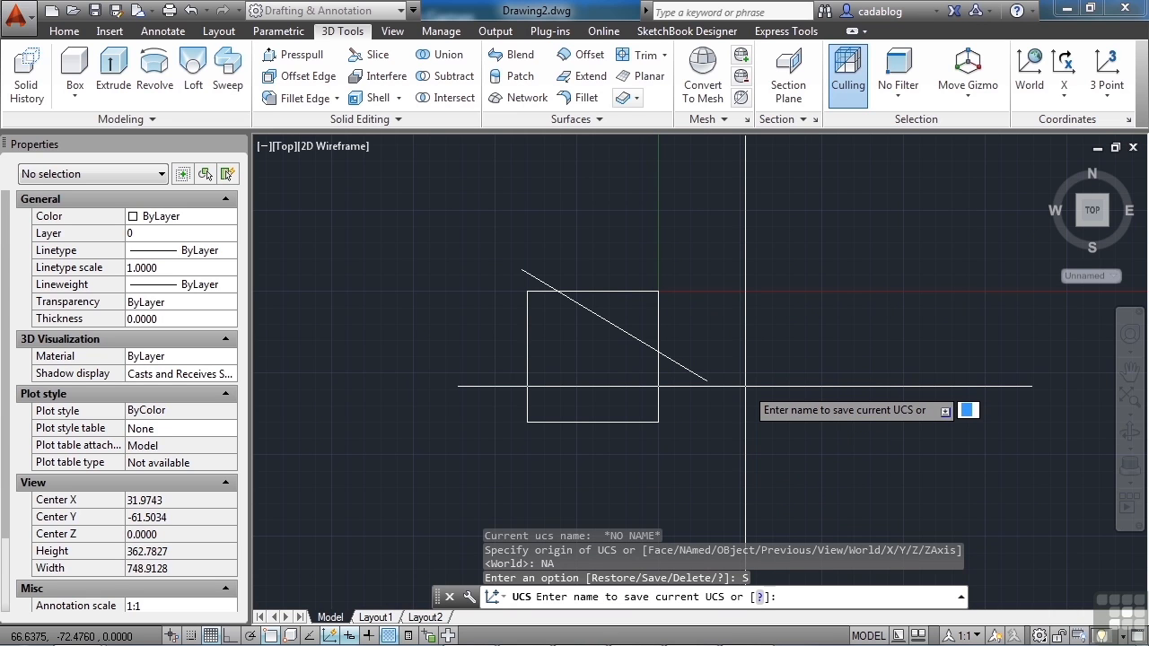
text(100x100)
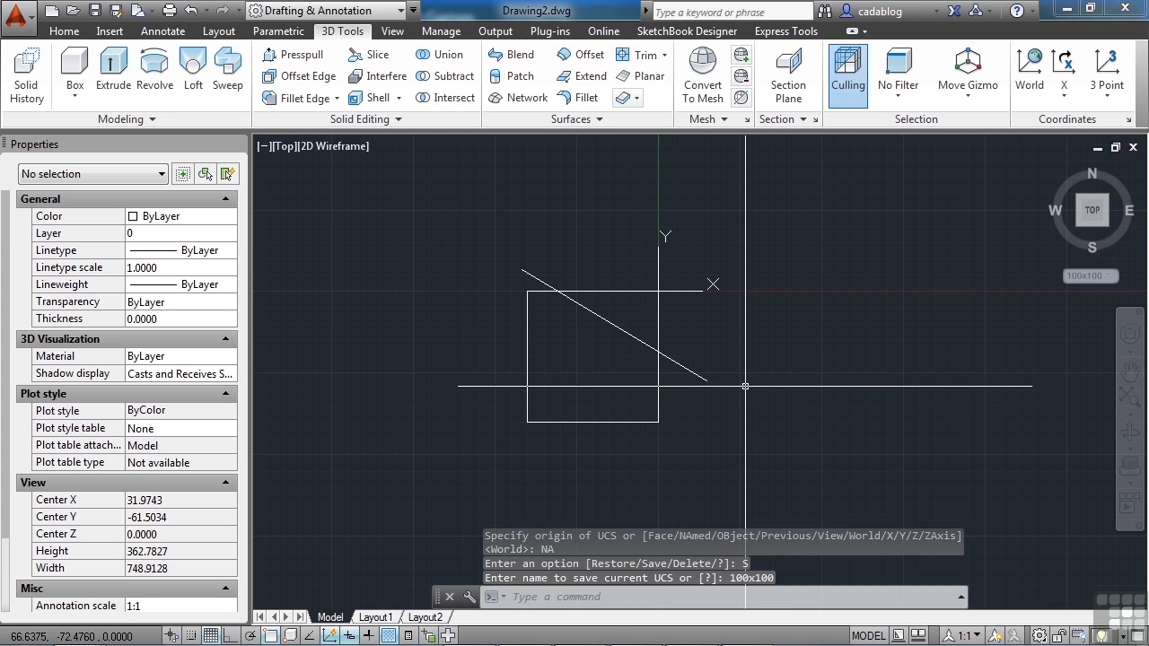
mouse_move(759, 392)
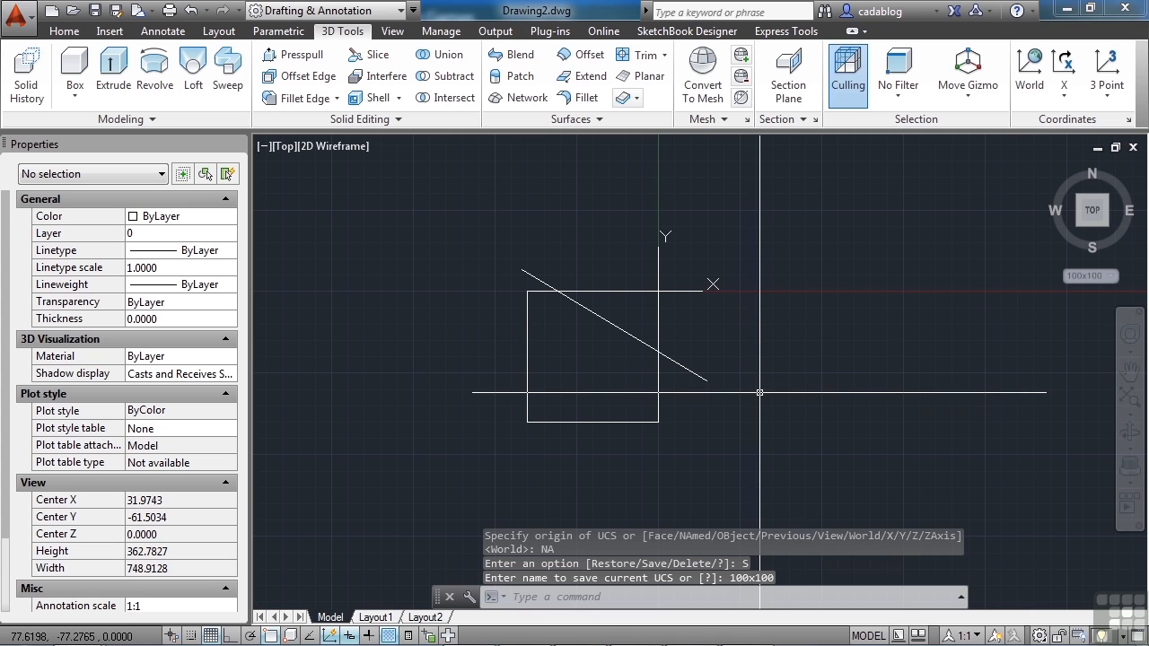
Switch to World, then restore the named UCS 100x100.
click(1030, 68)
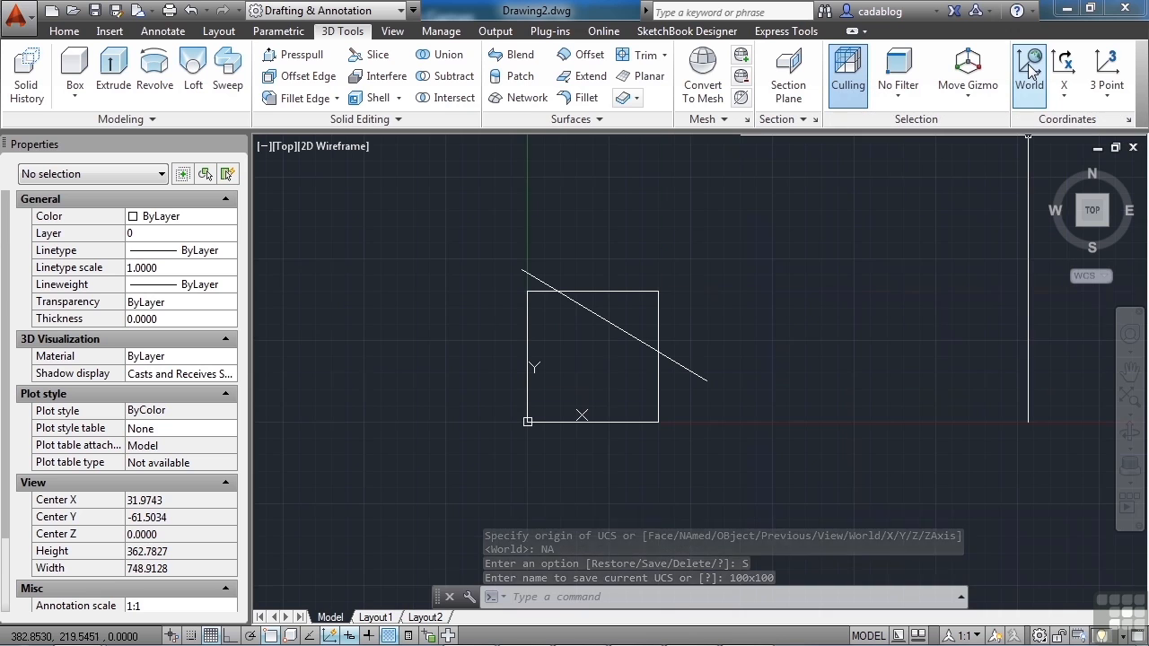
click(1029, 67)
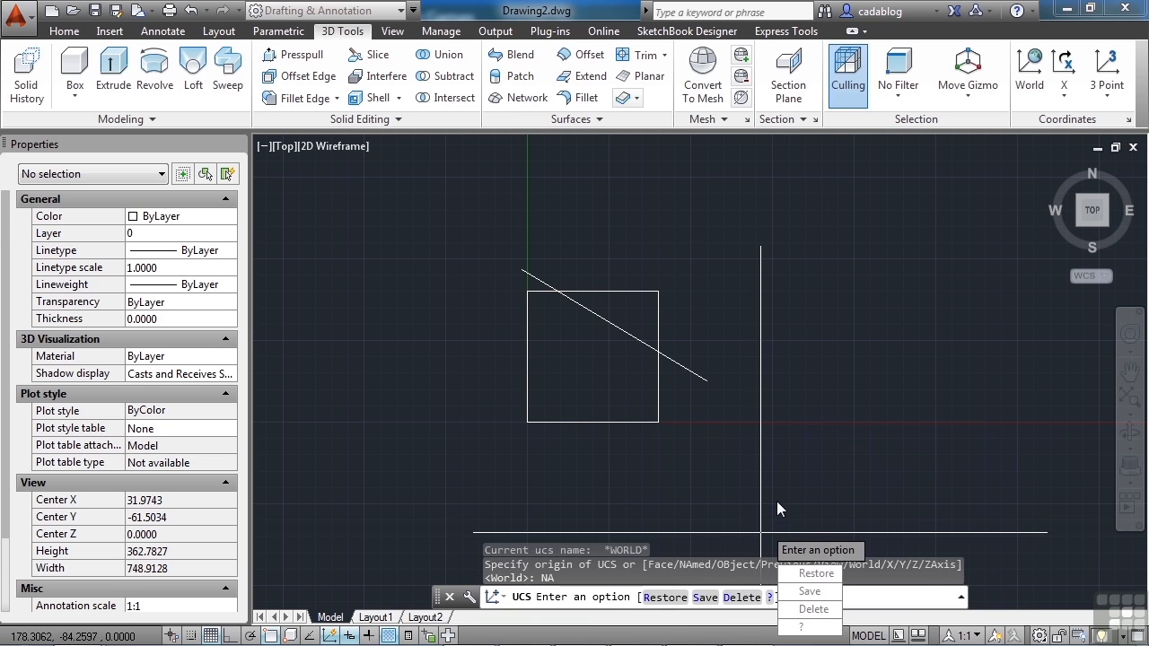
click(816, 572)
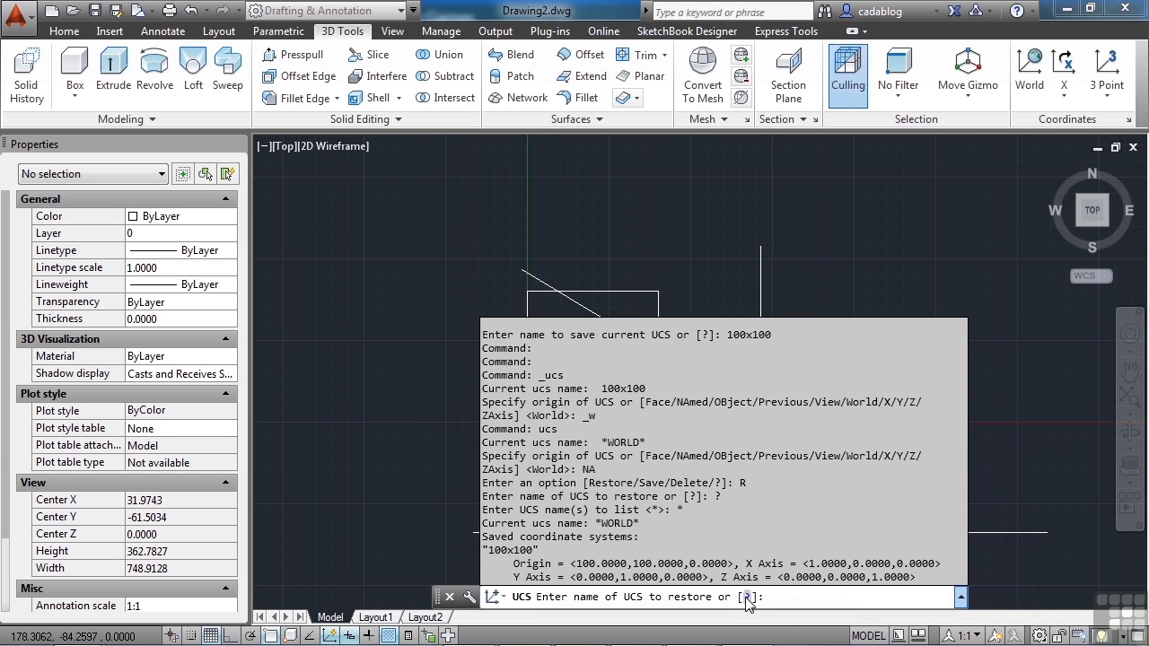
mouse_move(796, 603)
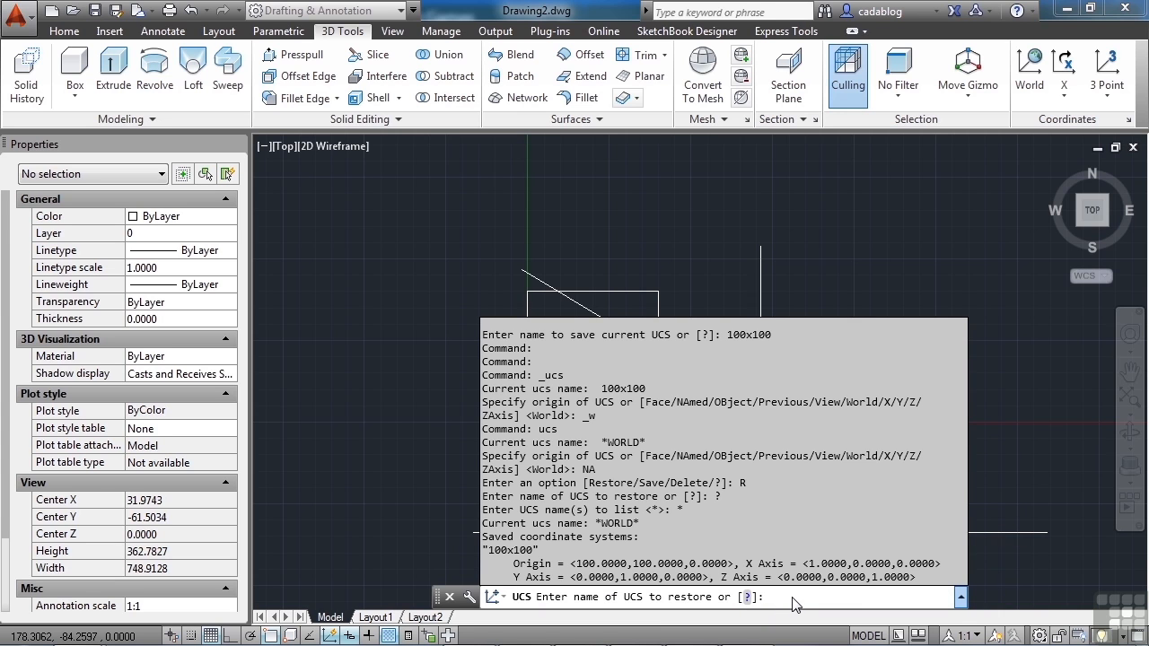
text(100x100)
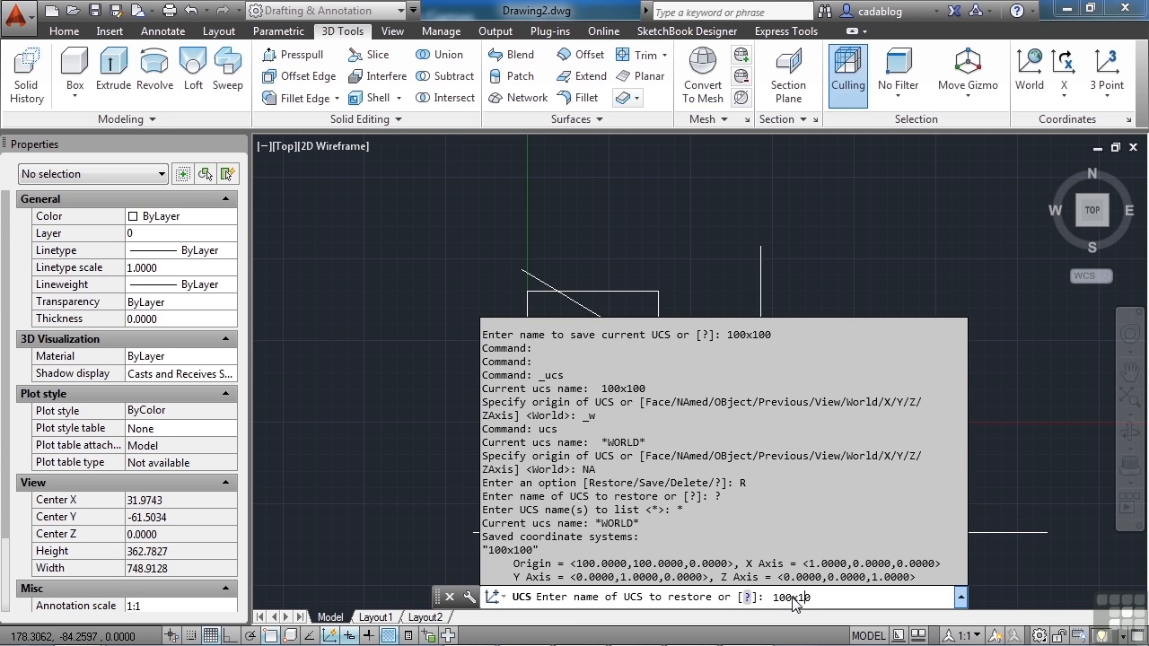
key(Return)
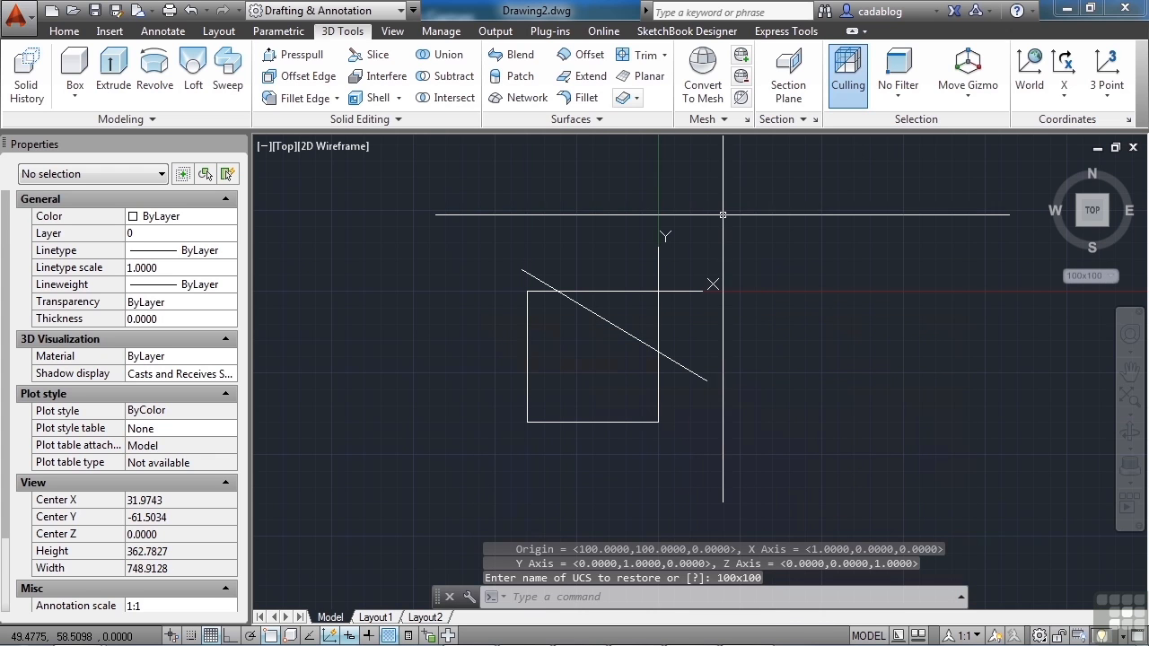
mouse_move(752, 269)
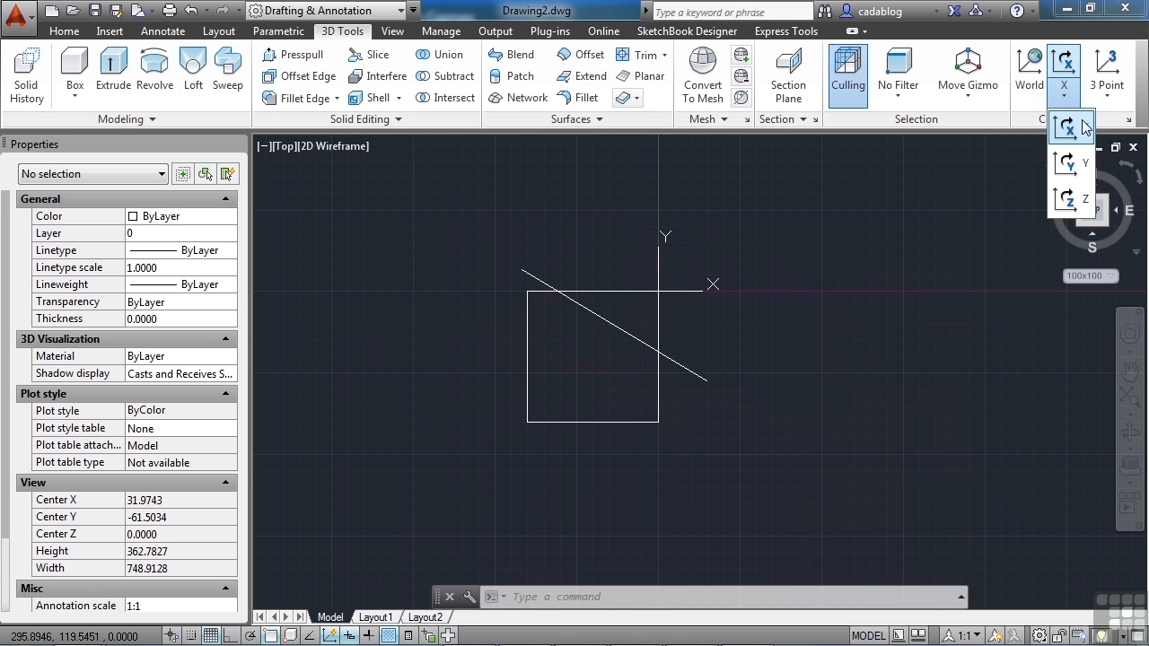
mouse_move(1068, 127)
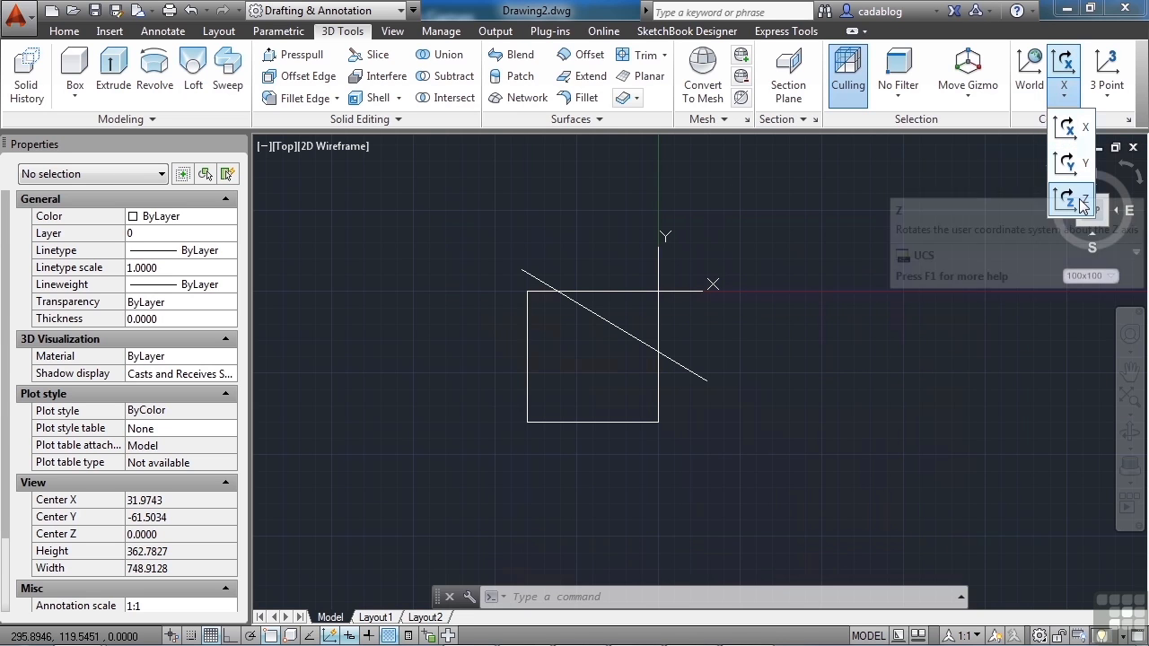
mouse_move(1108, 101)
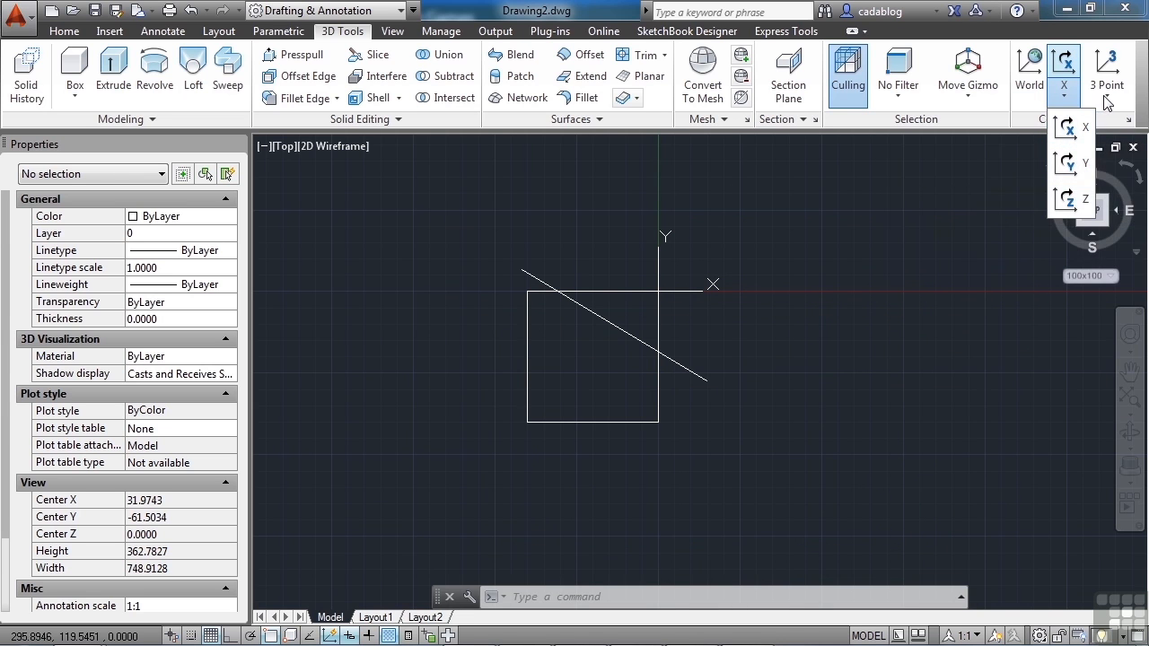
click(1106, 72)
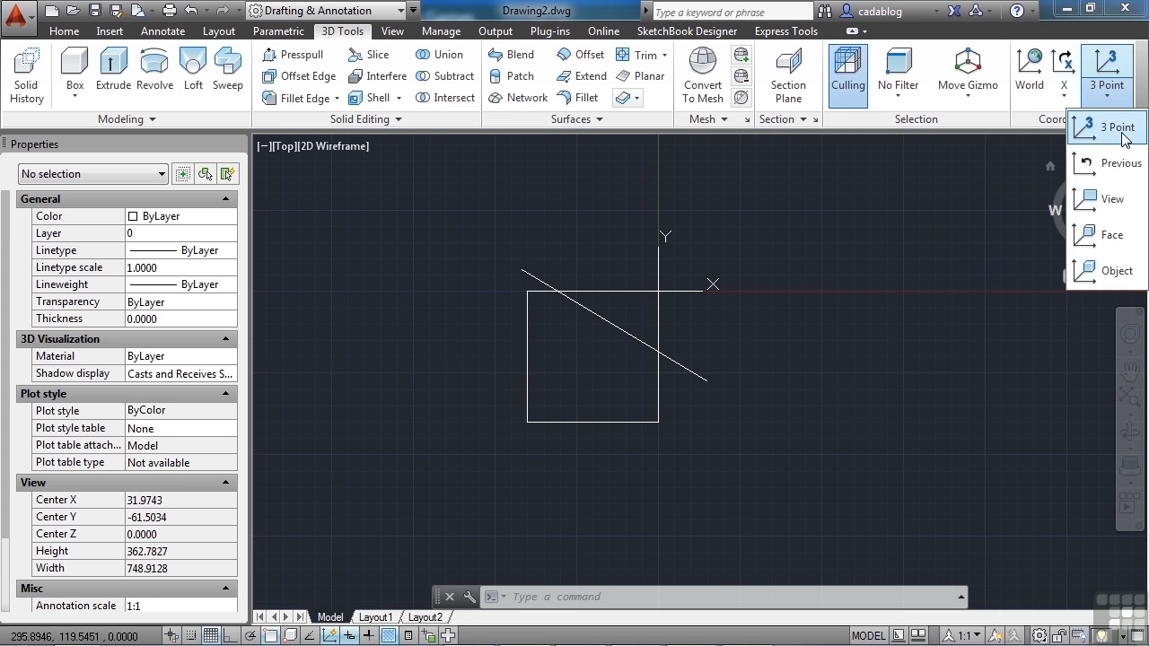
mouse_move(1122, 164)
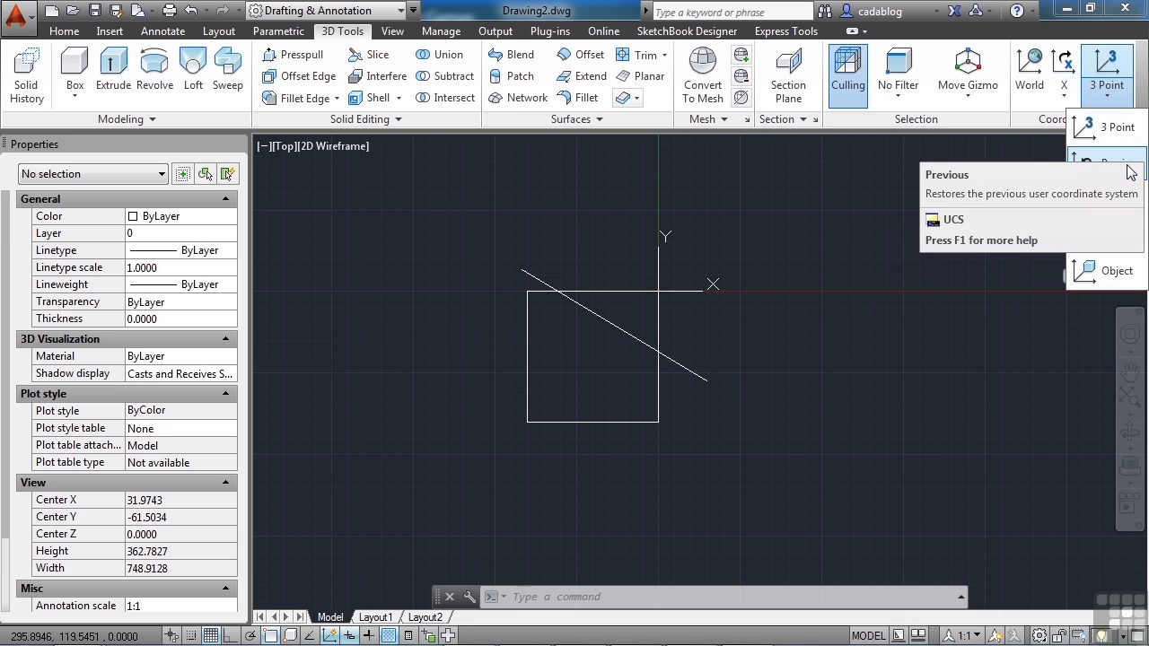
mouse_move(1113, 199)
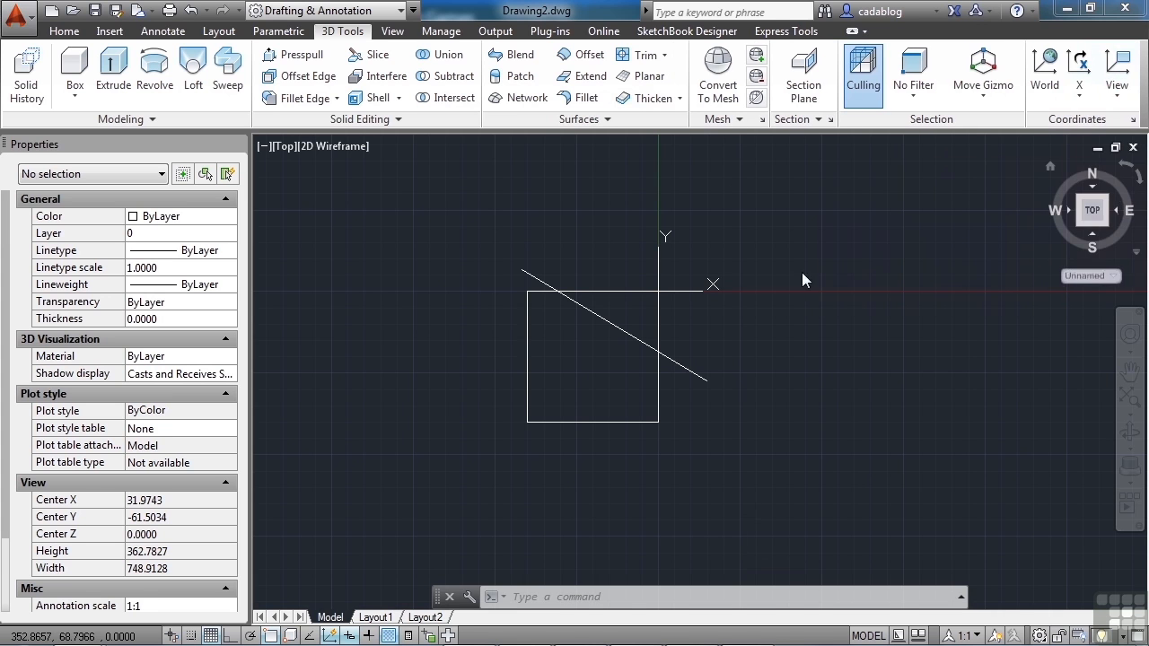
click(1118, 72)
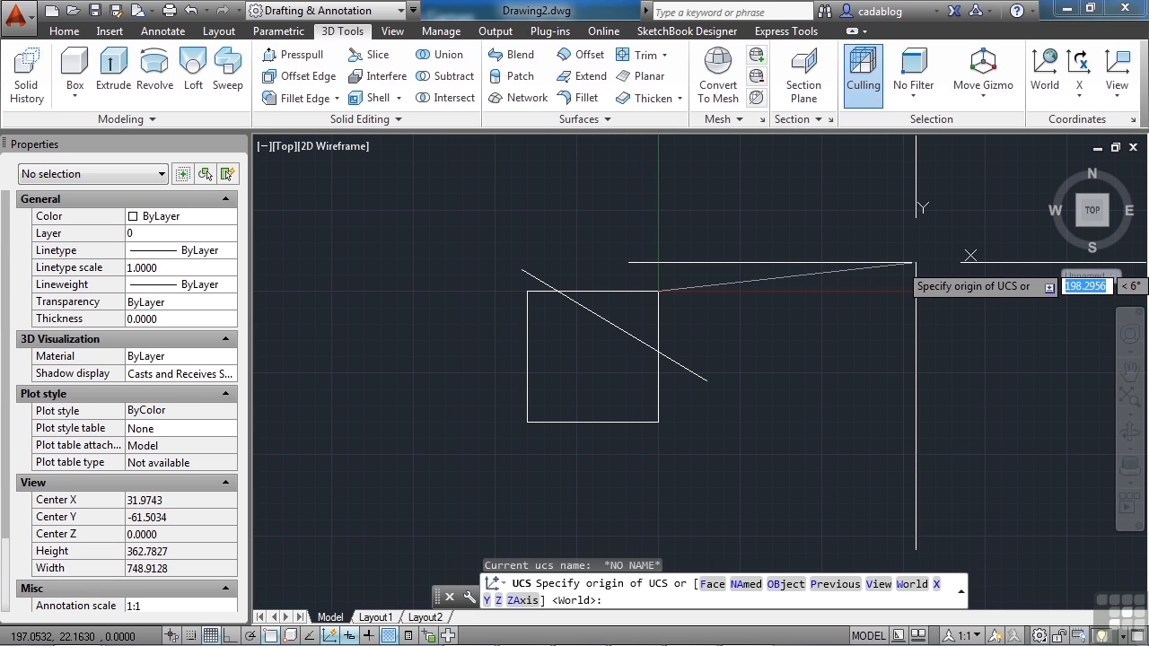
key(Escape)
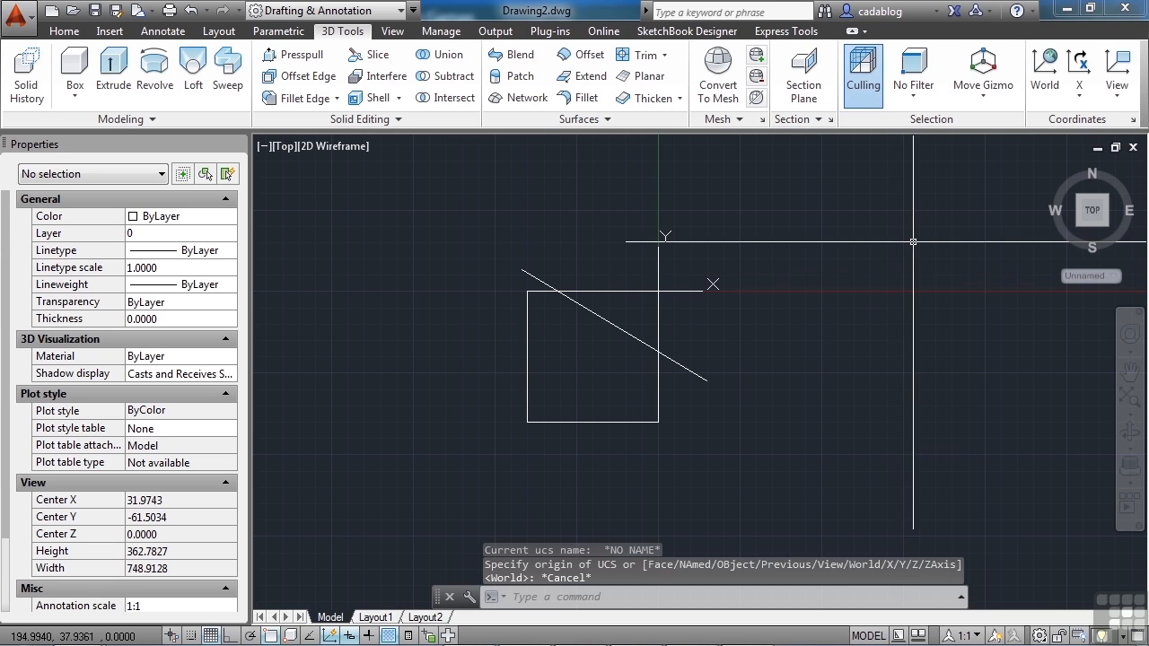
mouse_move(1134, 121)
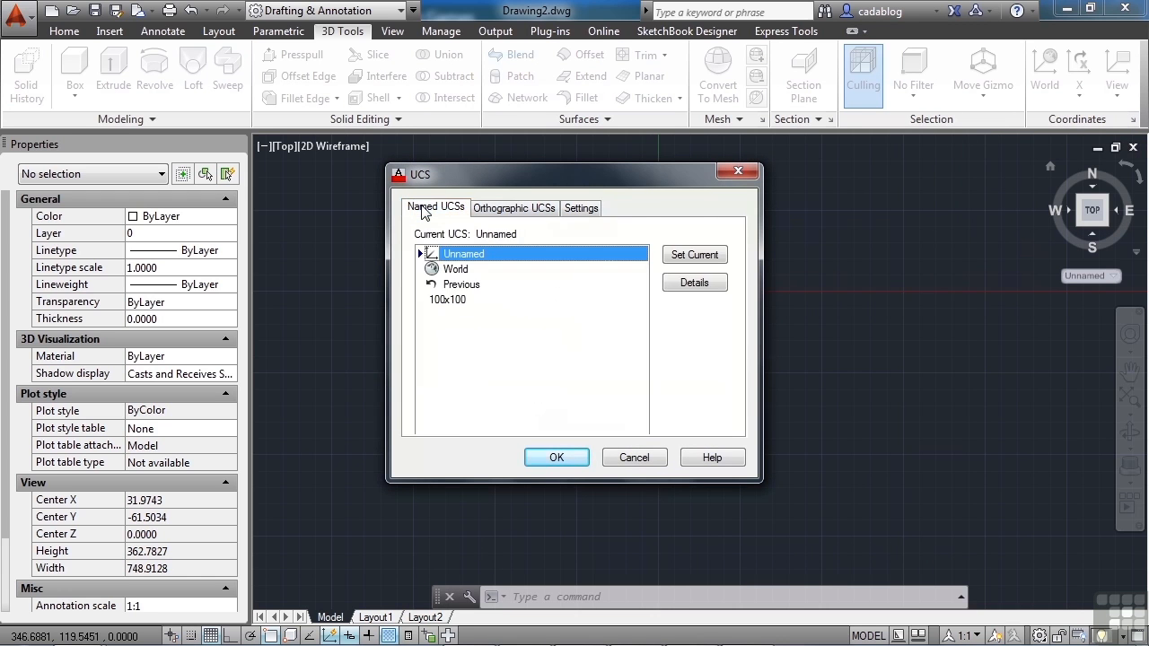
Select 100x100 in the UCS manager's Named UCSs list.
click(447, 299)
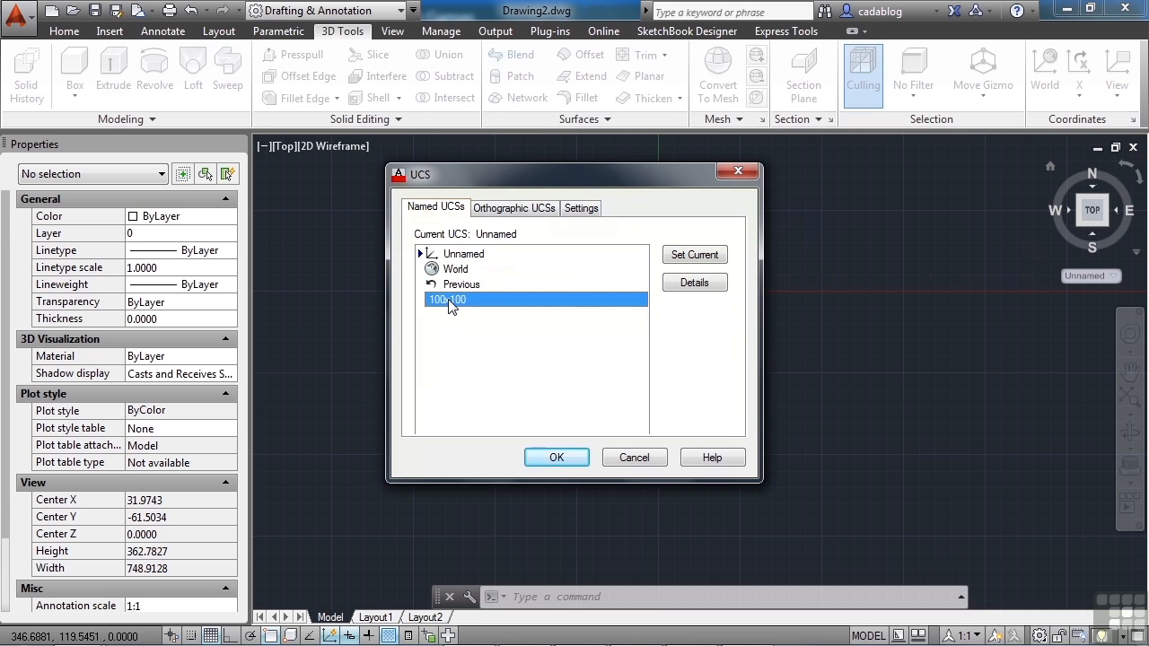
mouse_move(474, 304)
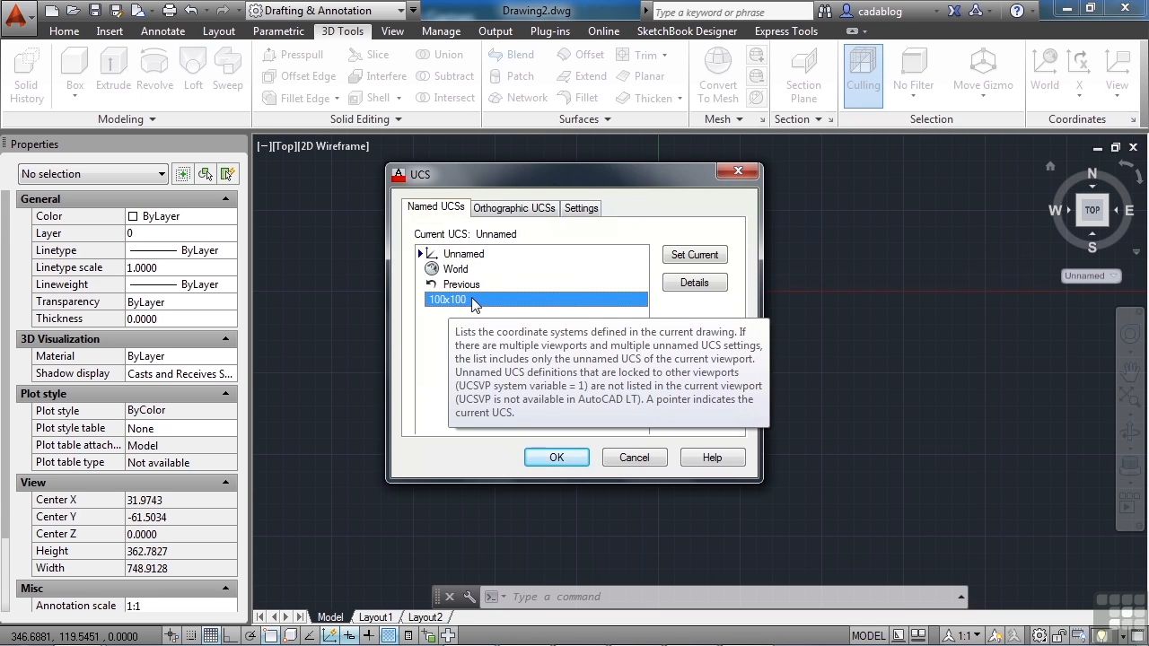
mouse_move(695, 255)
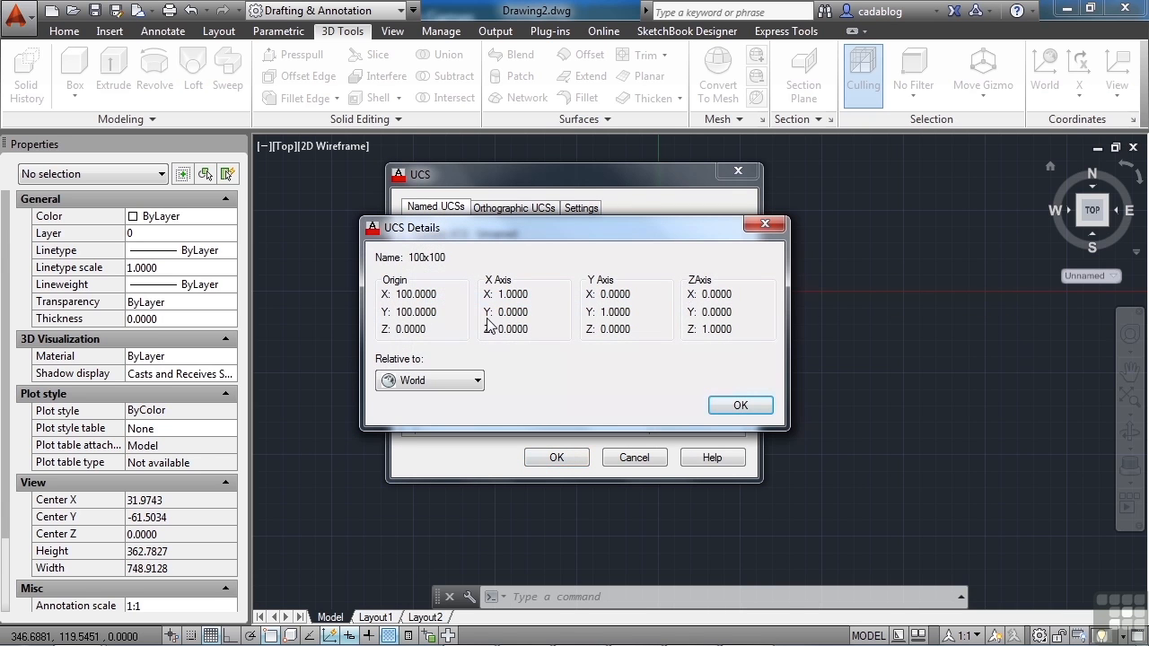
mouse_move(431, 329)
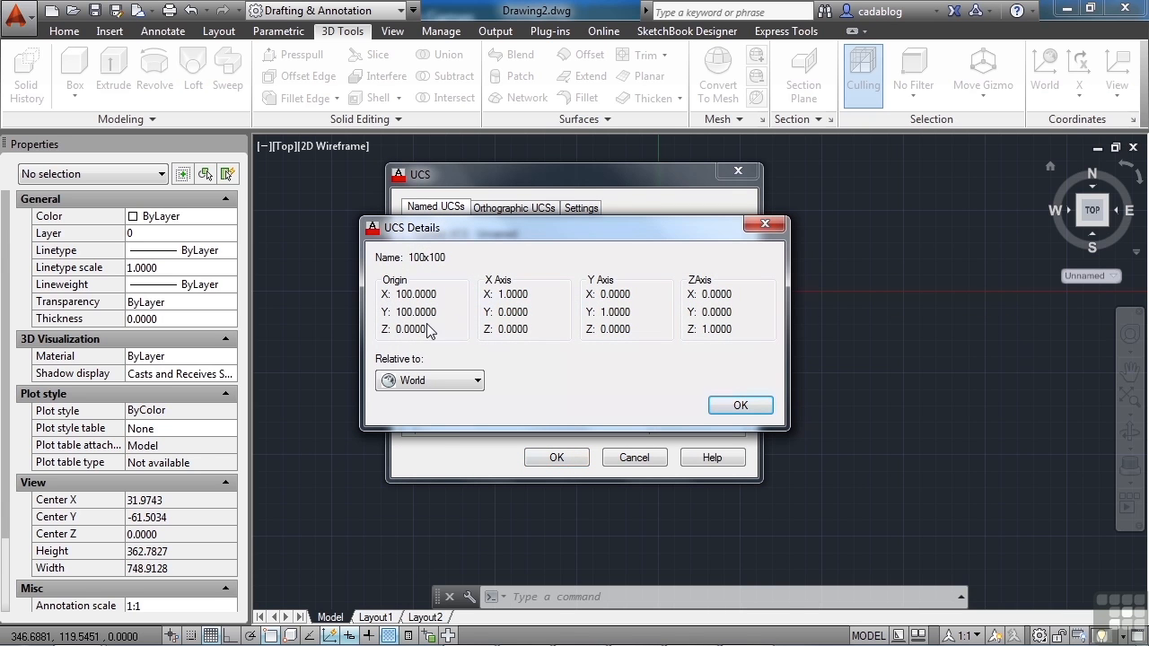
mouse_move(471, 391)
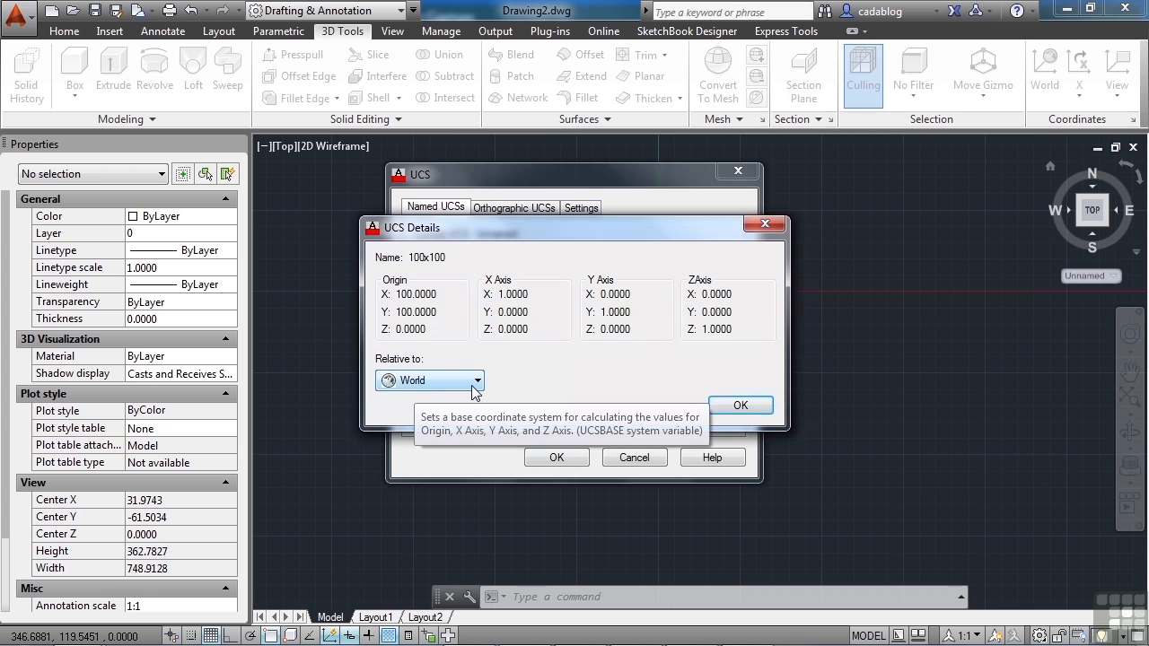
mouse_move(500, 384)
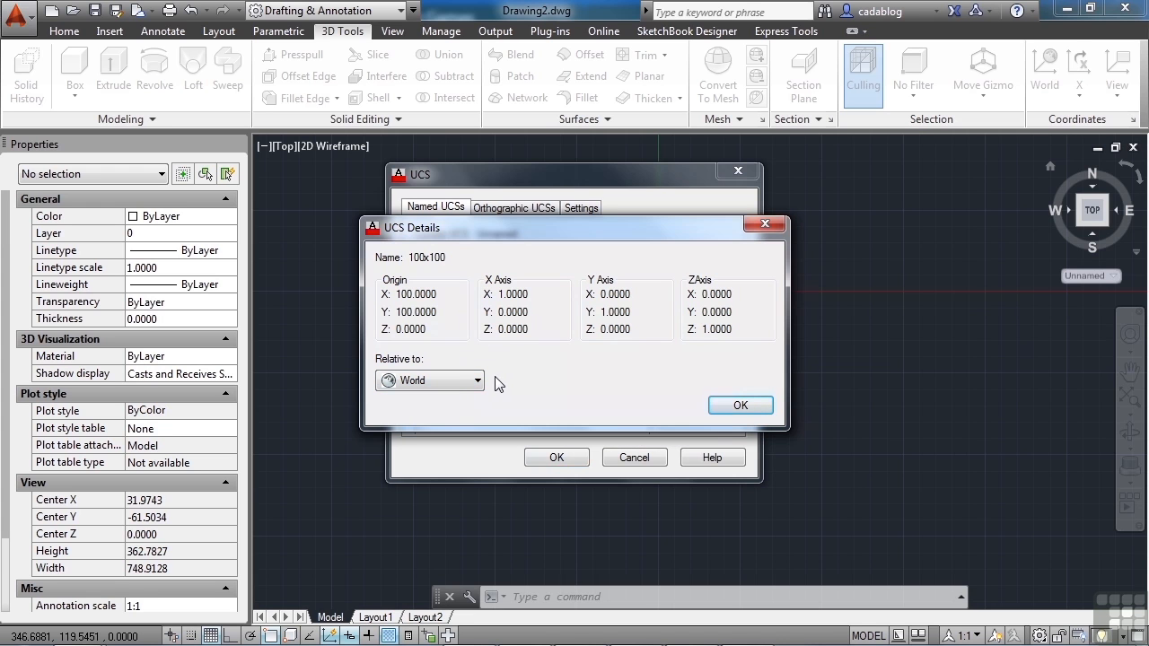
View the 100x100 UCS details relative to 100x100, then close them.
click(474, 380)
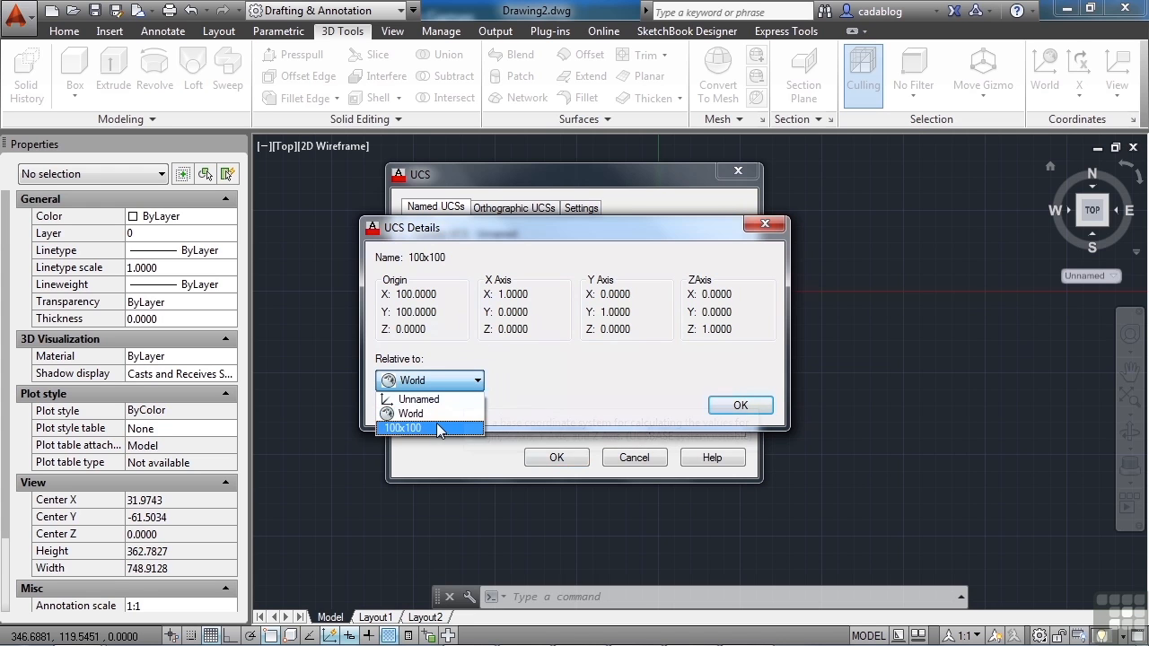
click(403, 428)
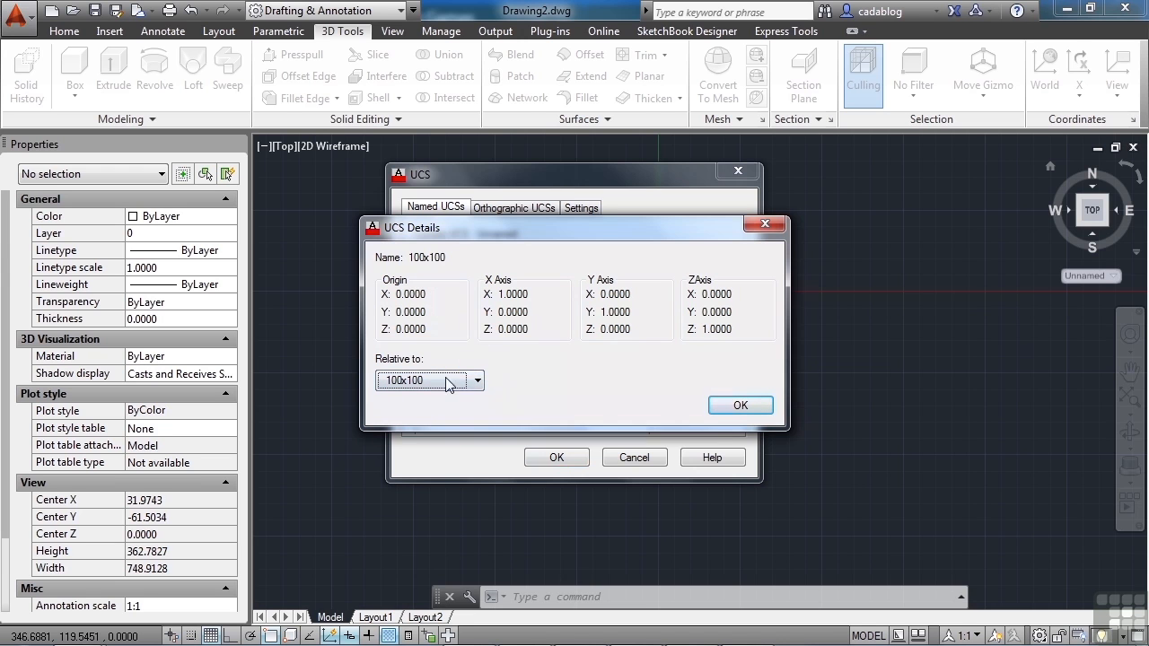
mouse_move(420, 384)
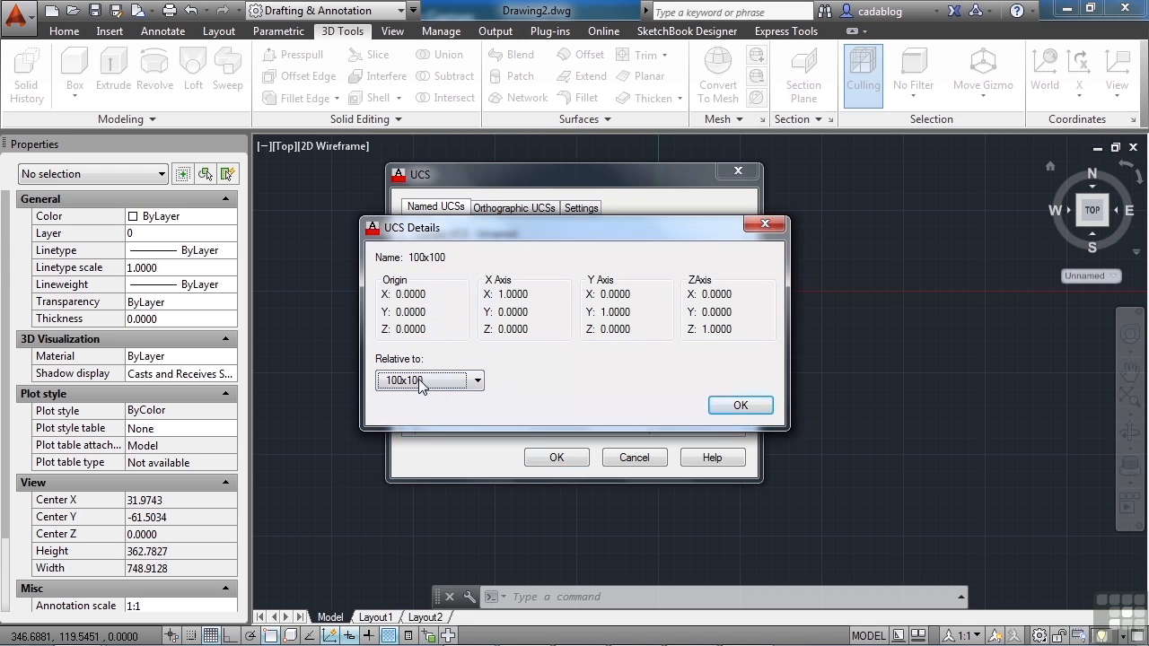
mouse_move(662, 300)
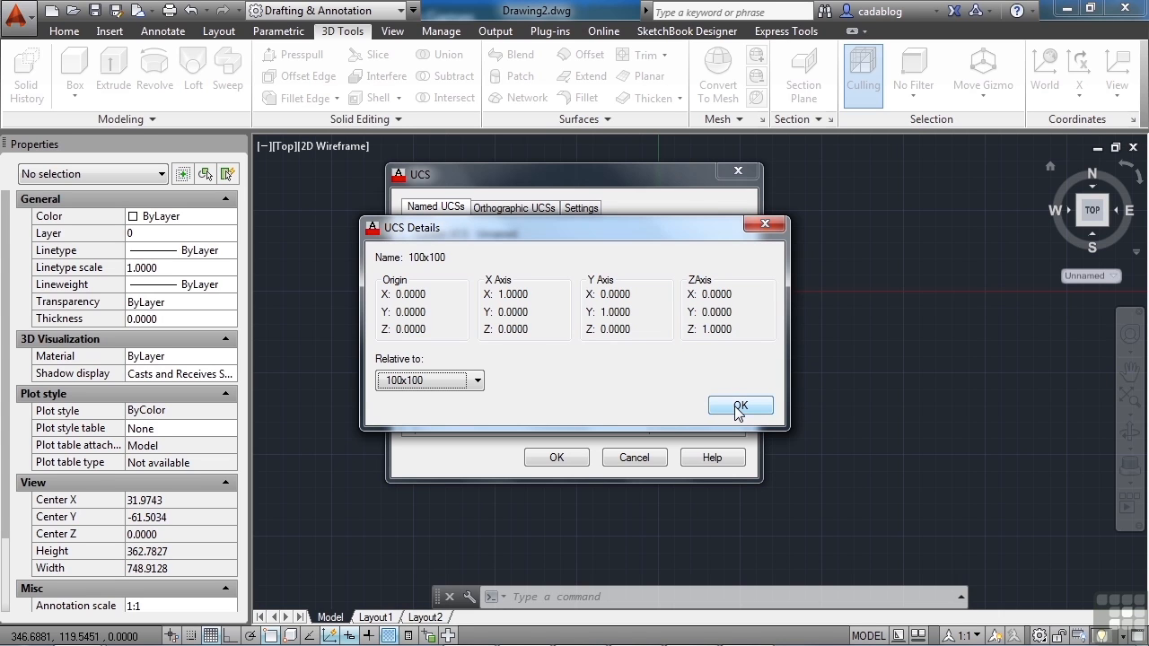
click(739, 405)
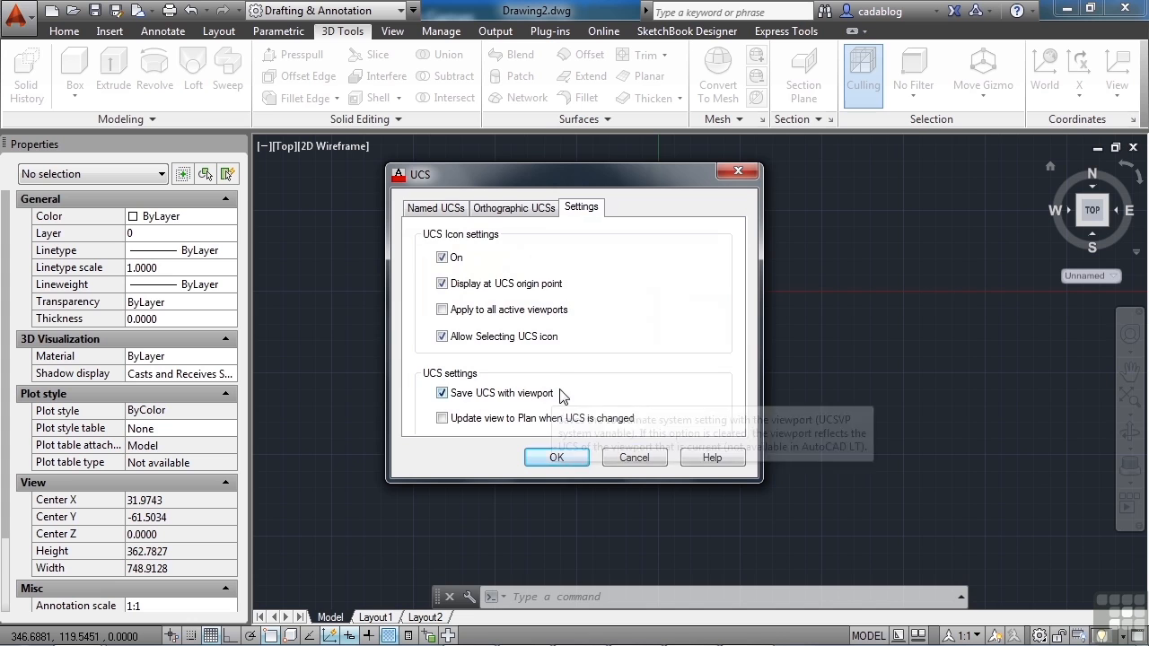
click(513, 208)
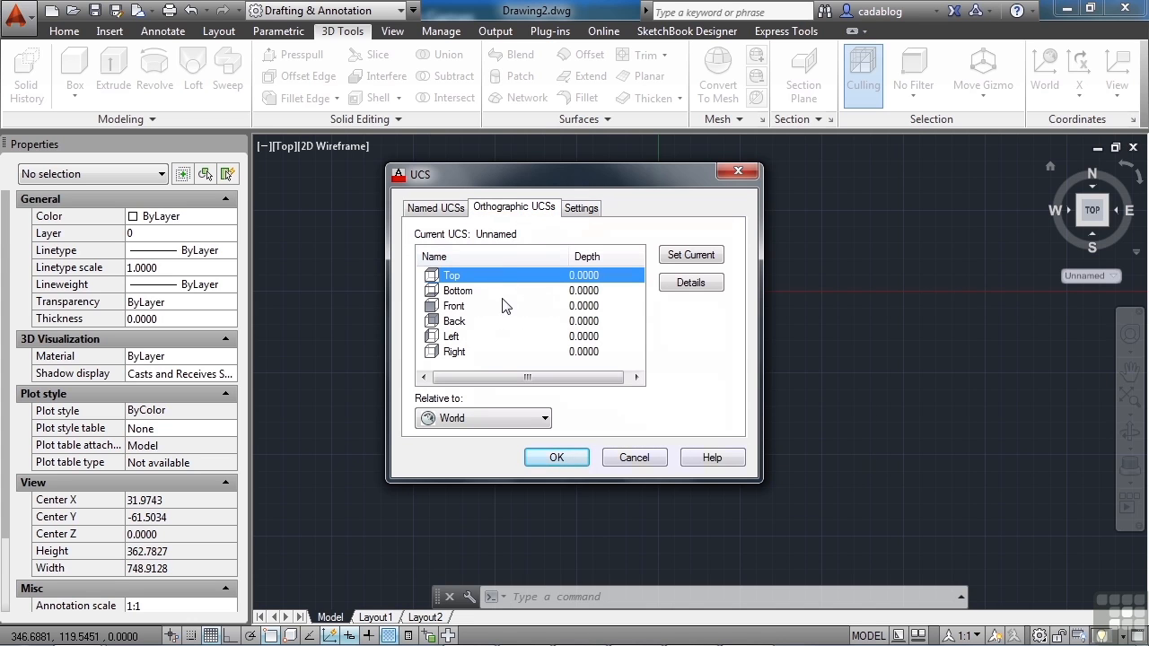
mouse_move(611, 298)
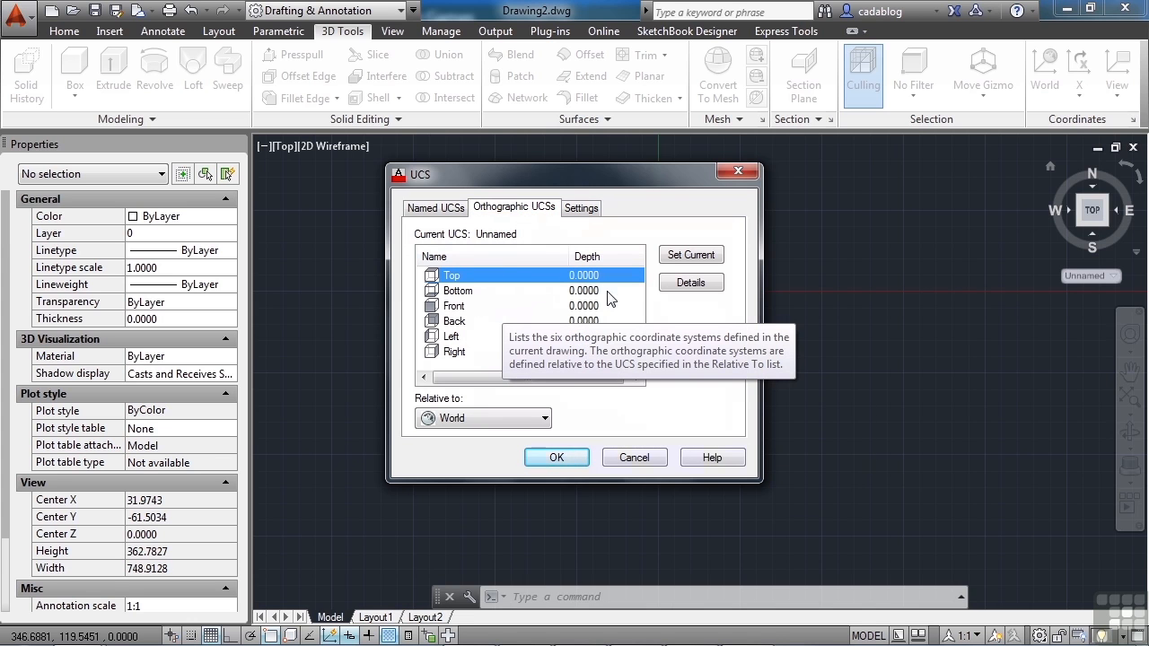
mouse_move(475, 337)
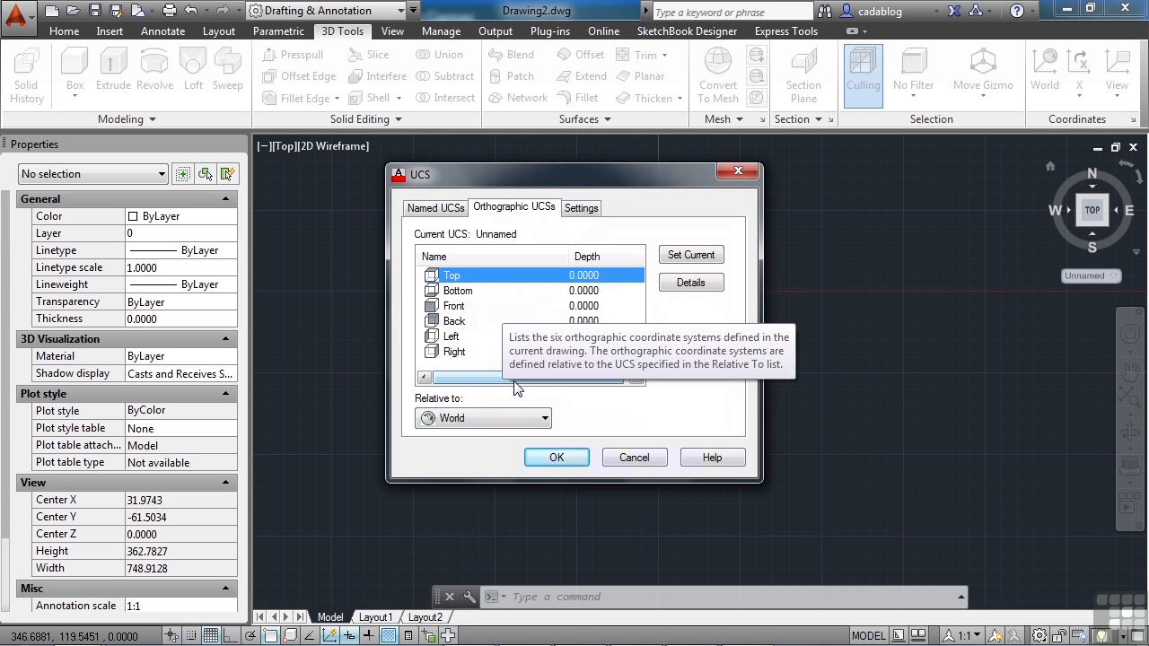
mouse_move(498, 417)
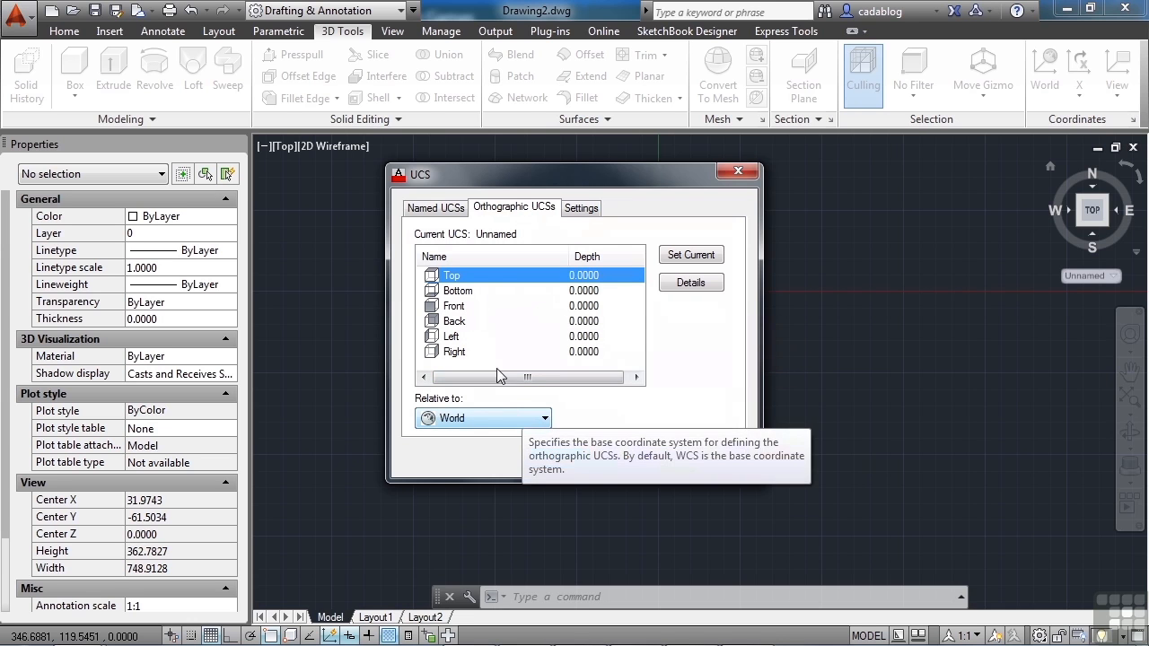
click(435, 207)
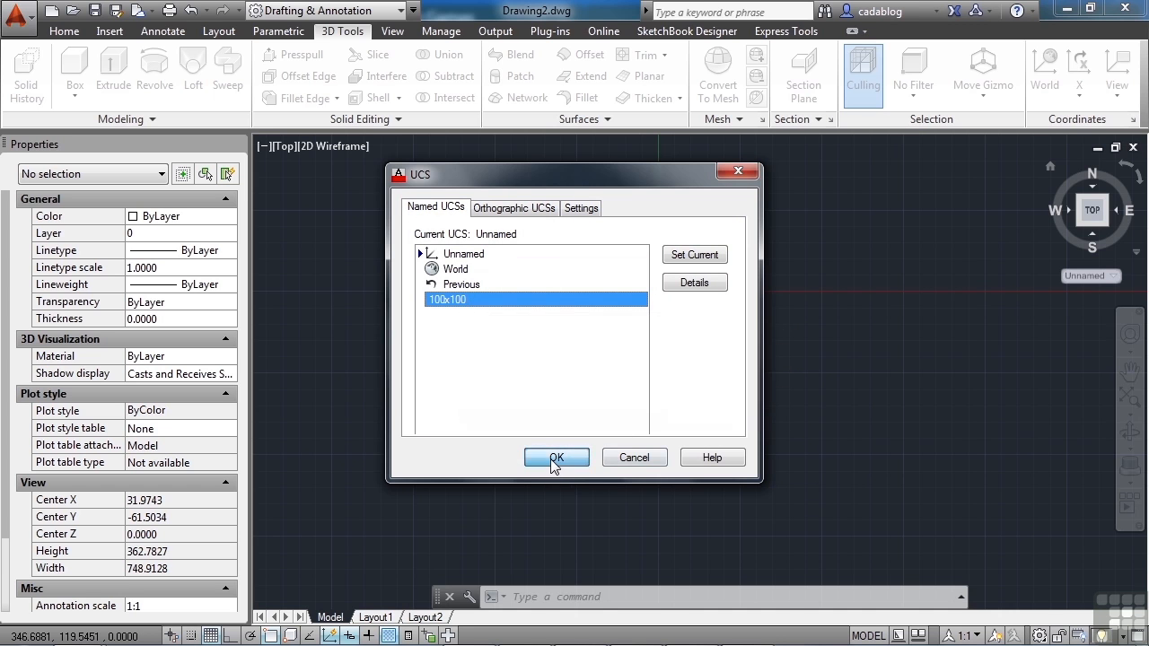
Close the UCS manager and move the UCS origin to the square's lower-left corner.
click(556, 456)
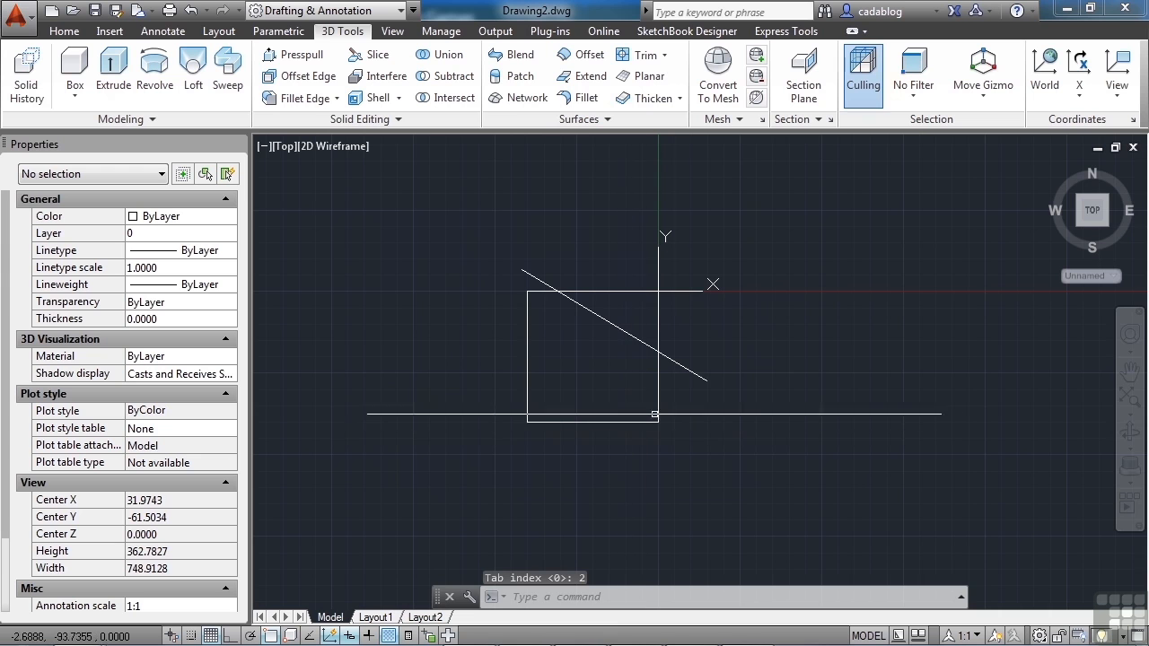
mouse_move(694, 296)
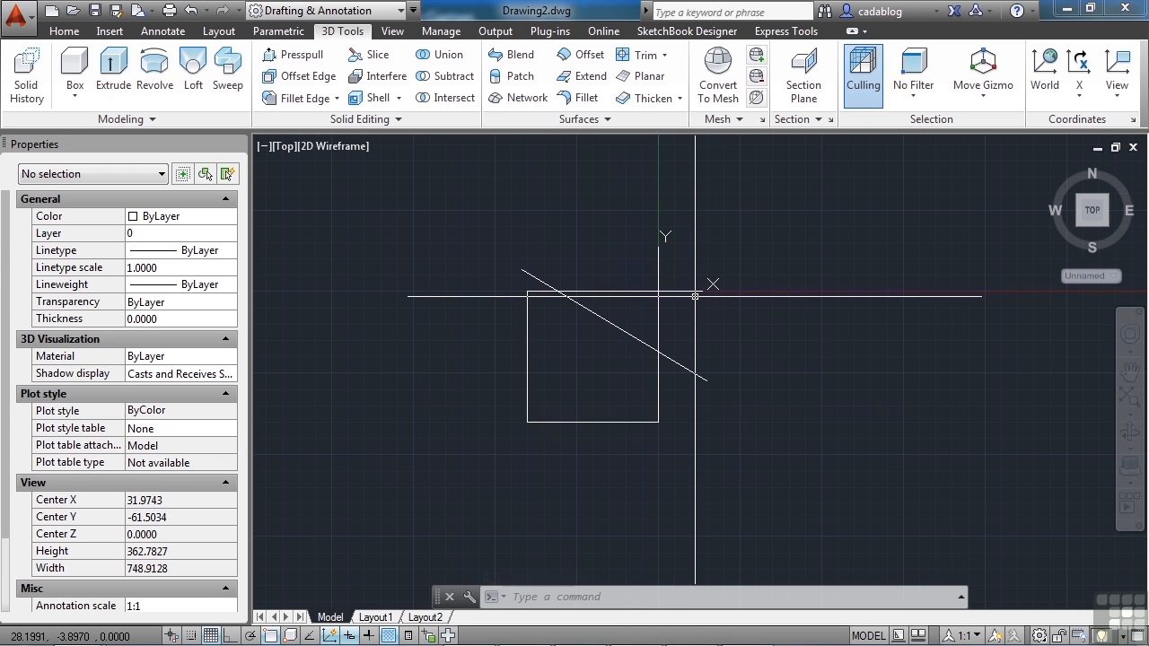
mouse_move(684, 294)
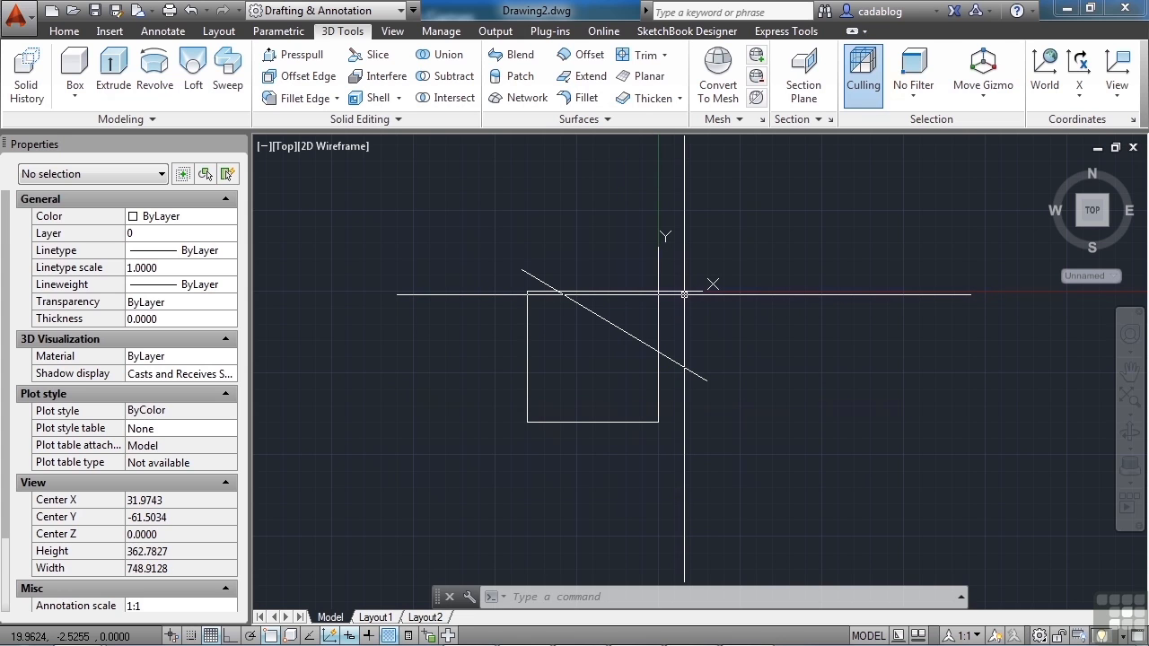
click(678, 290)
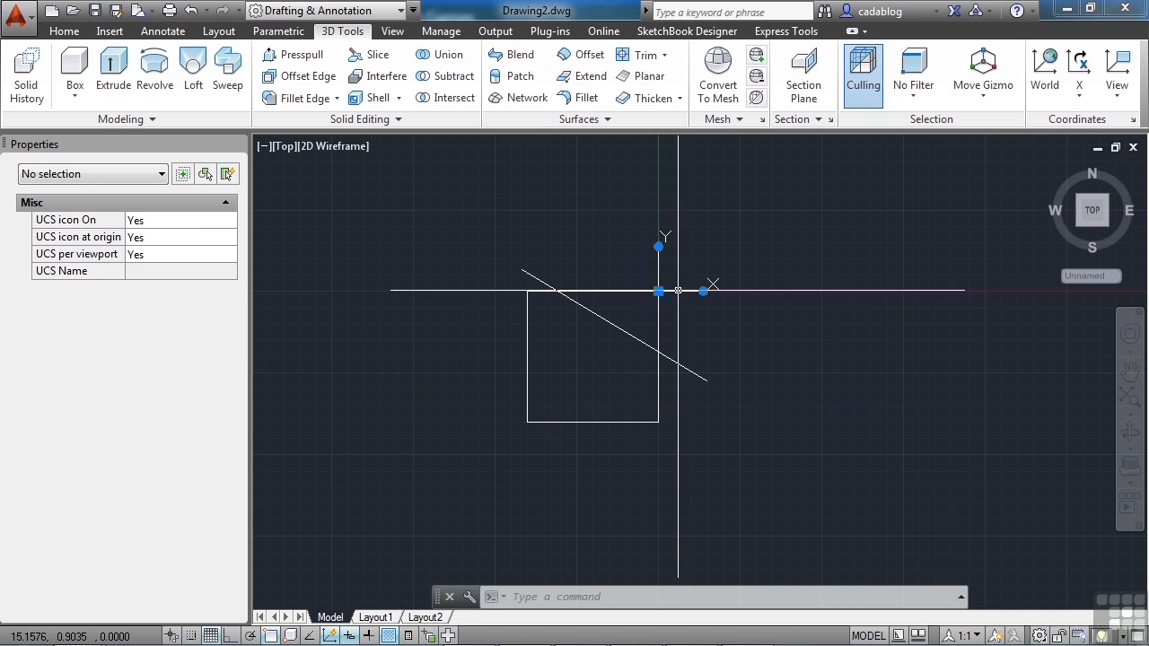
mouse_move(678, 258)
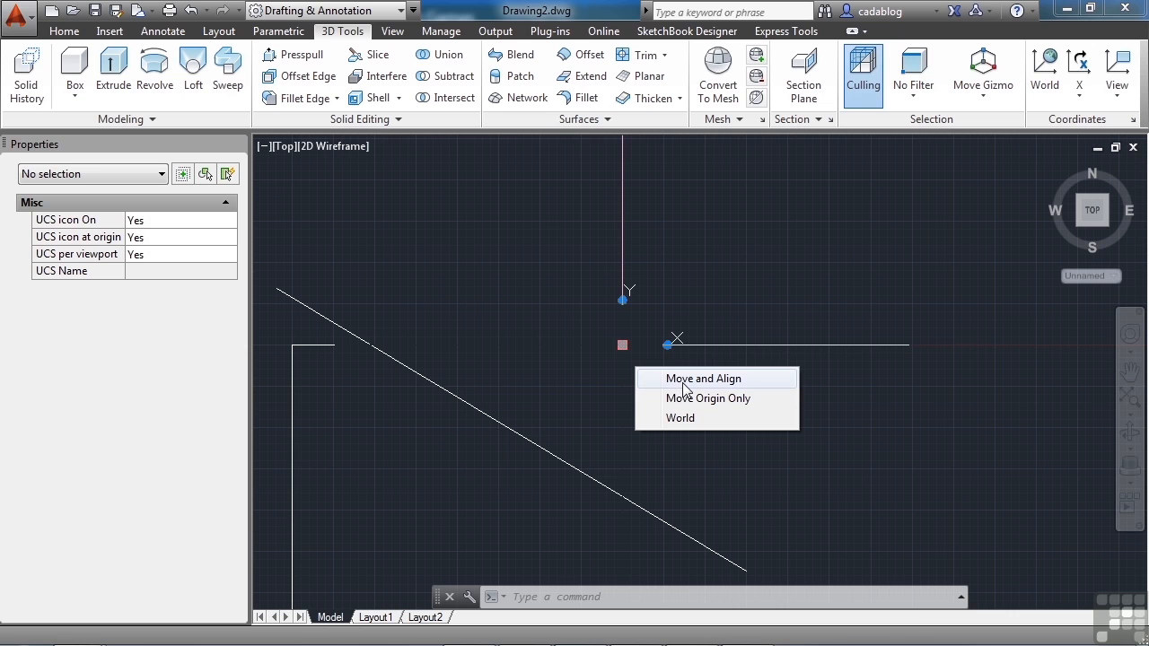
click(708, 398)
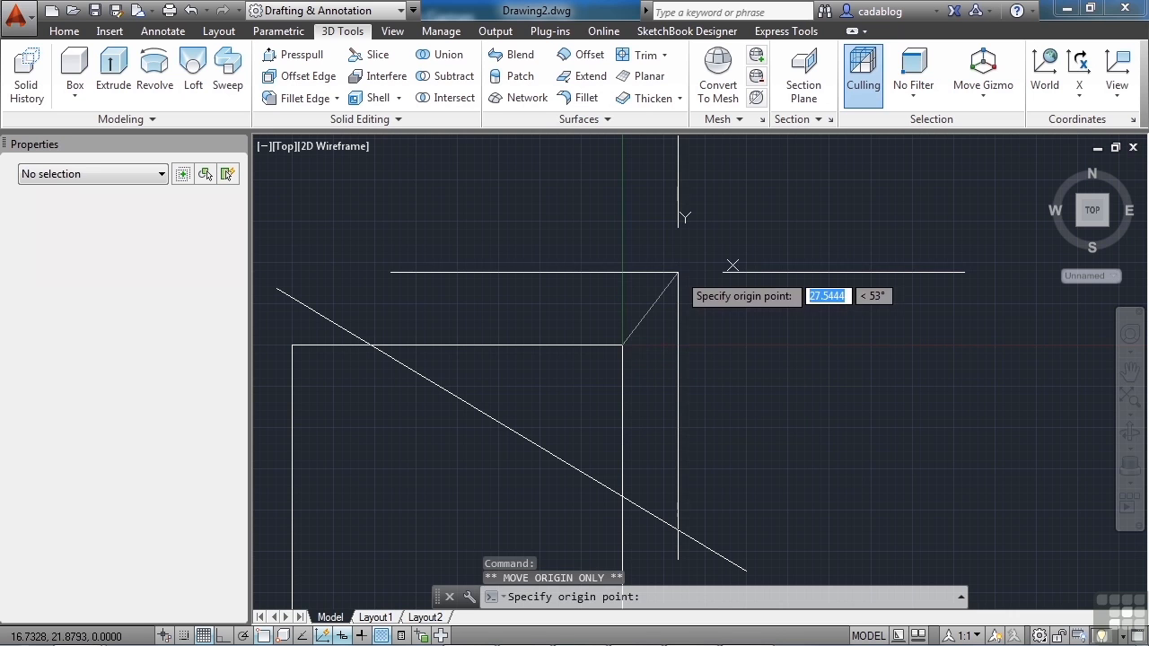
click(709, 383)
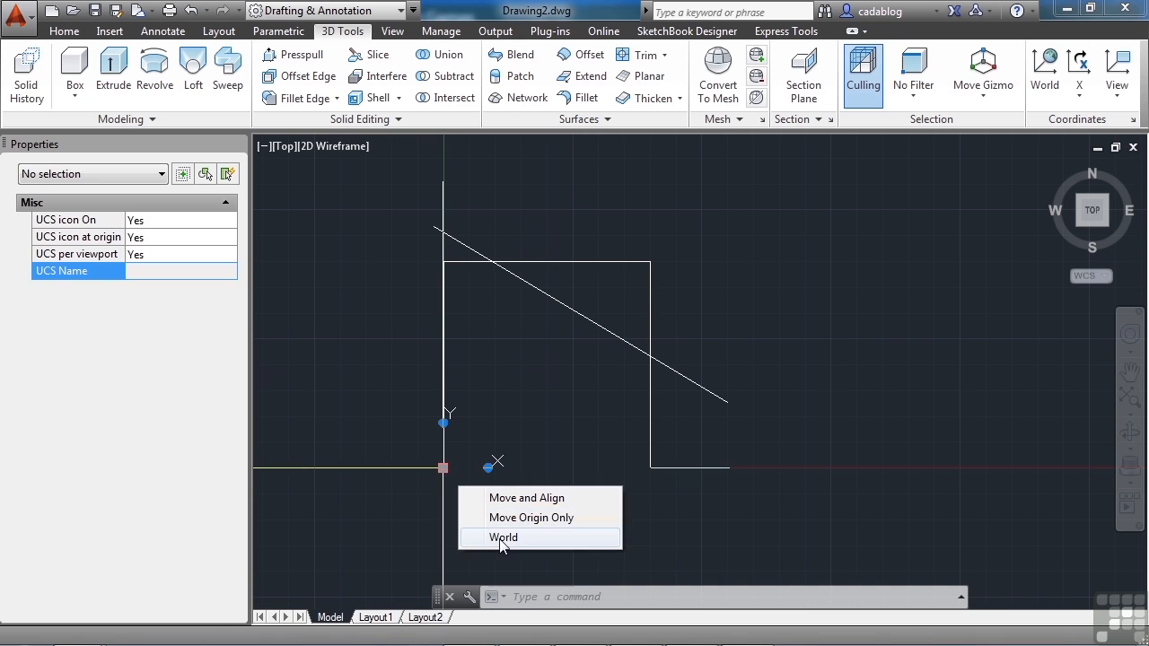
Set the UCS back to World with the UCS command.
click(504, 537)
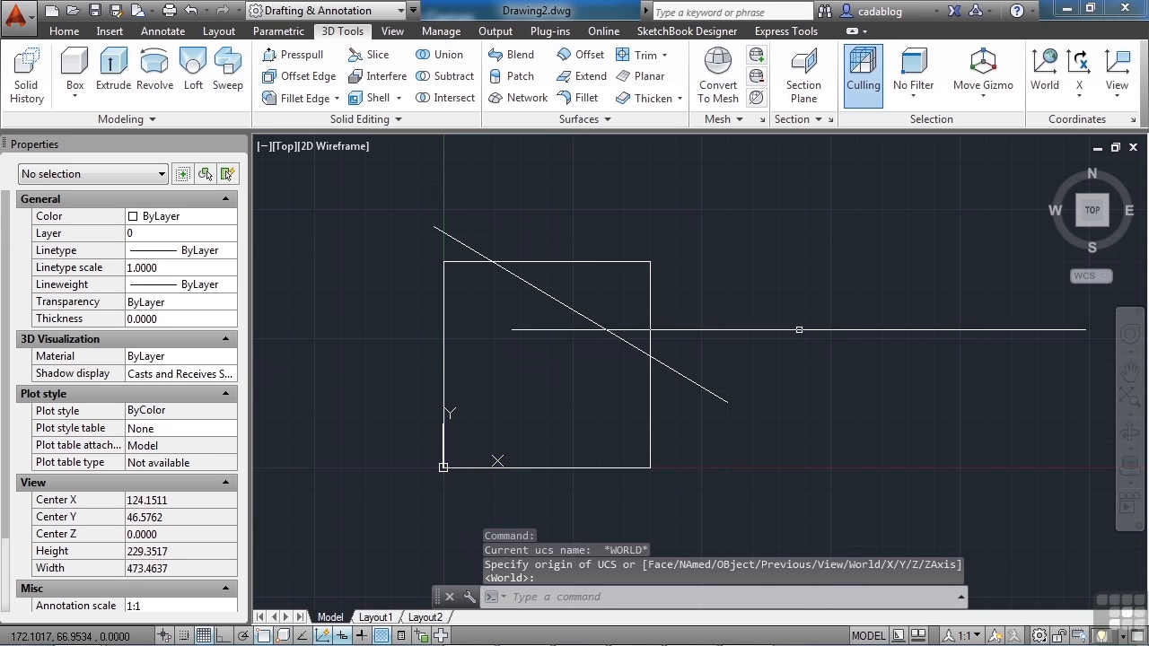
mouse_move(861, 265)
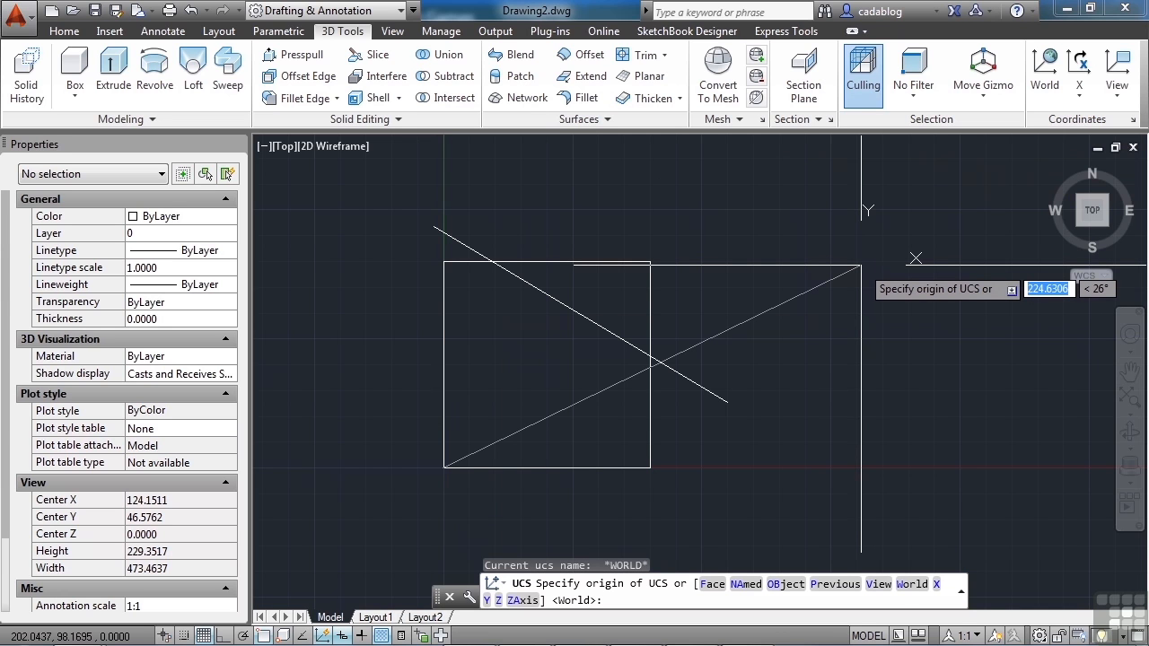
text(world)
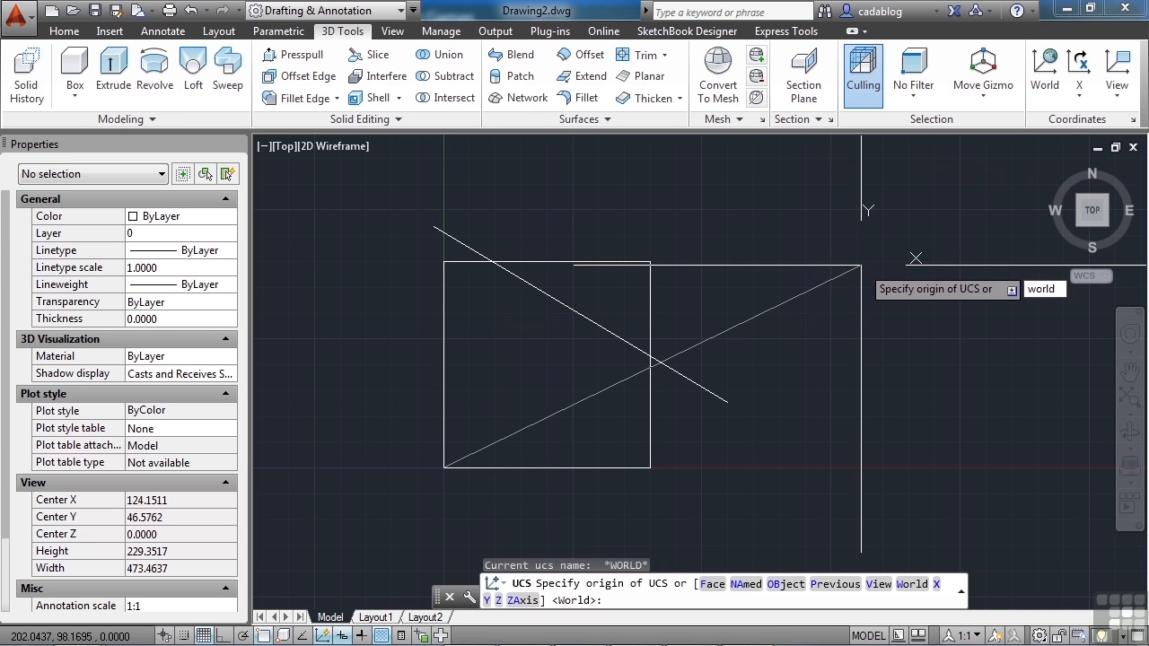
key(Return)
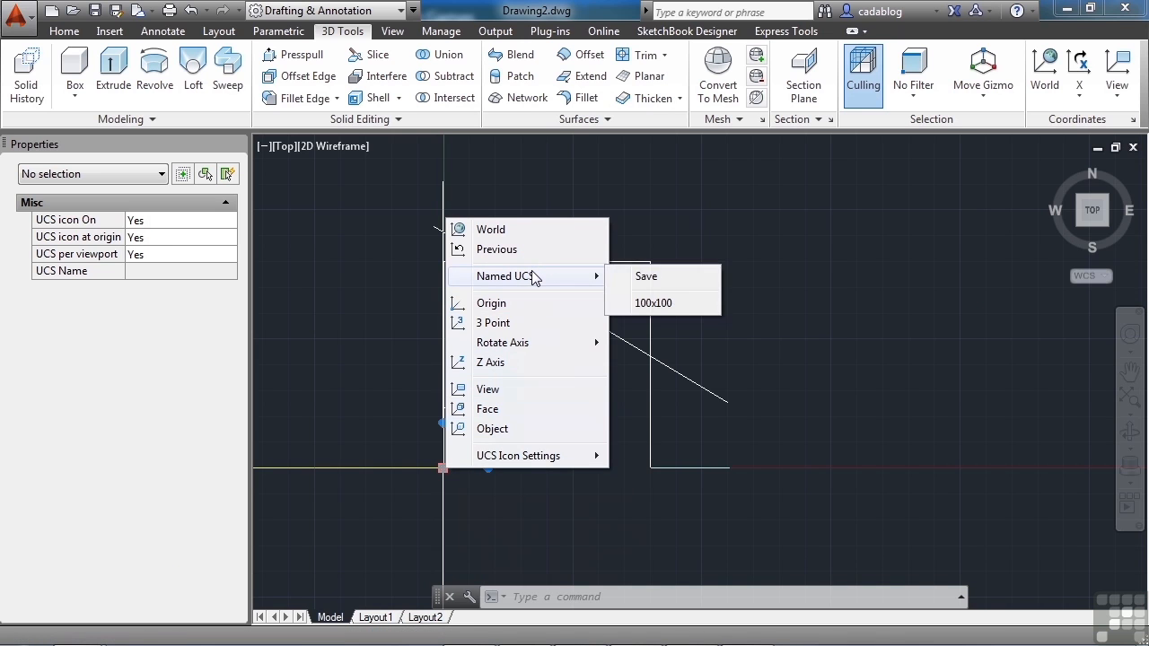
Switch the UCS to 100x100, reset it to World, then restore 100x100 with Previous.
click(654, 303)
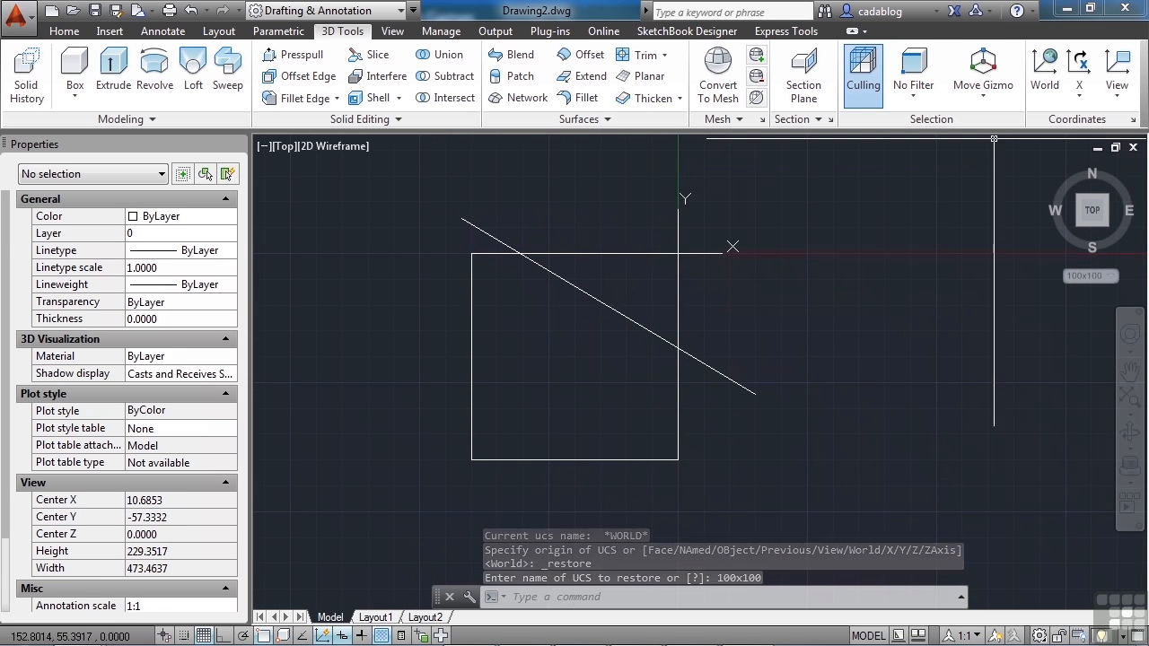
mouse_move(1079, 85)
text(UCS)
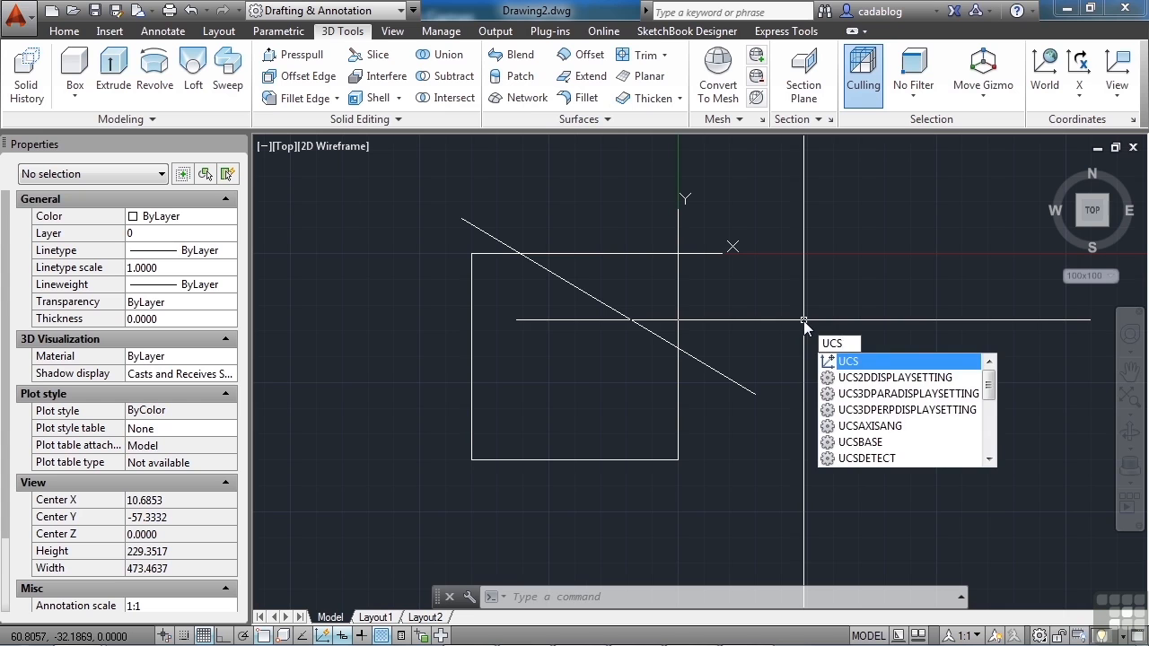
key(Escape)
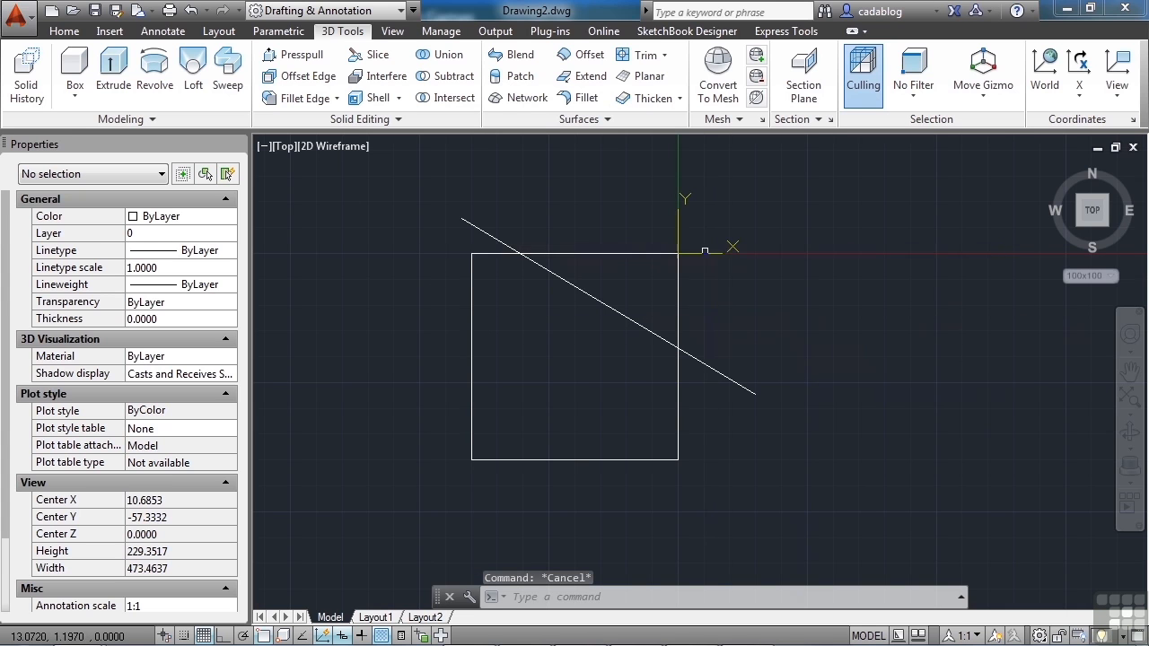
click(680, 253)
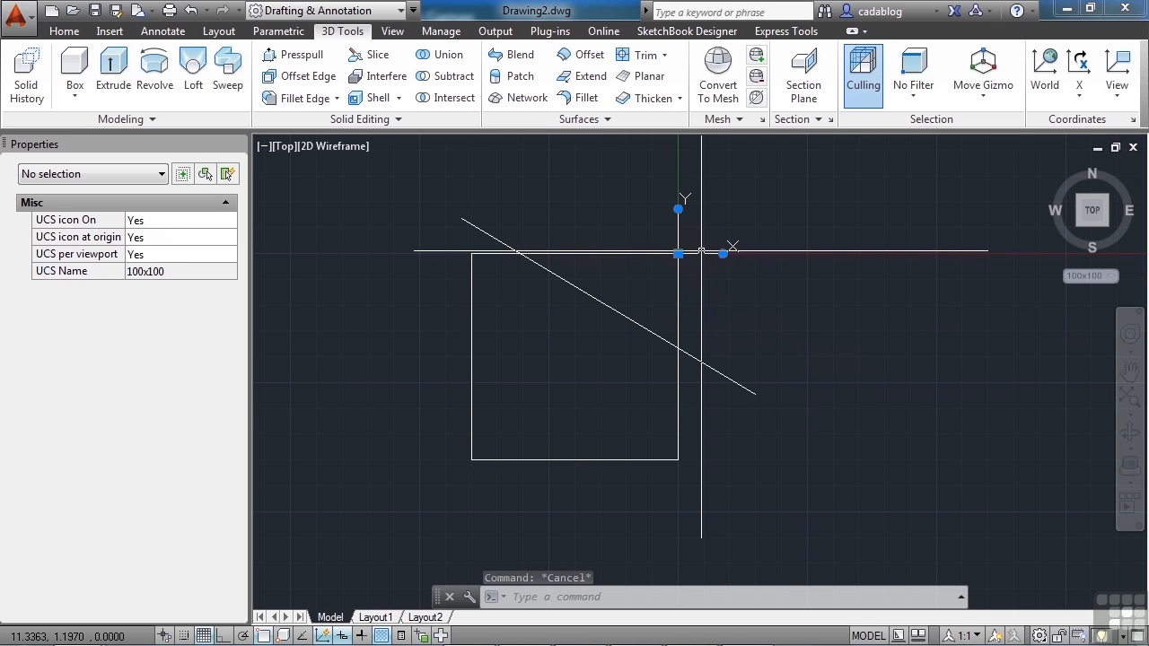
right_click(680, 252)
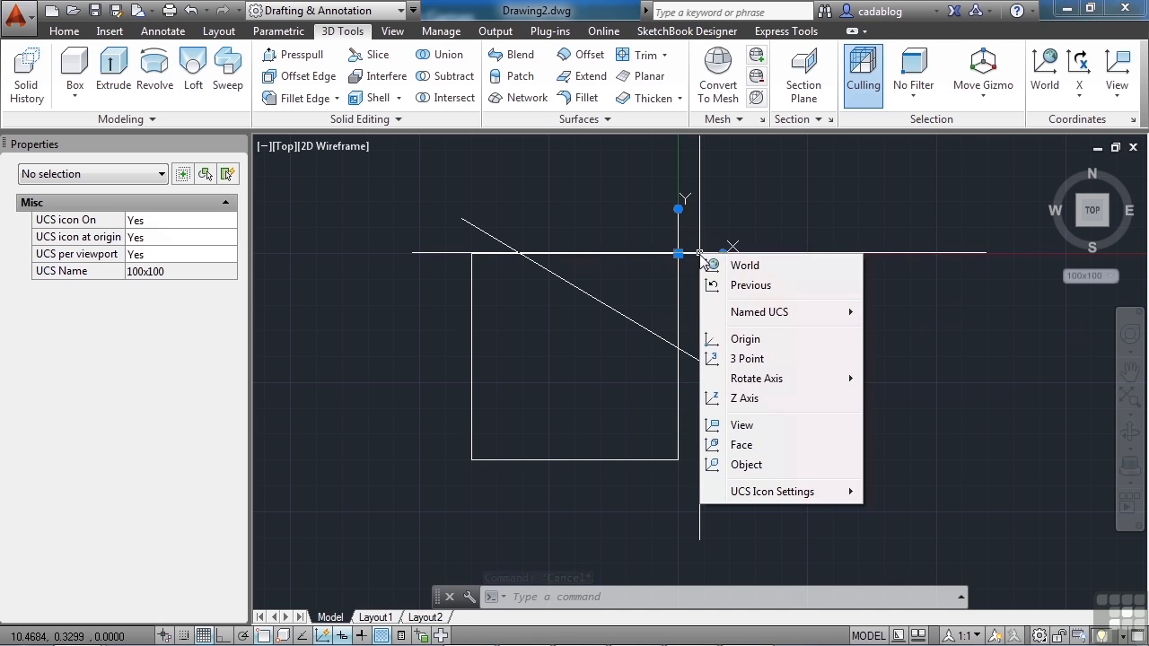
click(745, 265)
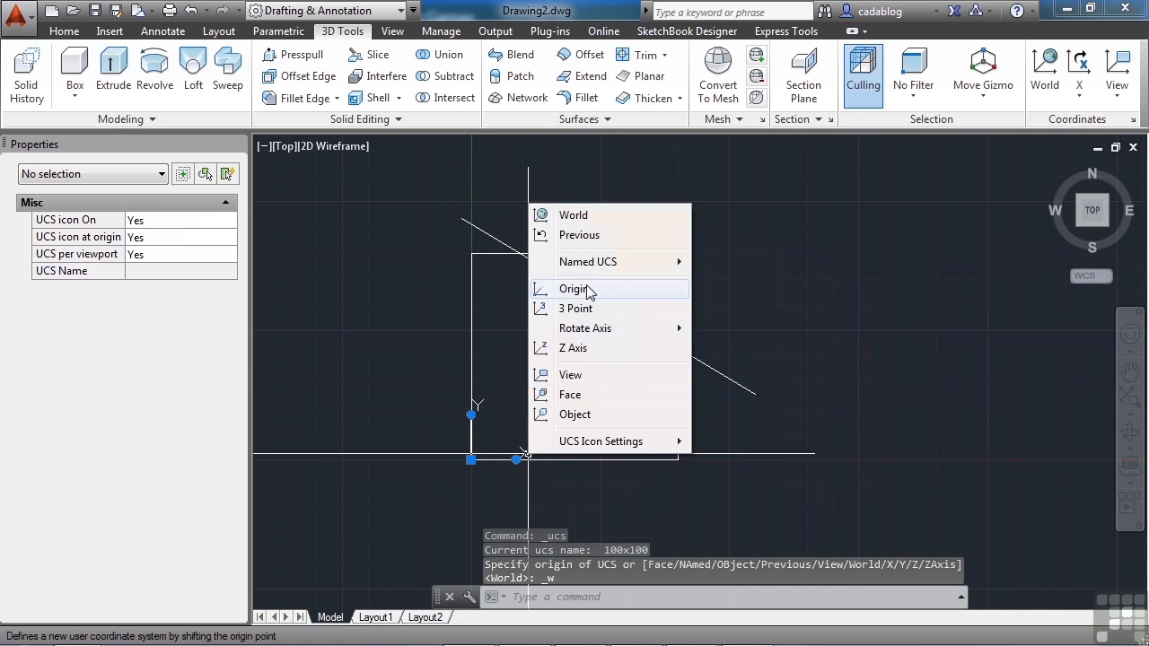
mouse_move(579, 234)
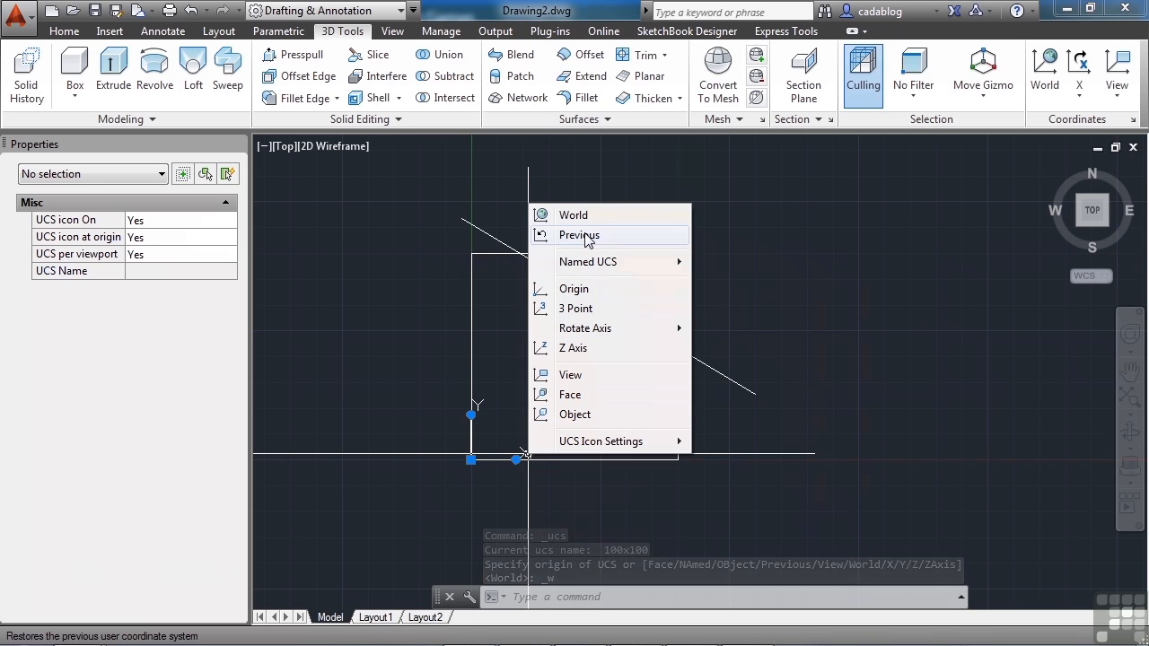
click(579, 234)
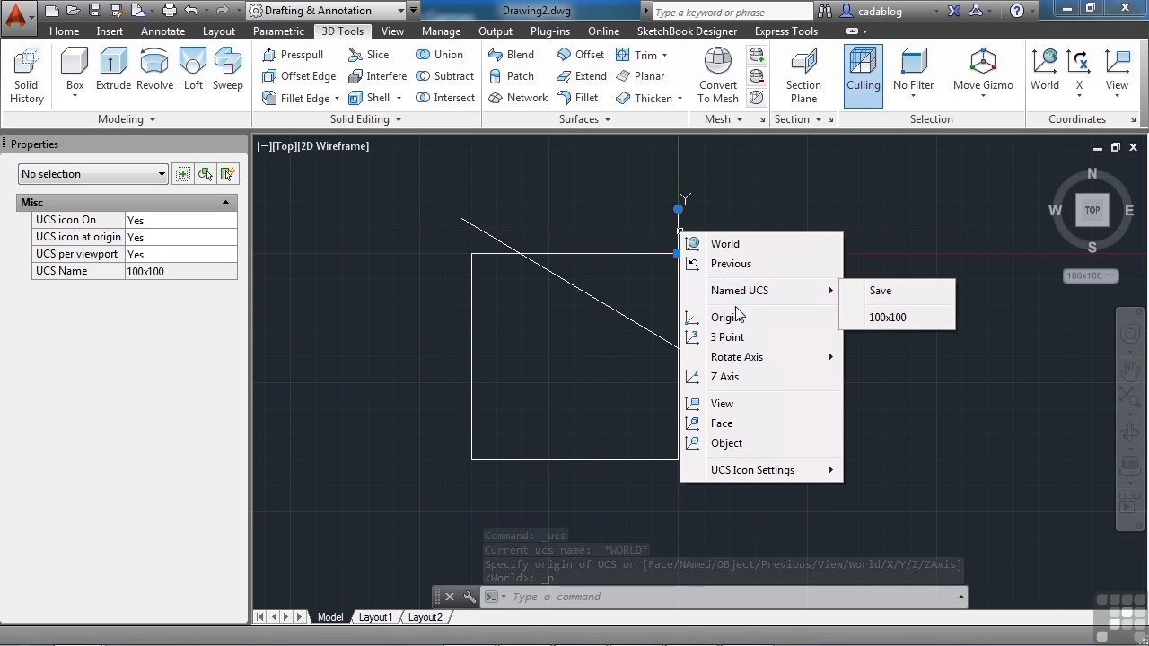
mouse_move(721, 423)
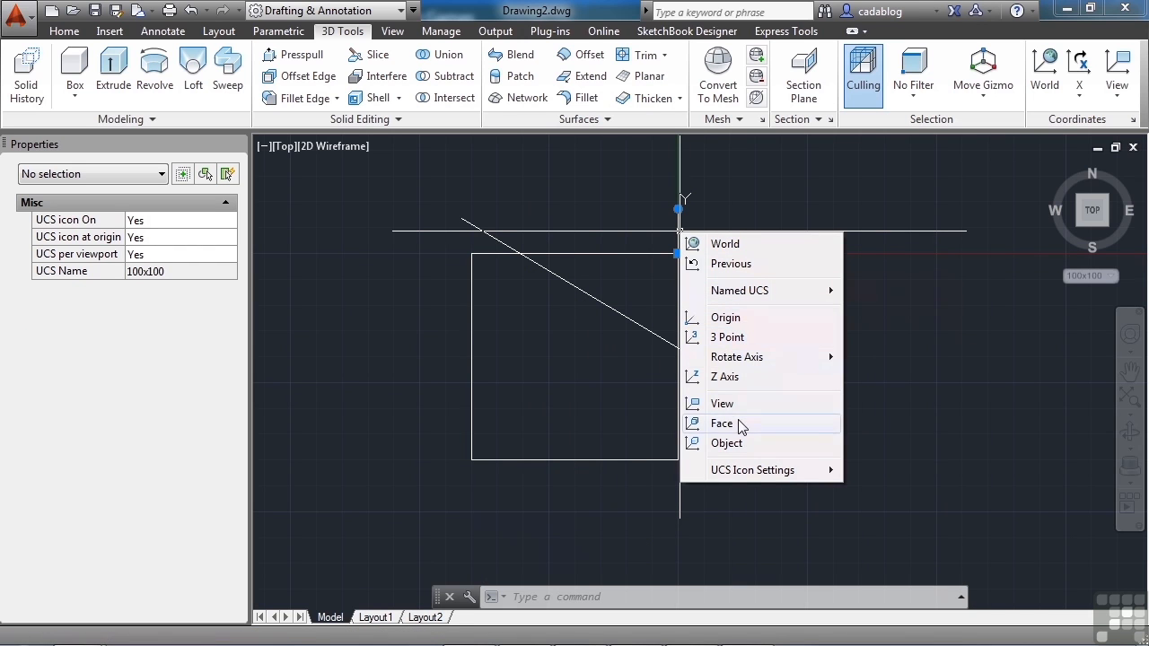
mouse_move(740, 356)
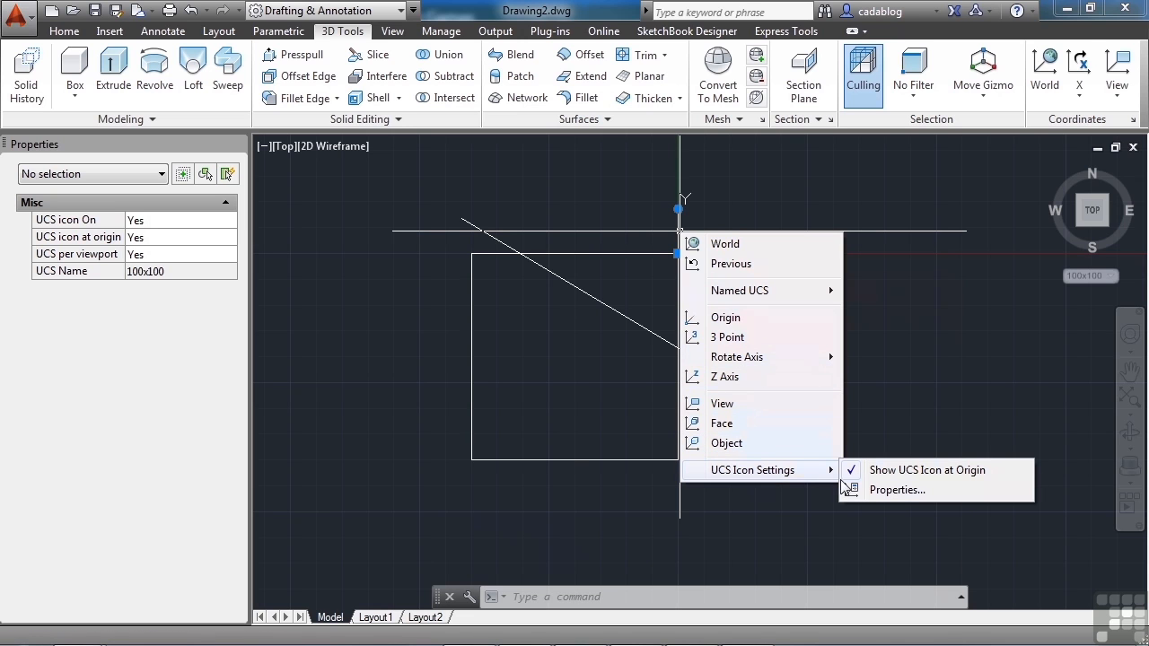
mouse_move(927, 470)
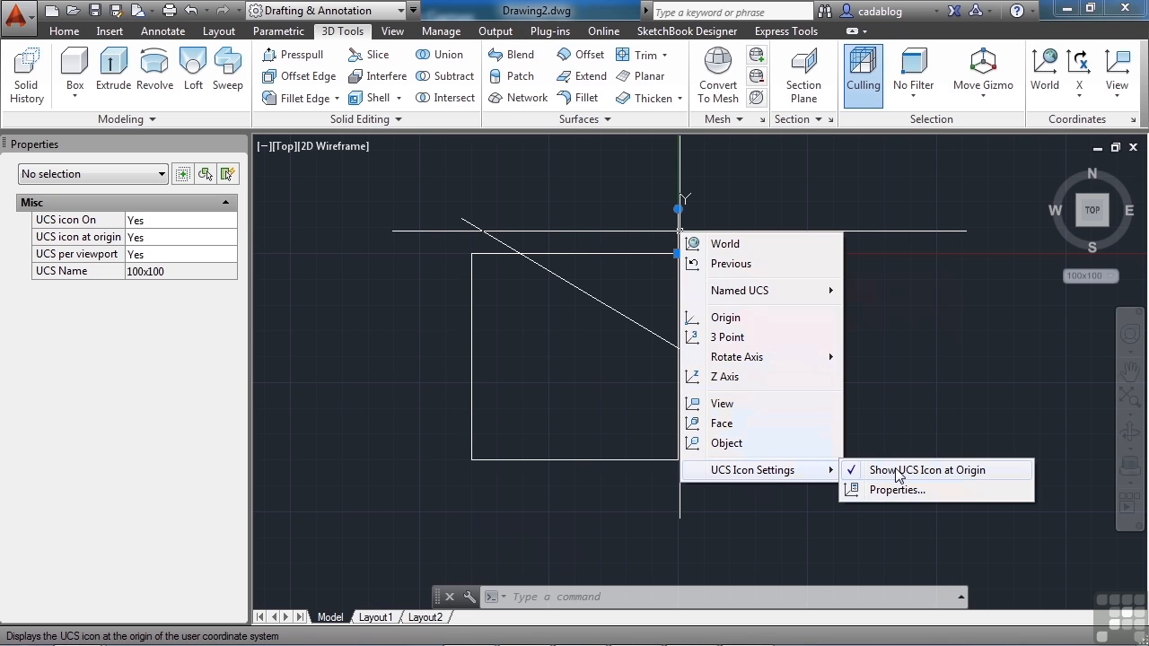
mouse_move(744, 348)
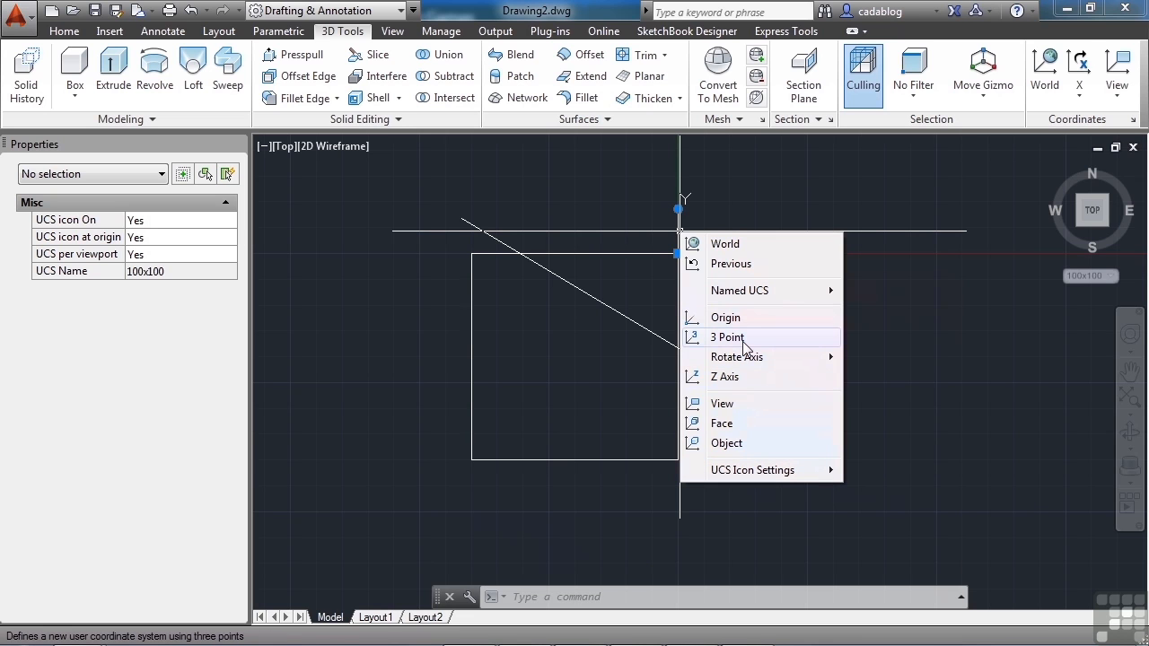
mouse_move(887, 340)
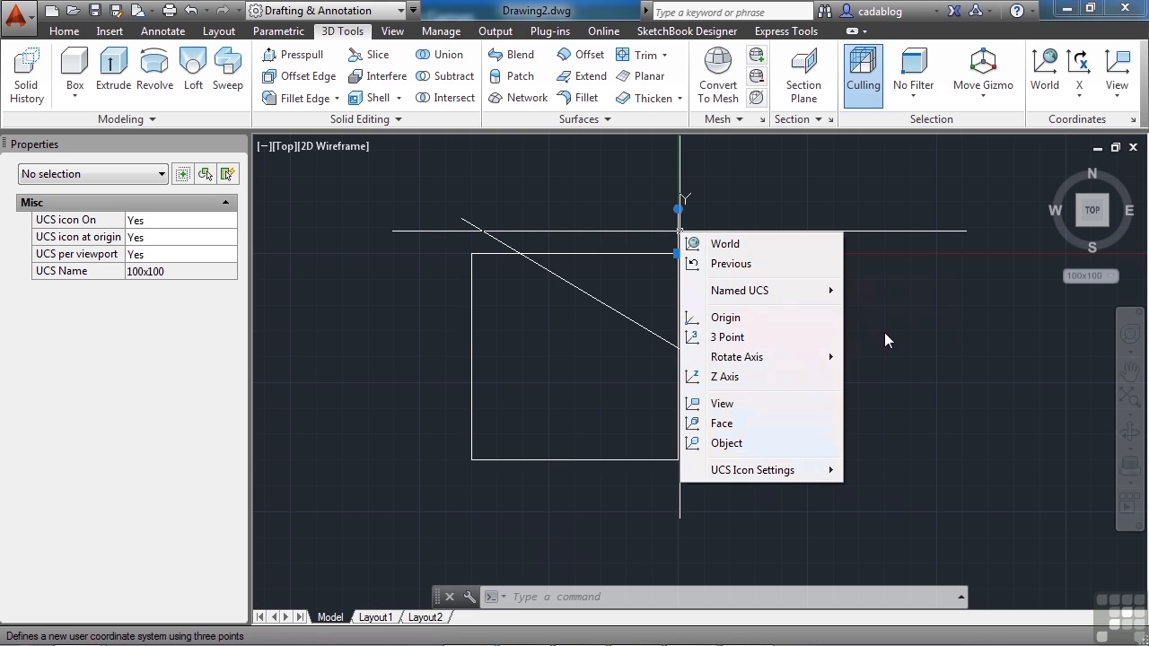
Rotate the UCS X axis 45° at the corner and start a line along the tilted axes.
click(889, 339)
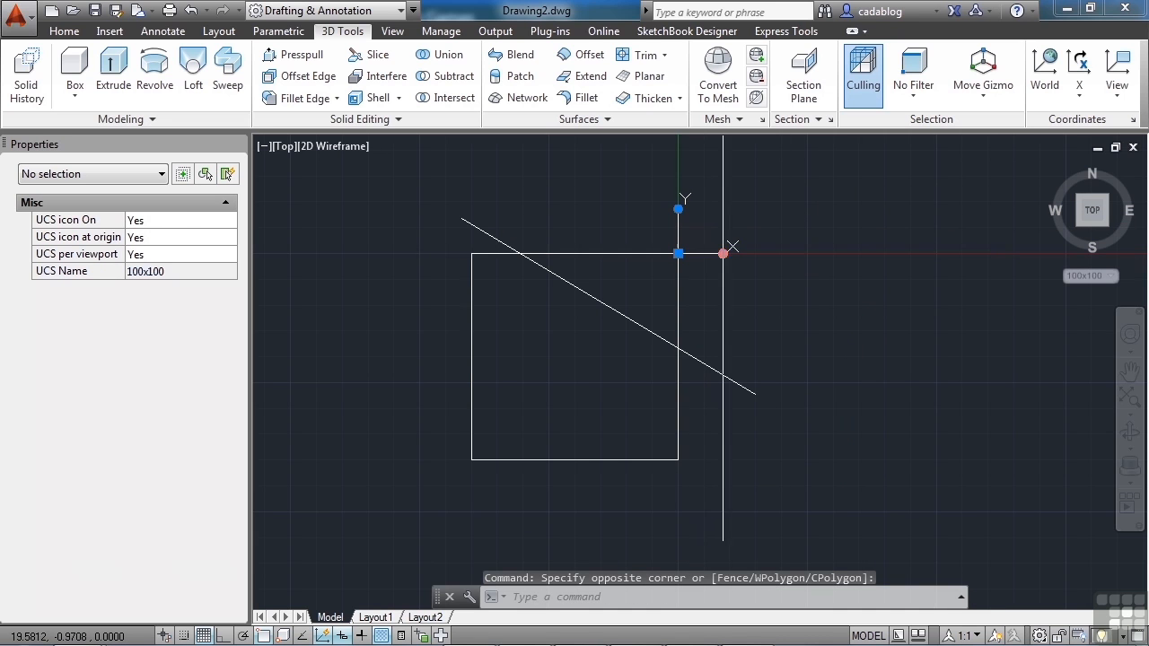
mouse_move(723, 254)
text(45)
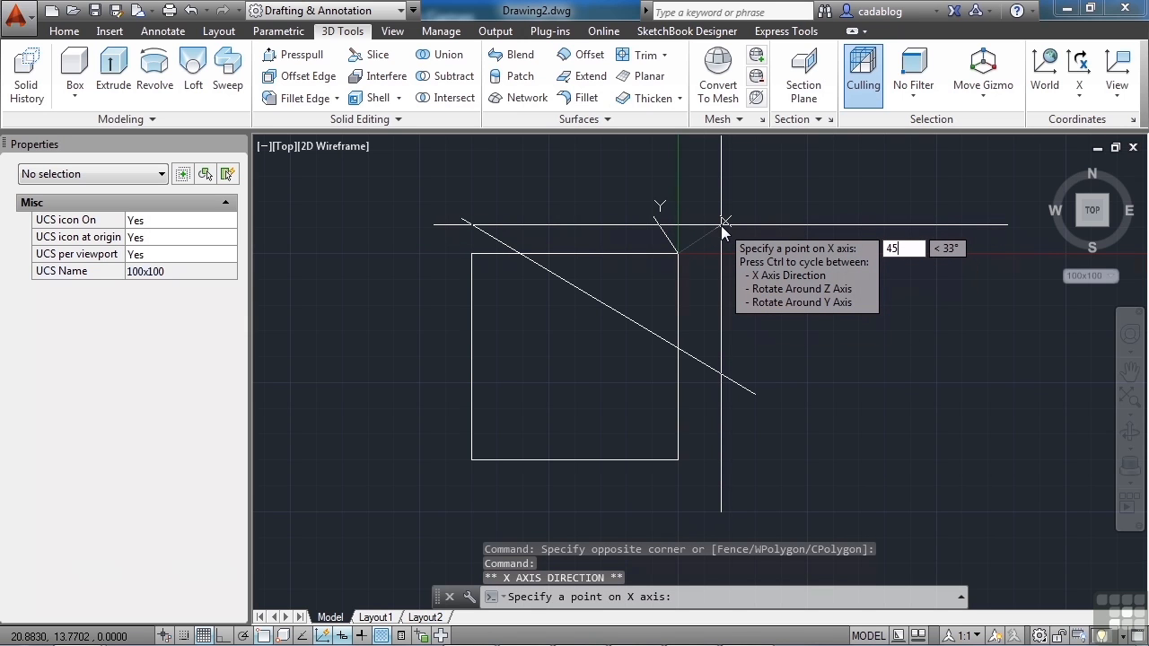
key(Return)
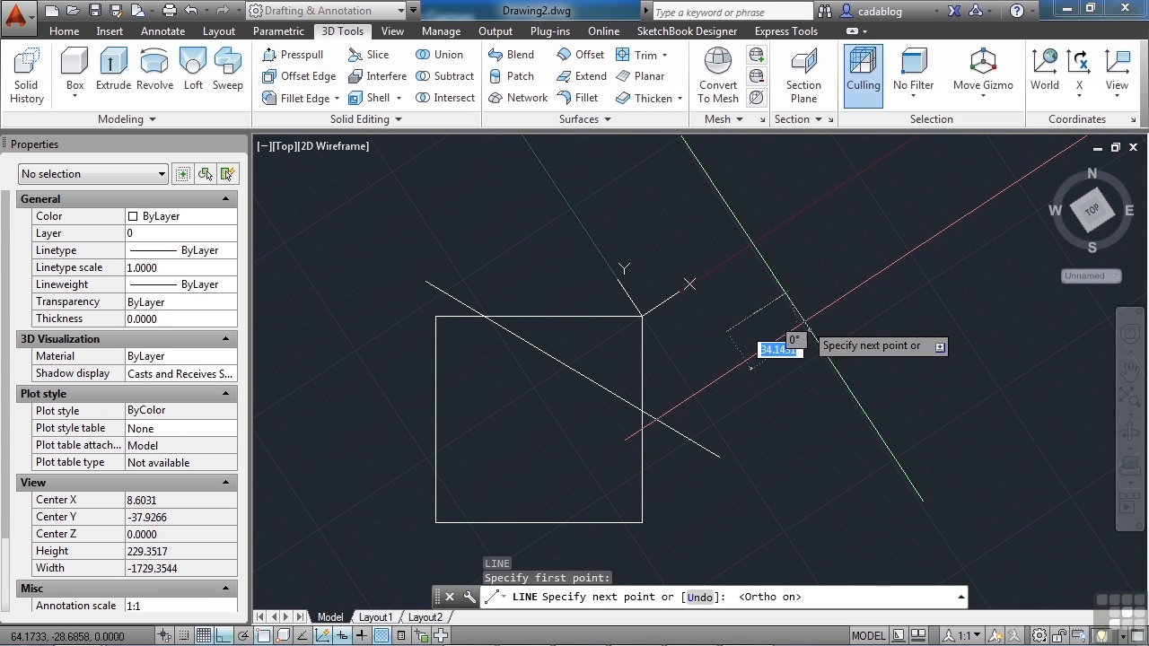
mouse_move(862, 270)
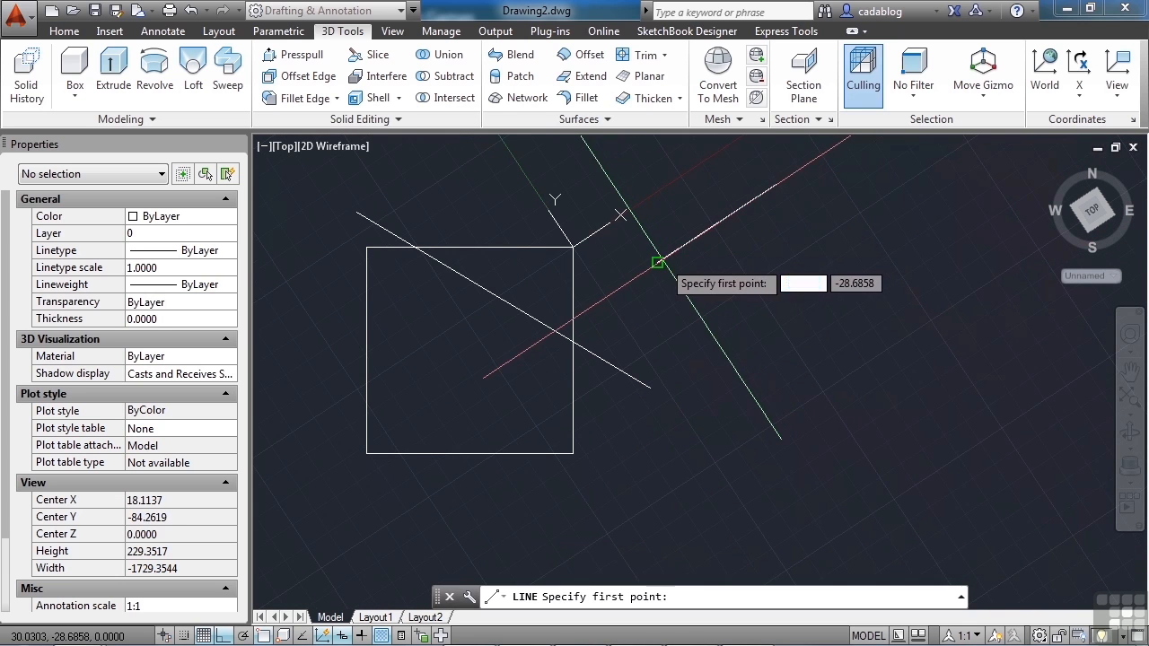
click(658, 262)
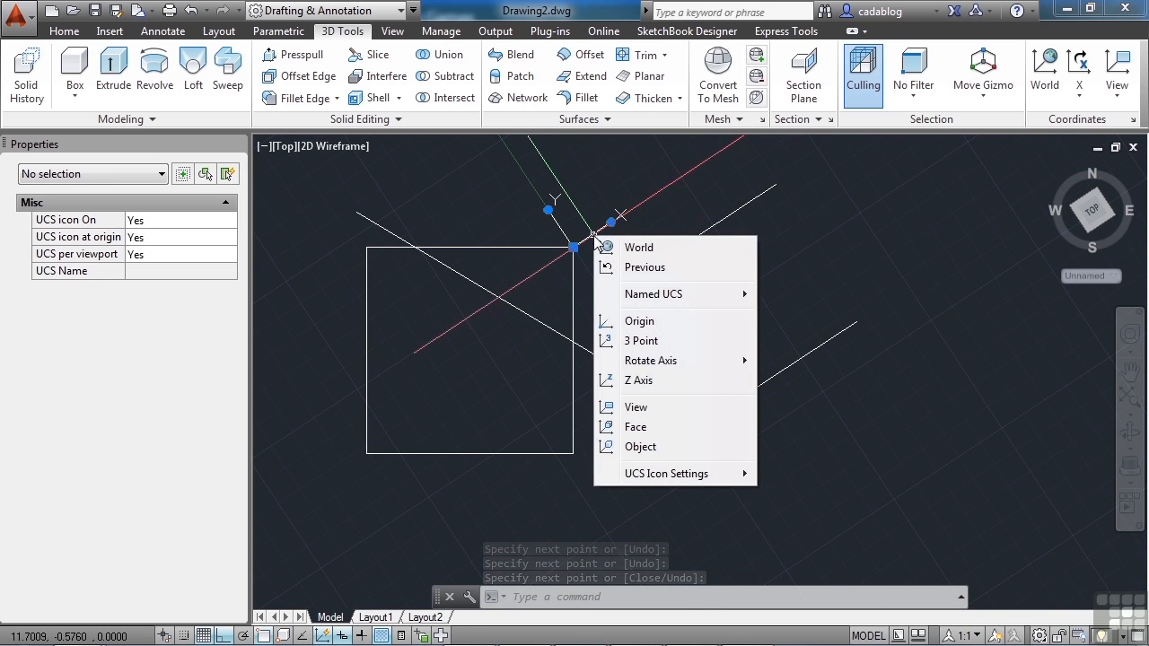
Return to World, copy and connect lines into the two-panel outline, and erase the rectangle and diagonal.
click(638, 247)
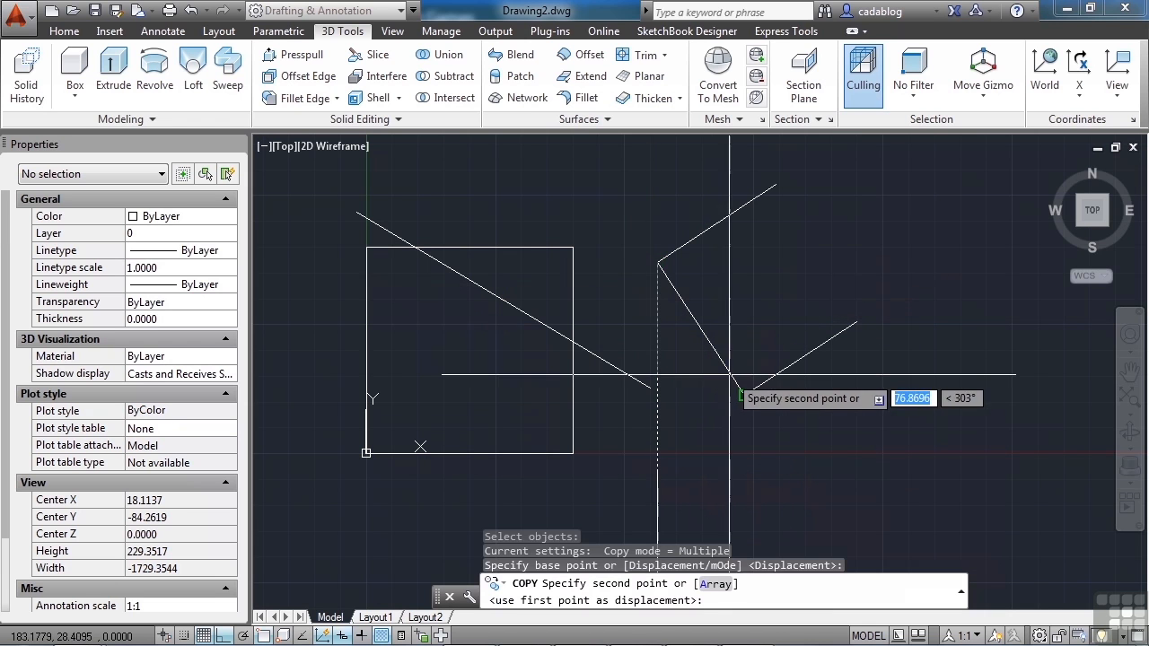
click(825, 330)
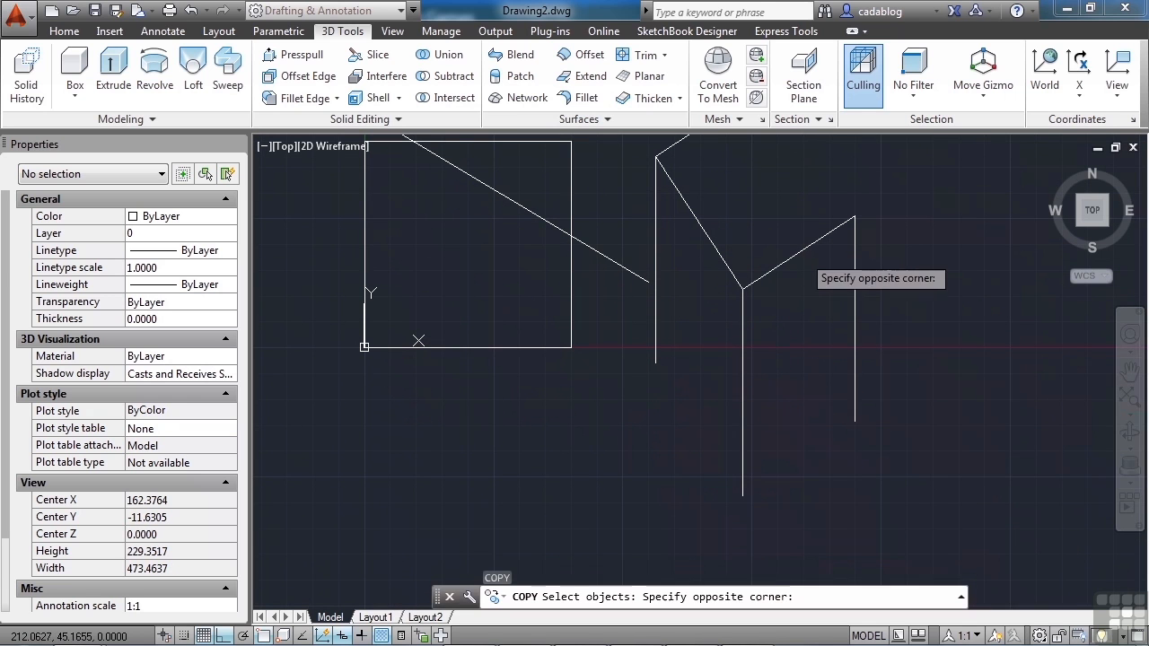
click(850, 196)
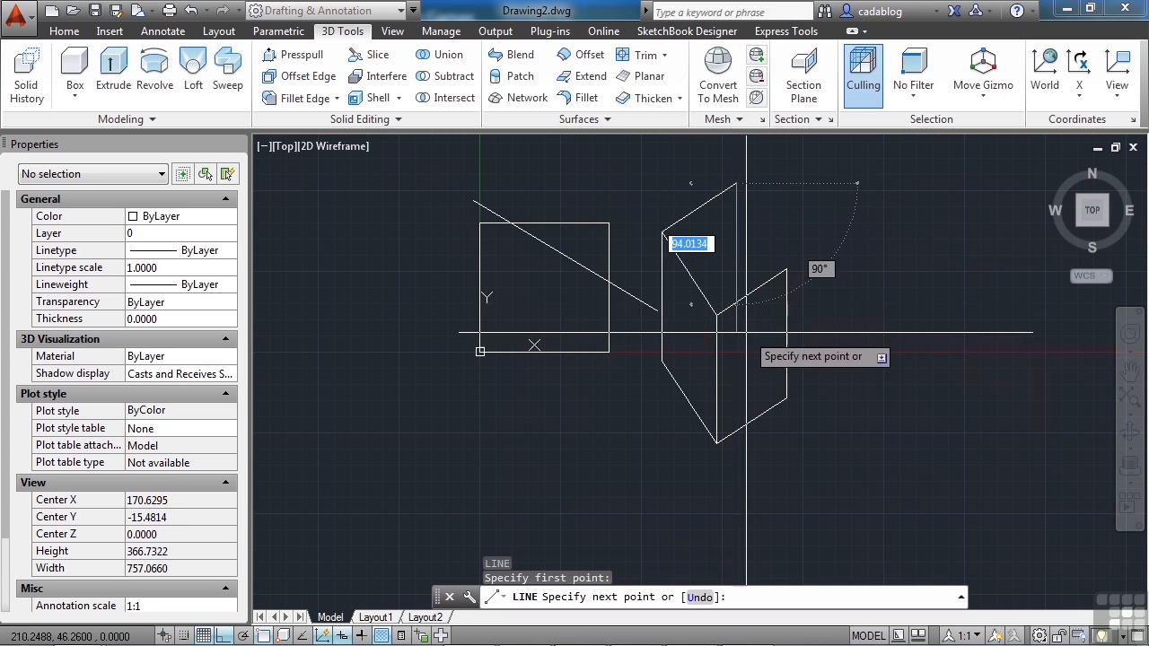
click(638, 54)
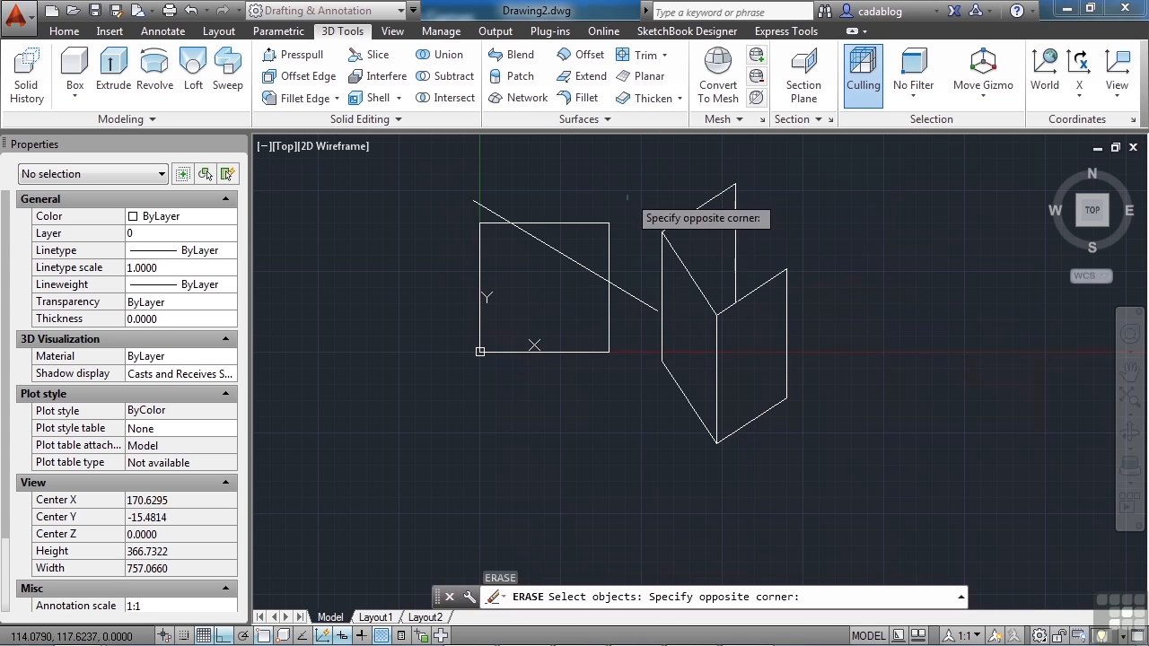
click(855, 174)
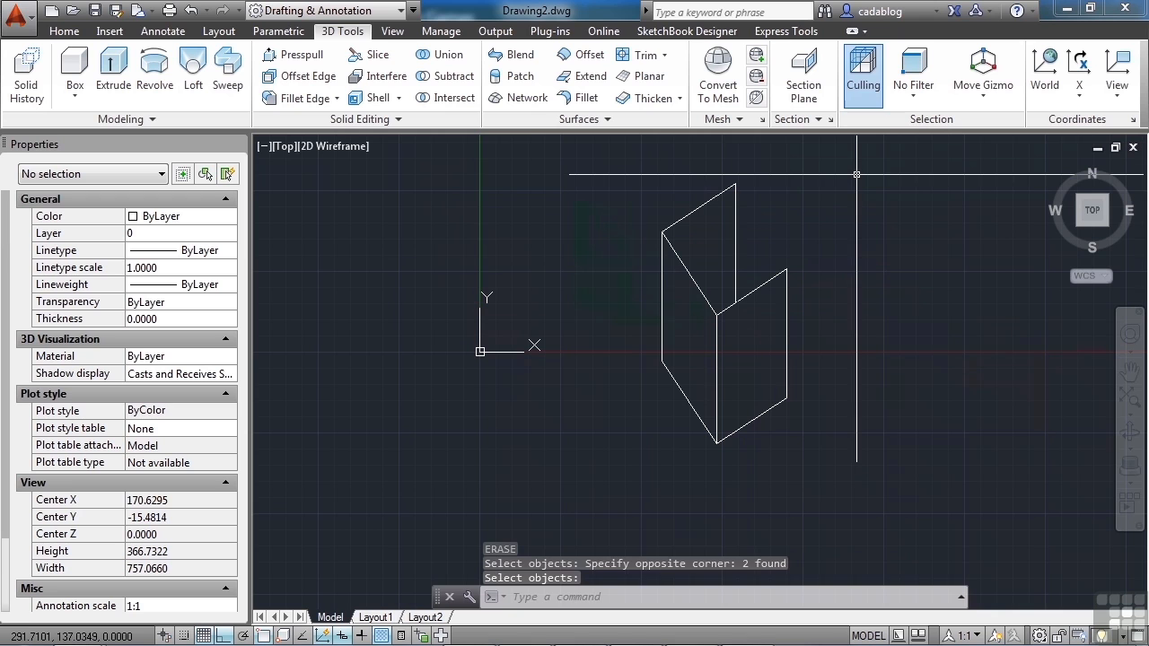